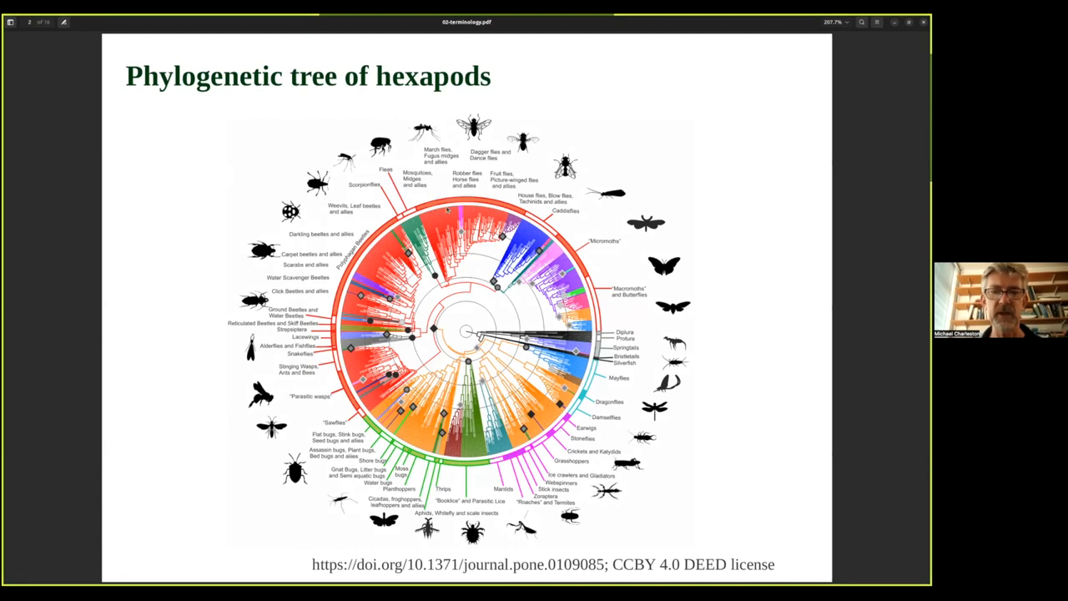
{"action": "mouse_move", "coordinate": [544, 277]}
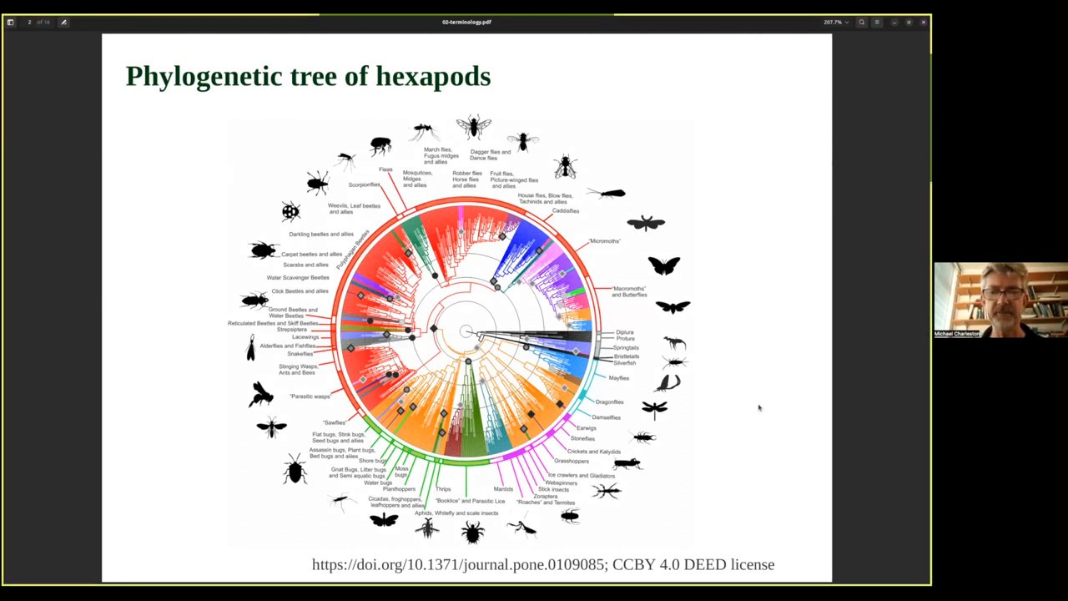
{"action": "mouse_move", "coordinate": [759, 407]}
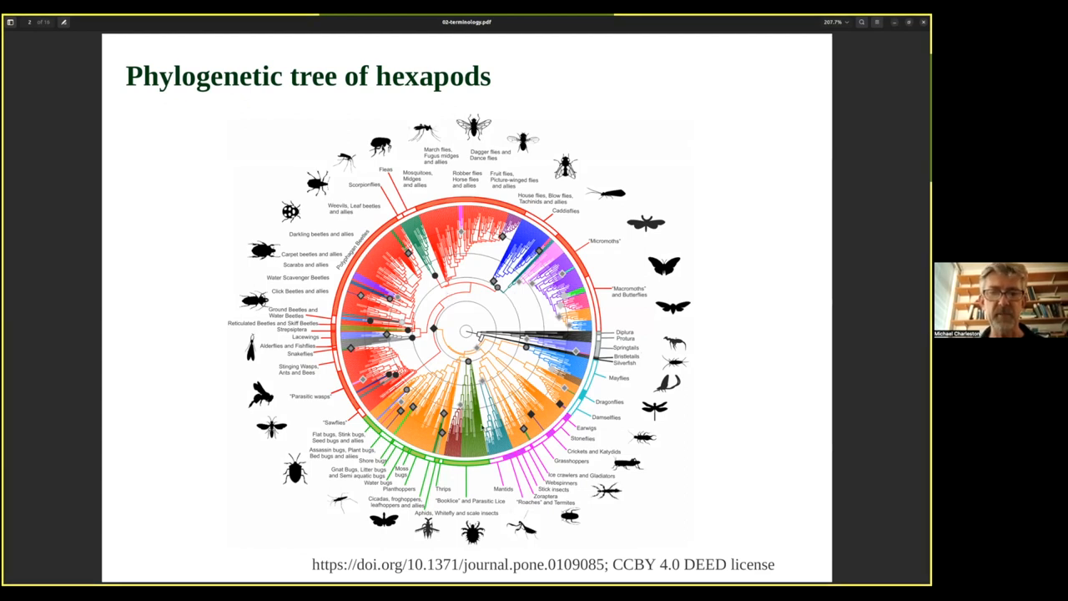
{"action": "mouse_move", "coordinate": [742, 438]}
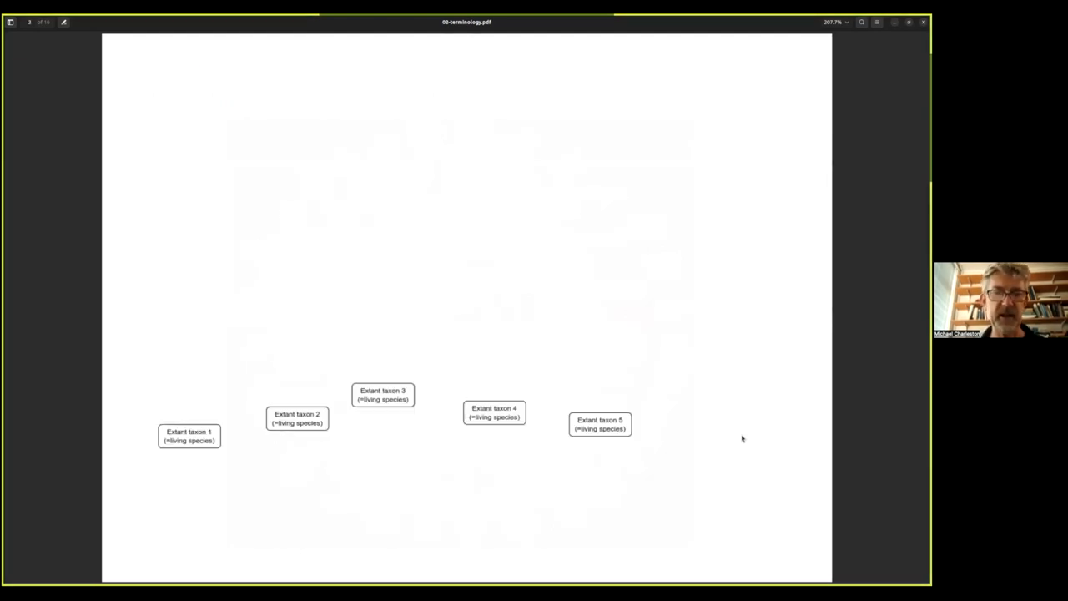
{"action": "mouse_move", "coordinate": [694, 407]}
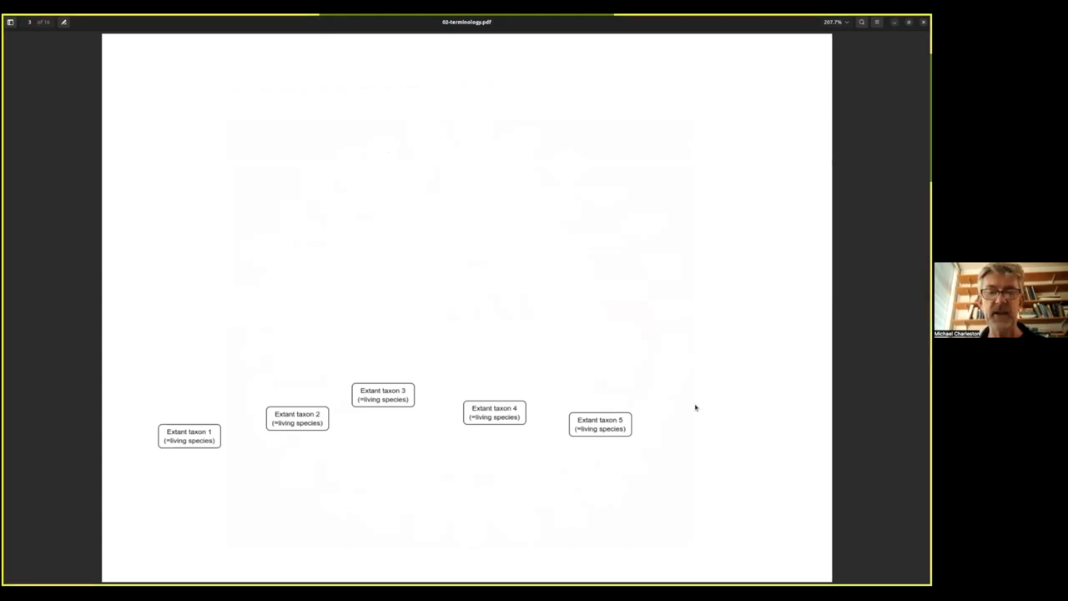
{"action": "mouse_move", "coordinate": [154, 454]}
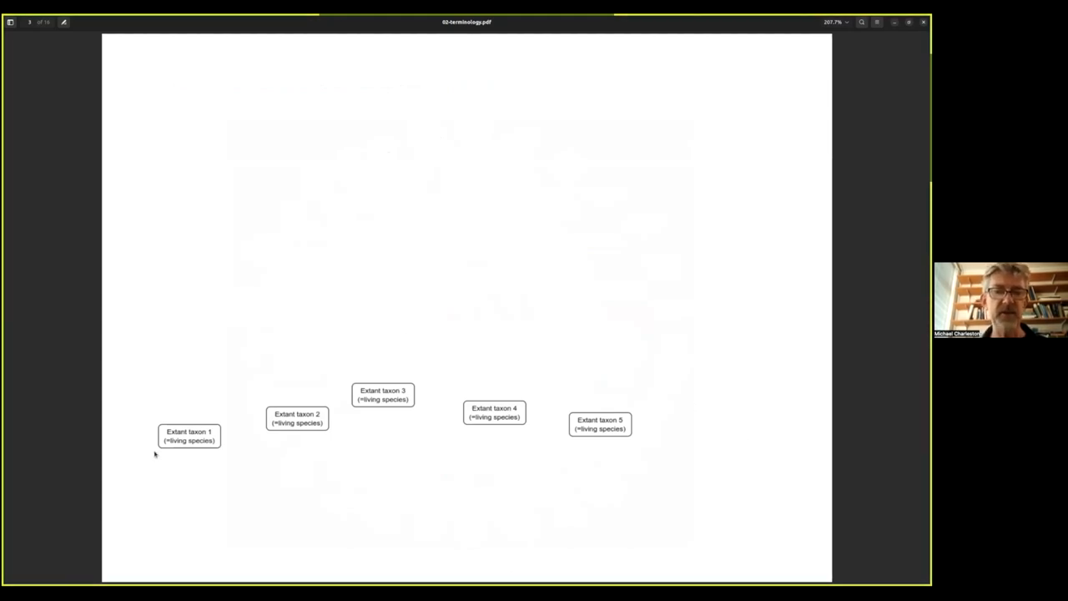
{"action": "mouse_move", "coordinate": [299, 454]}
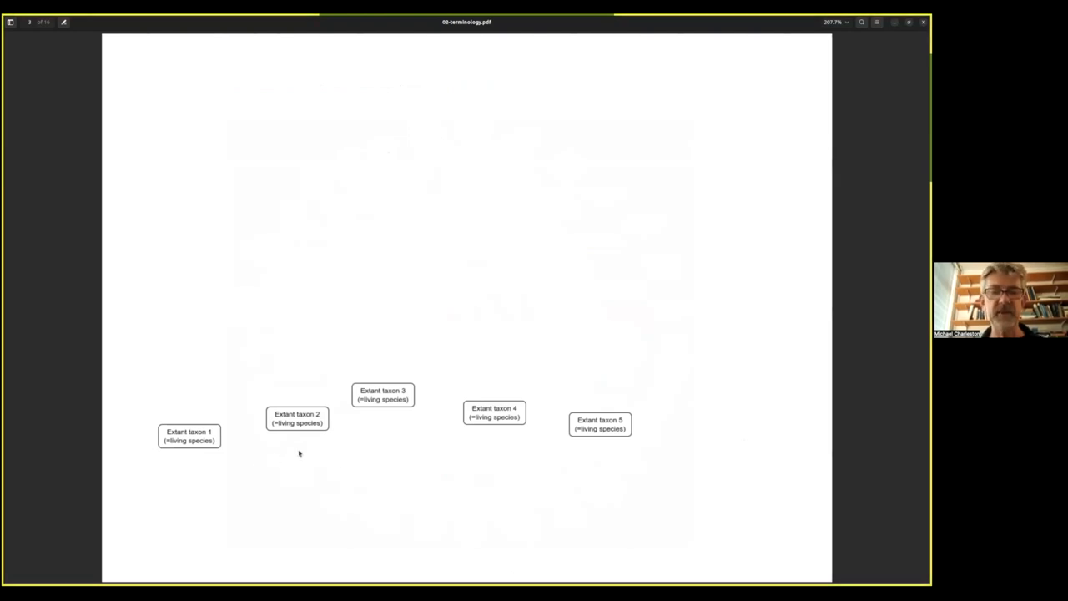
{"action": "mouse_move", "coordinate": [494, 448]}
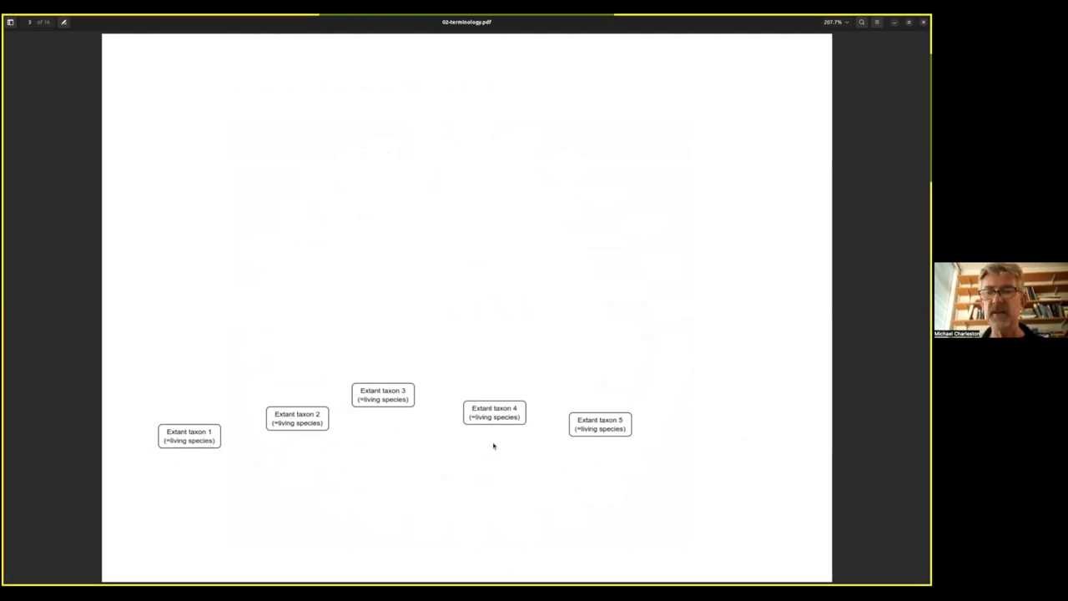
{"action": "mouse_move", "coordinate": [608, 460]}
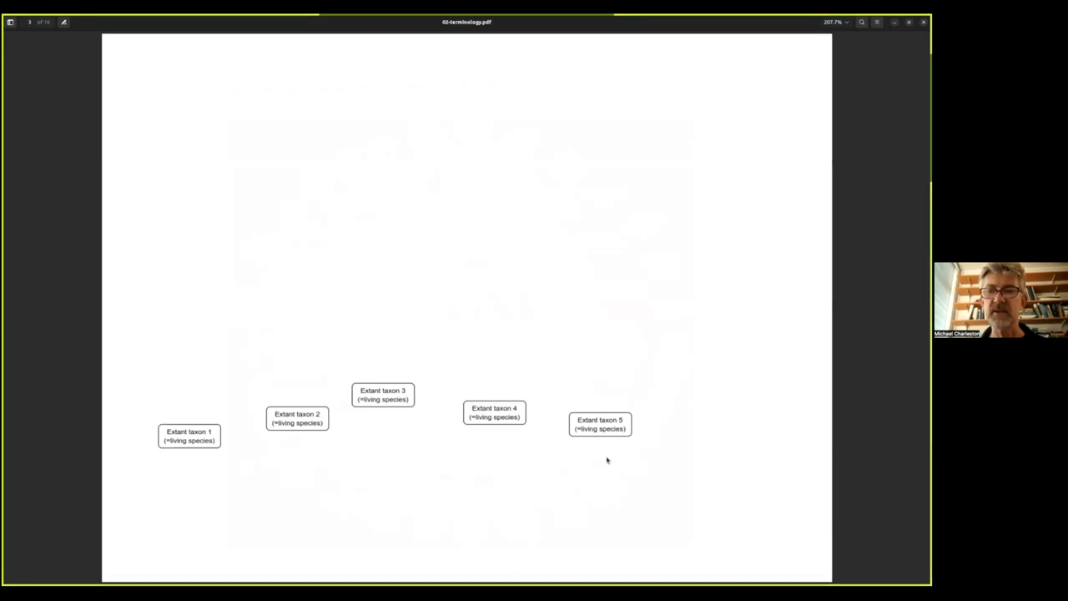
{"action": "mouse_move", "coordinate": [618, 457]}
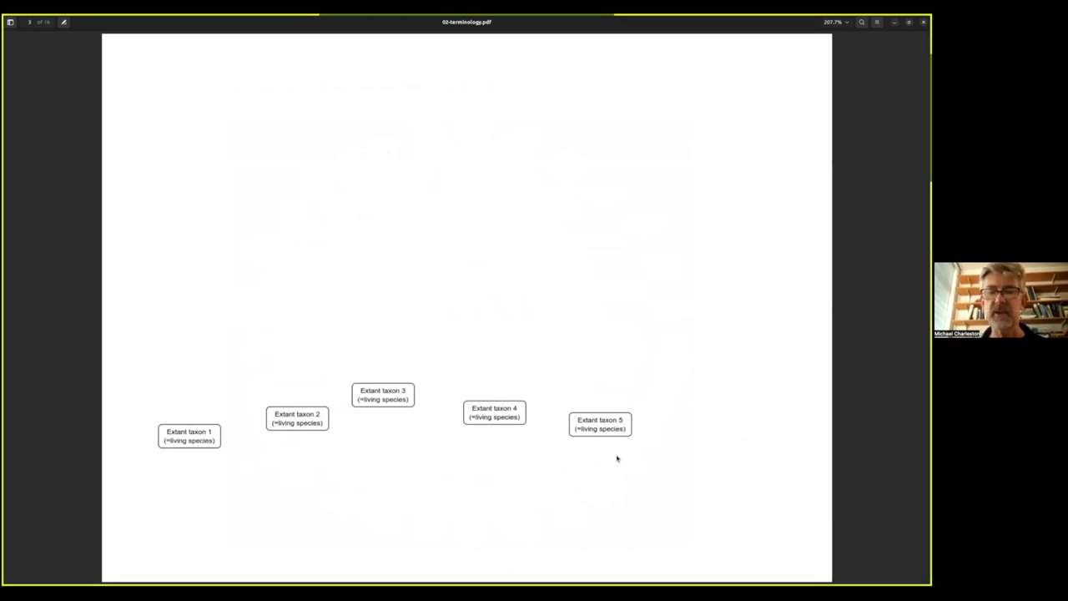
{"action": "mouse_move", "coordinate": [174, 455]}
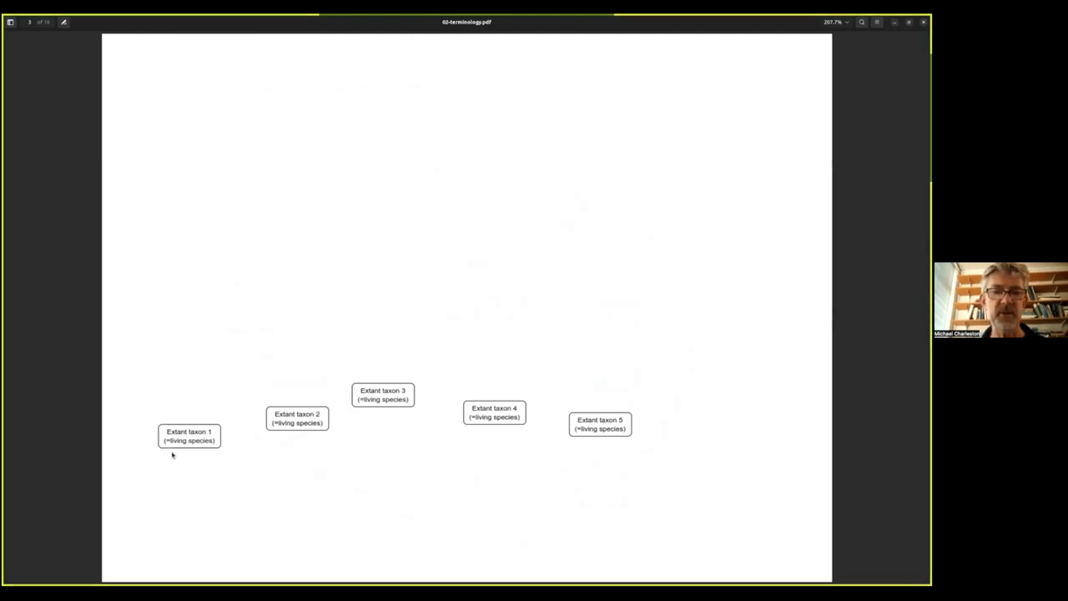
{"action": "mouse_move", "coordinate": [558, 452]}
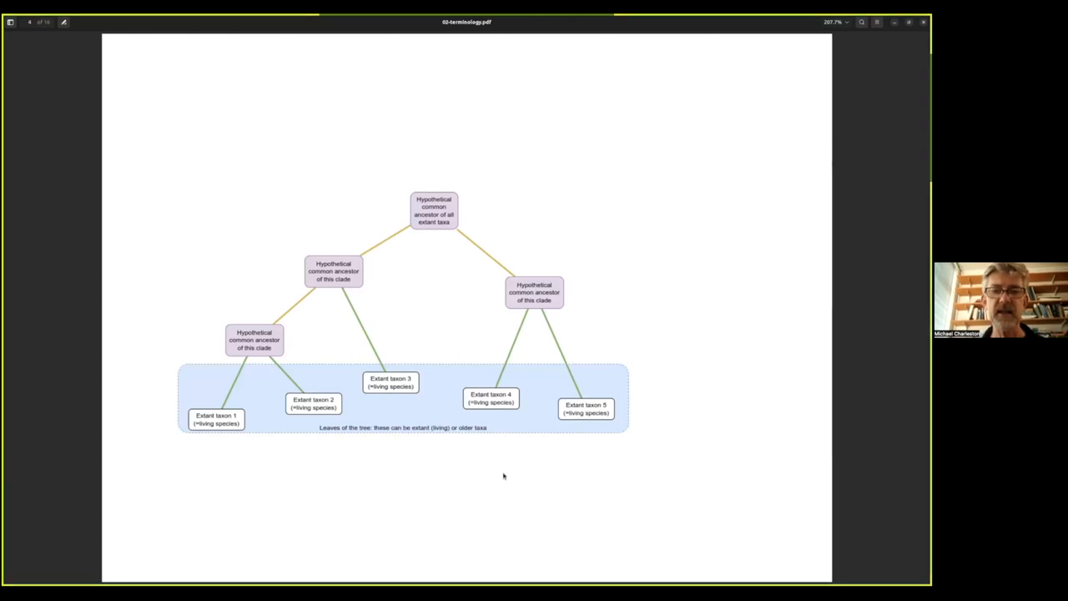
{"action": "mouse_move", "coordinate": [258, 421]}
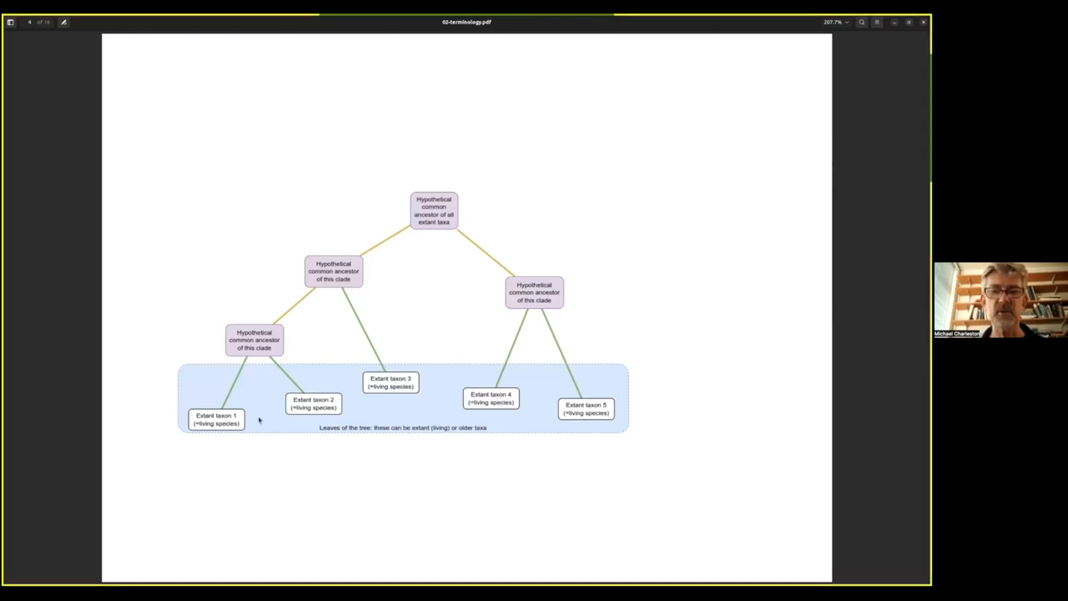
{"action": "mouse_move", "coordinate": [611, 443]}
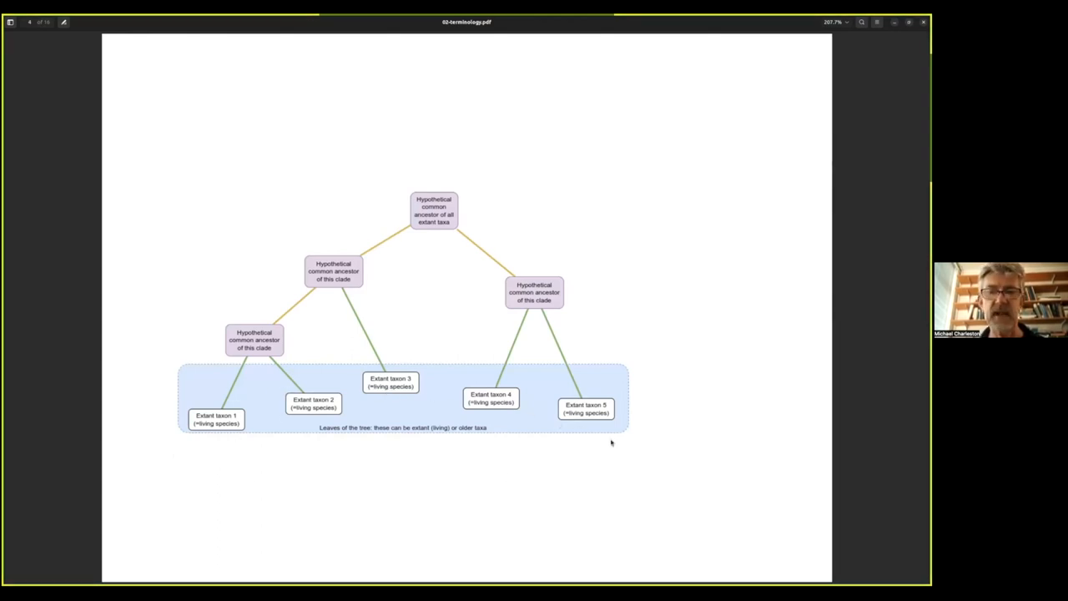
{"action": "mouse_move", "coordinate": [241, 451]}
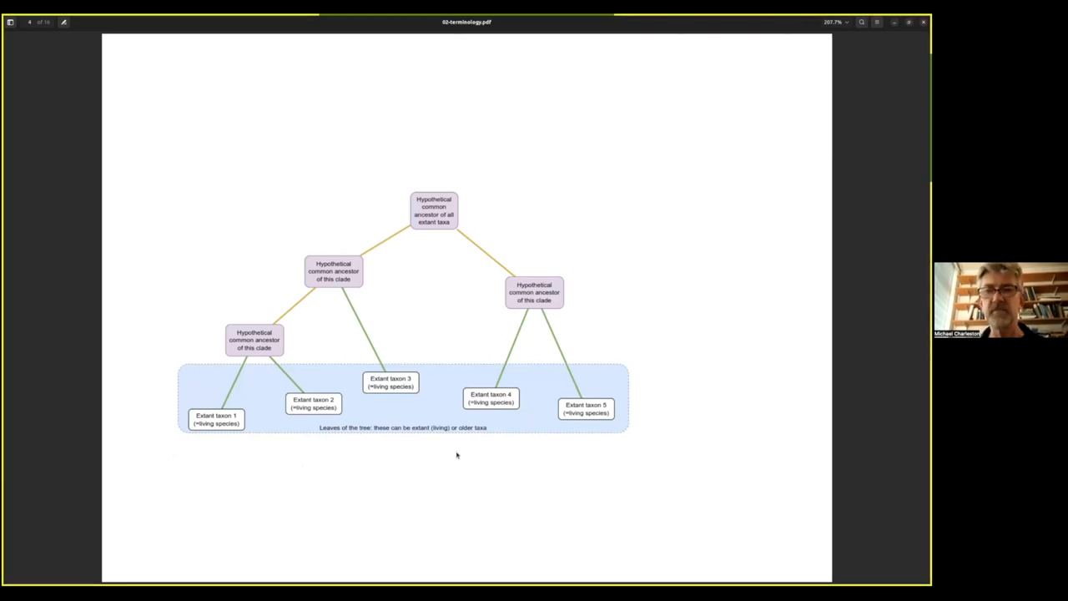
{"action": "mouse_move", "coordinate": [359, 487]}
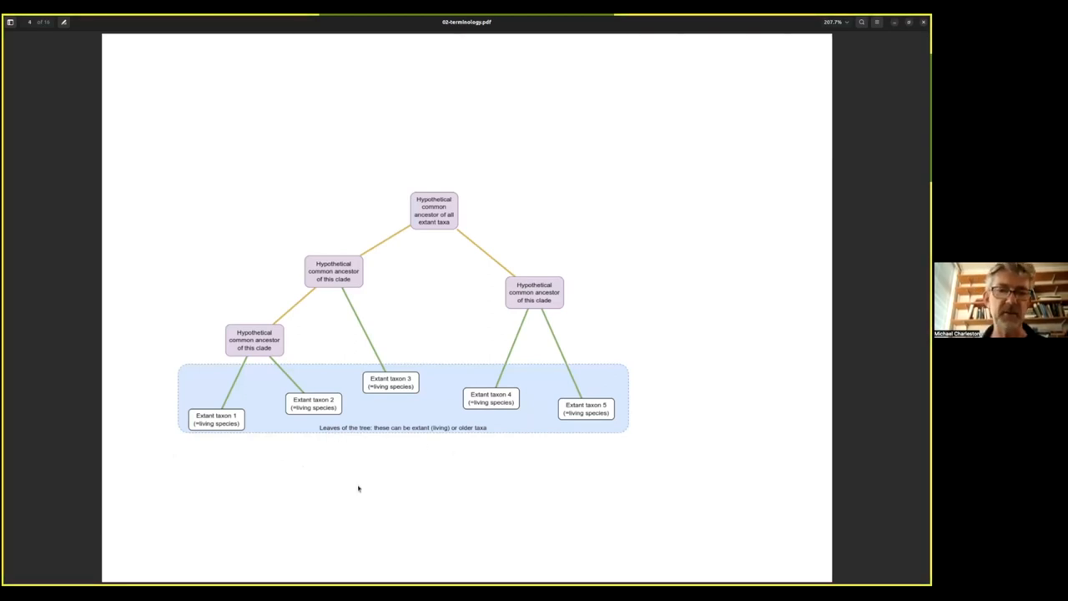
{"action": "mouse_move", "coordinate": [281, 407]}
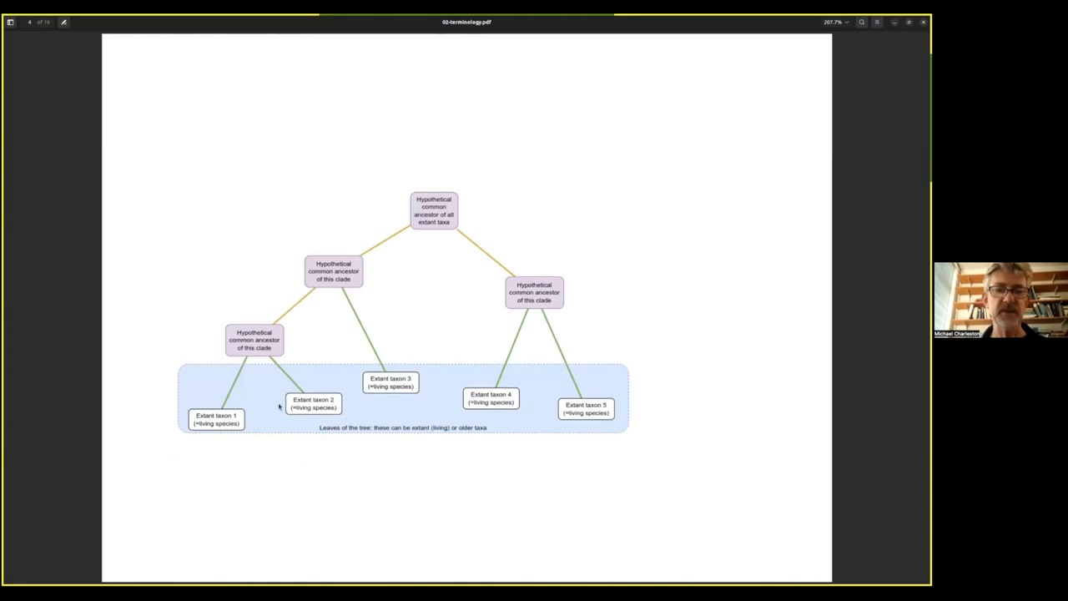
{"action": "mouse_move", "coordinate": [514, 402]}
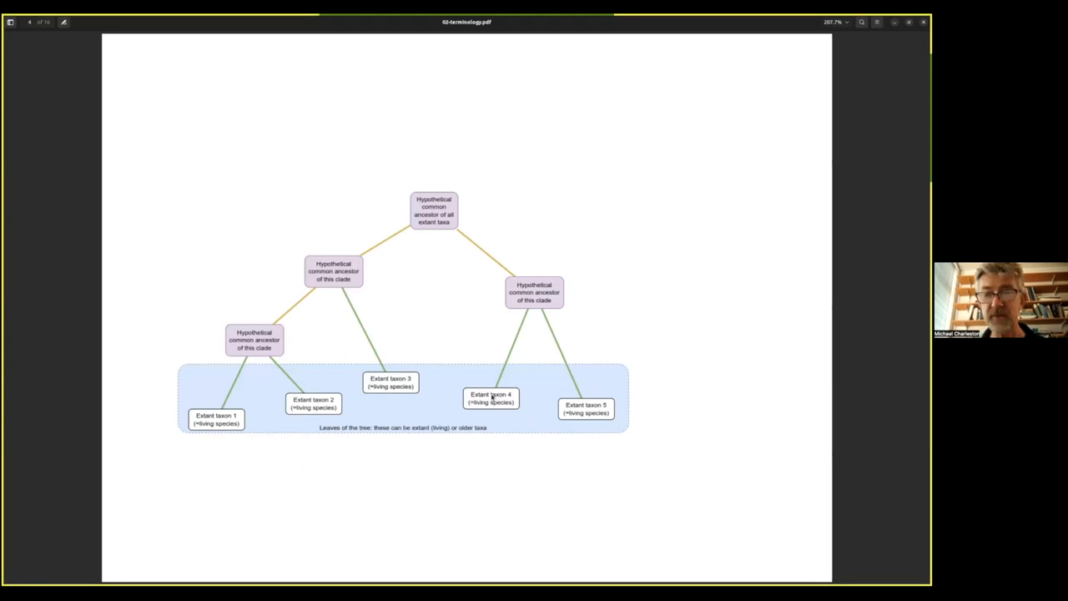
{"action": "mouse_move", "coordinate": [494, 361]}
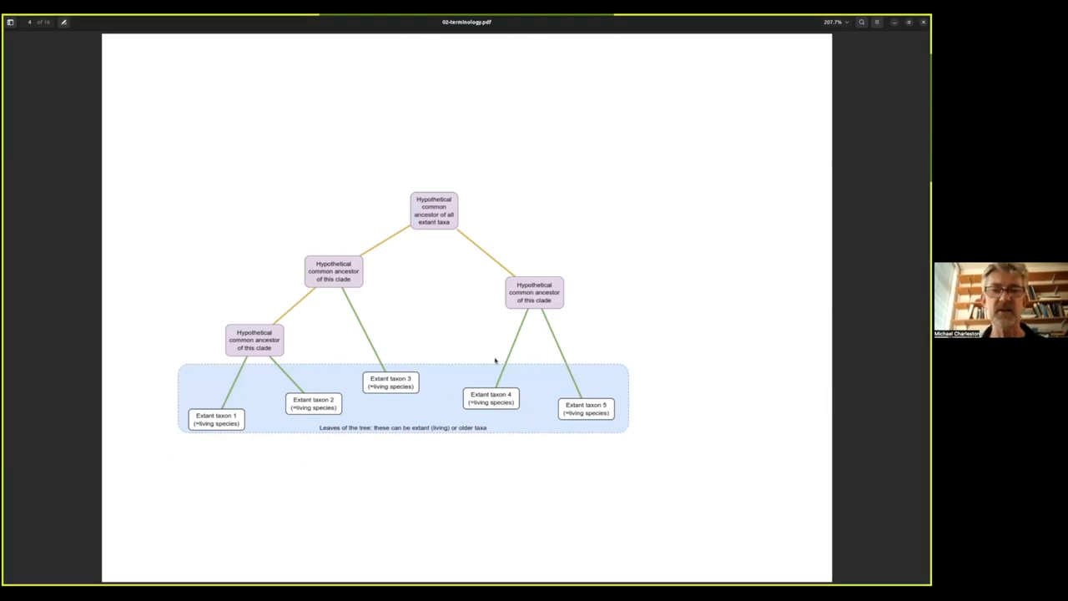
{"action": "mouse_move", "coordinate": [609, 464]}
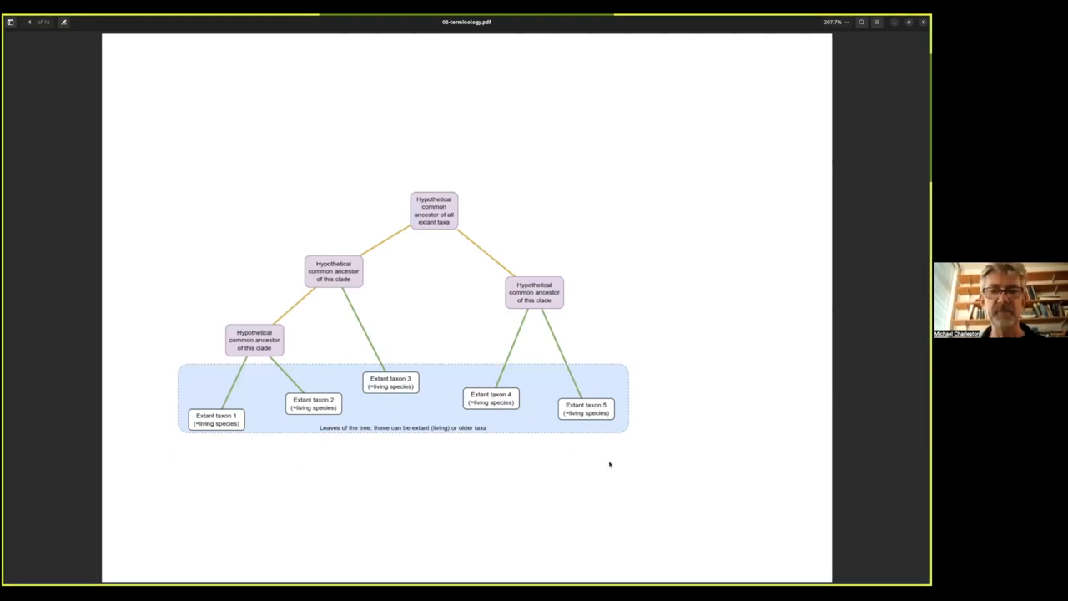
{"action": "mouse_move", "coordinate": [585, 414]}
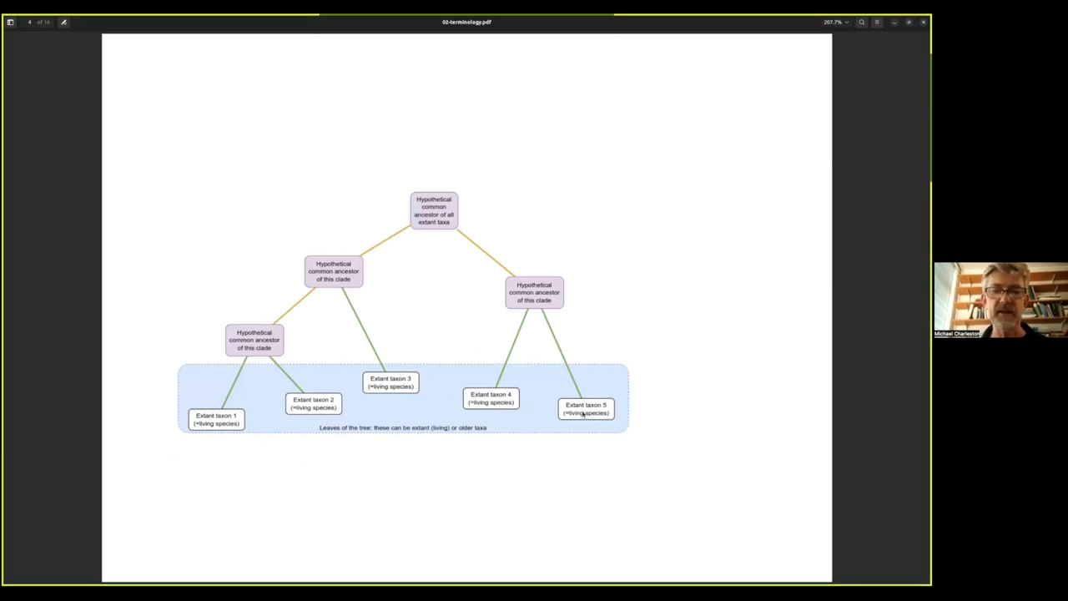
{"action": "mouse_move", "coordinate": [567, 414]}
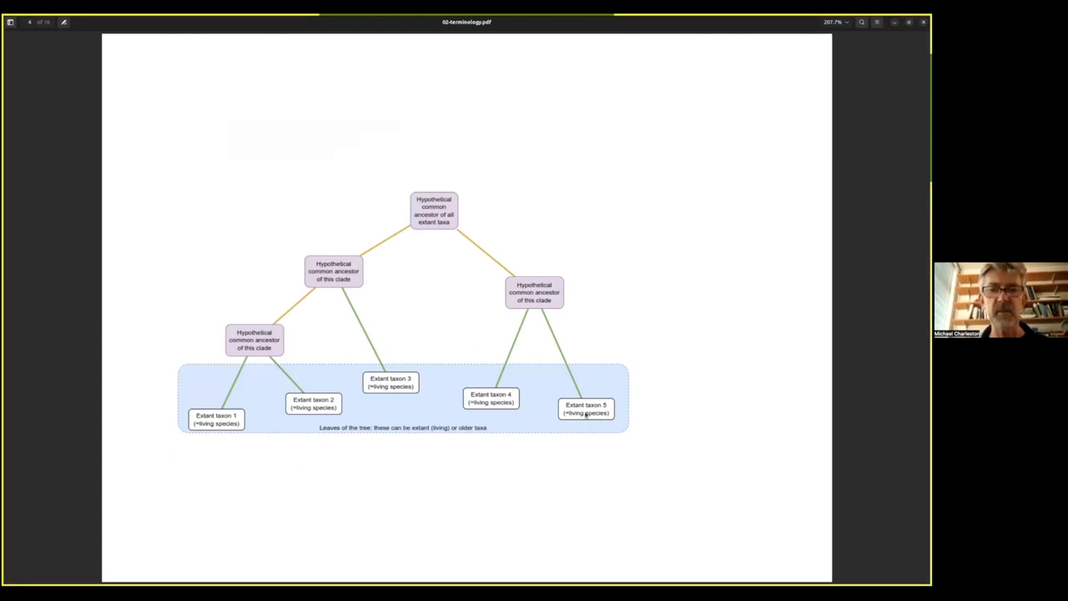
{"action": "mouse_move", "coordinate": [425, 314]}
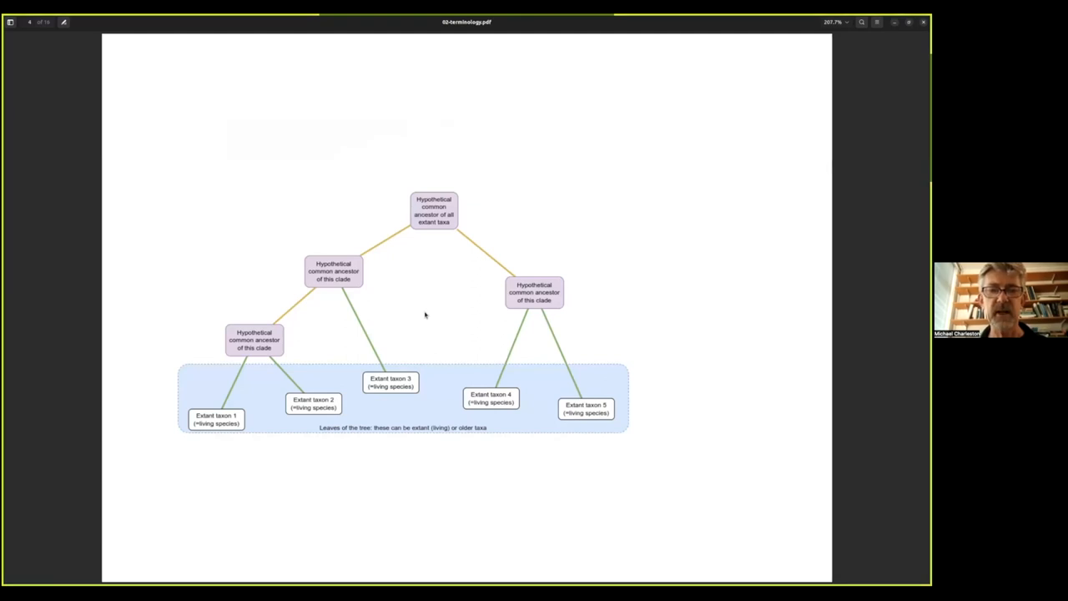
{"action": "mouse_move", "coordinate": [442, 302]}
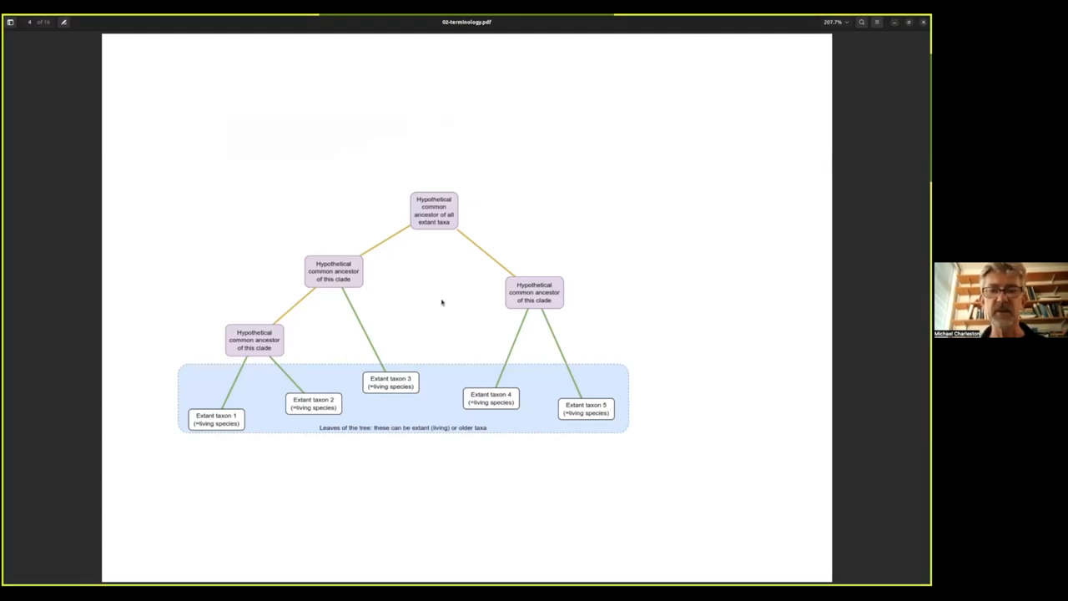
{"action": "mouse_move", "coordinate": [439, 317]}
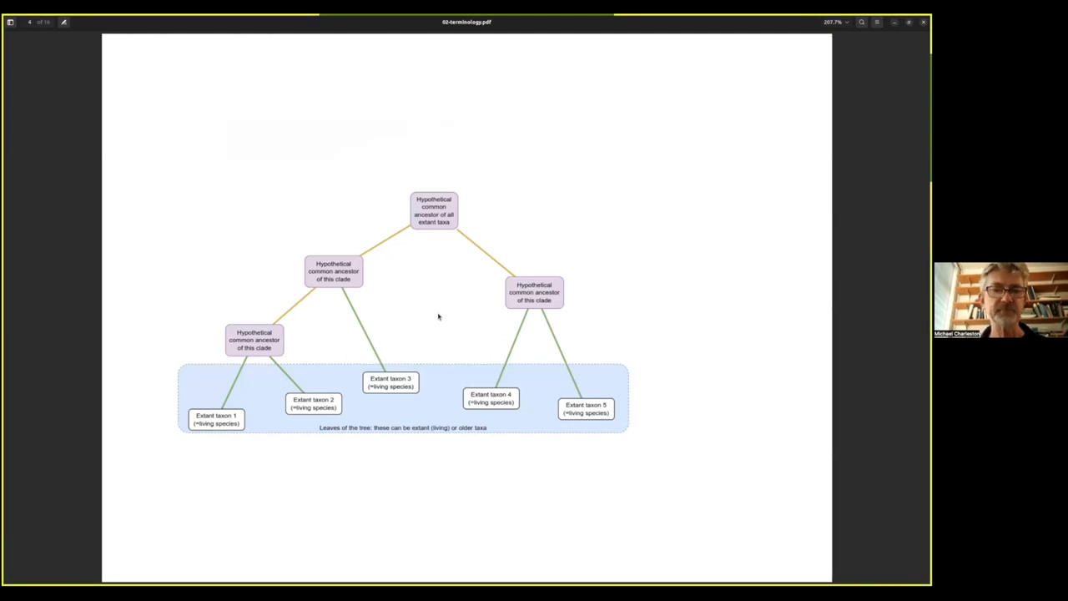
{"action": "mouse_move", "coordinate": [298, 328]}
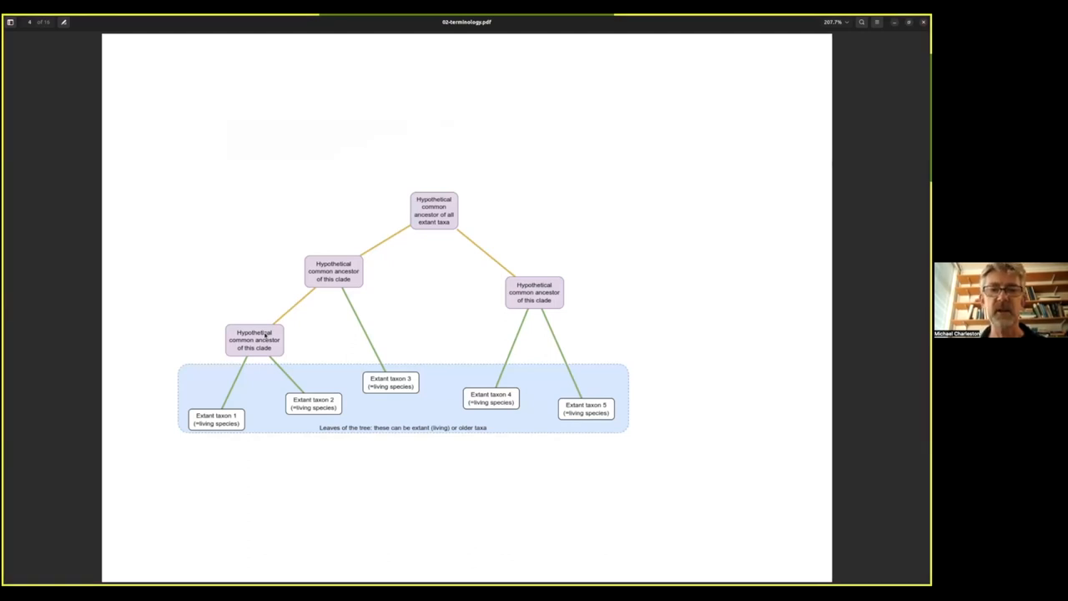
{"action": "mouse_move", "coordinate": [335, 415]}
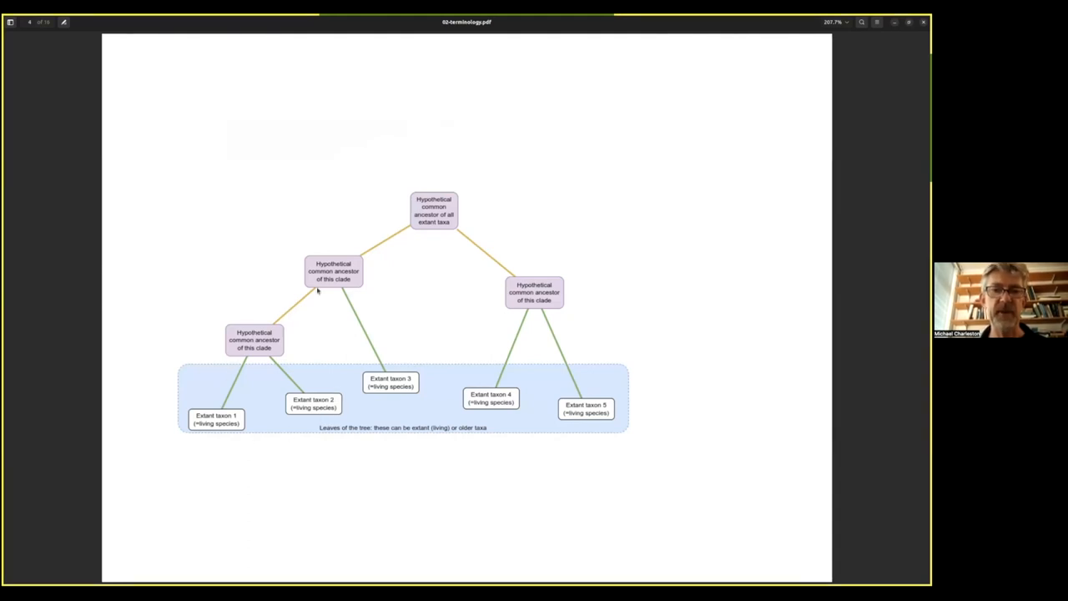
{"action": "mouse_move", "coordinate": [466, 232]}
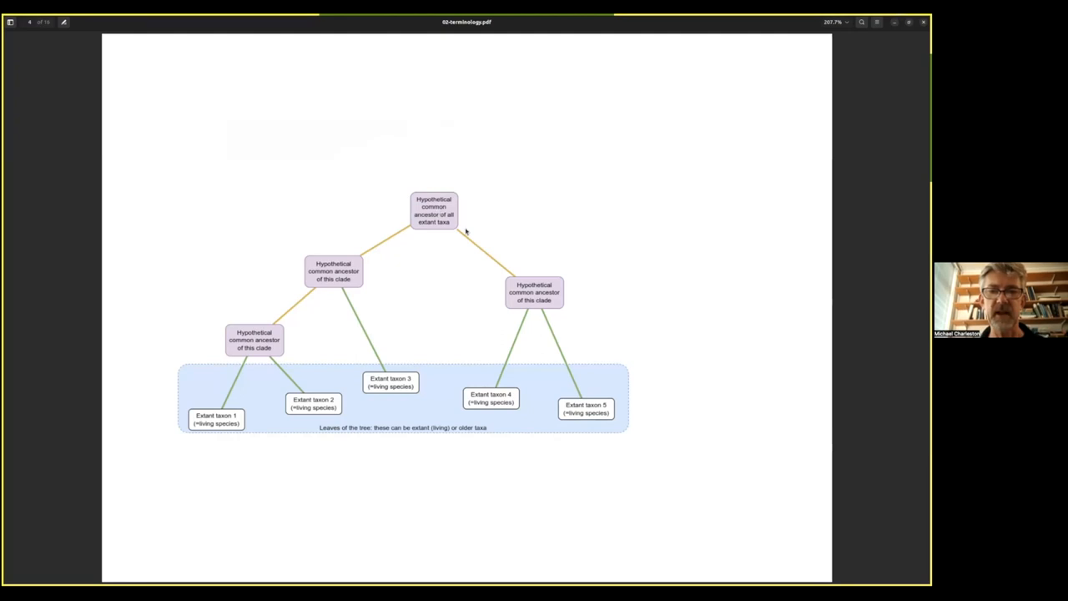
{"action": "mouse_move", "coordinate": [543, 294]}
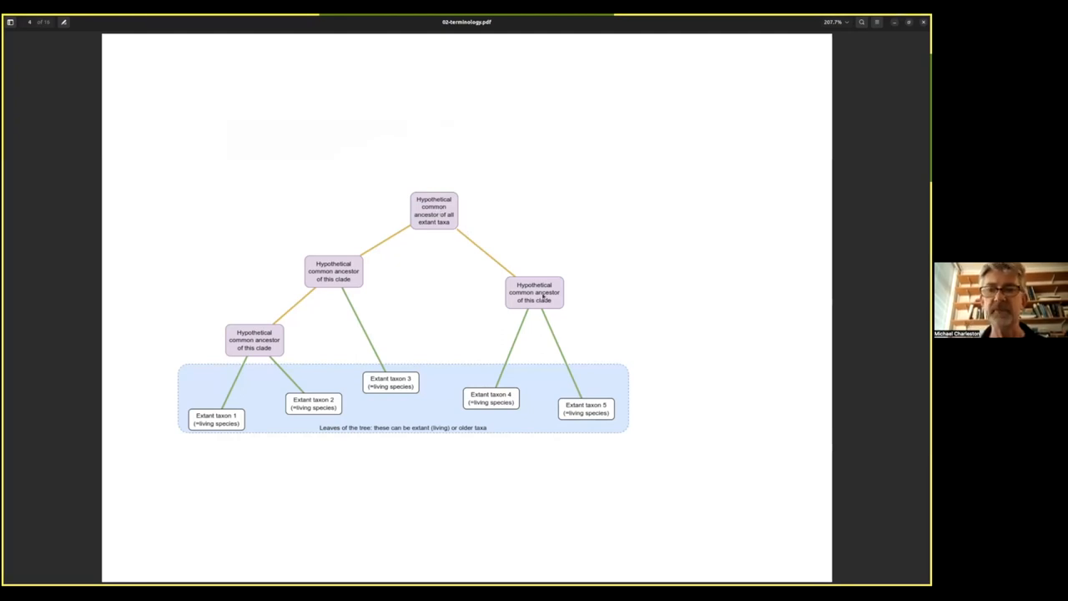
{"action": "mouse_move", "coordinate": [608, 309]}
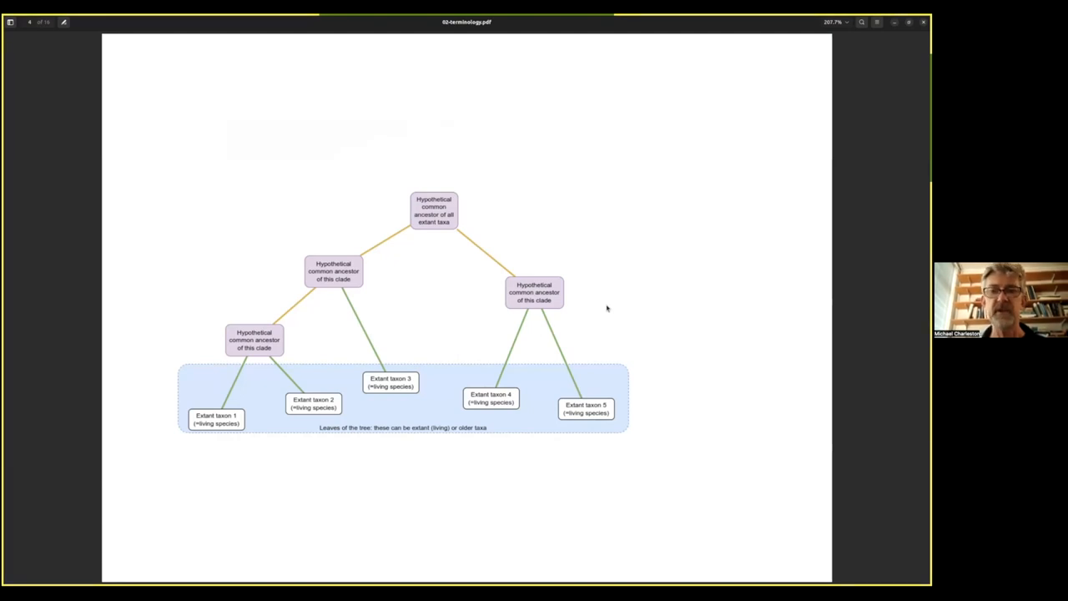
{"action": "mouse_move", "coordinate": [620, 313]}
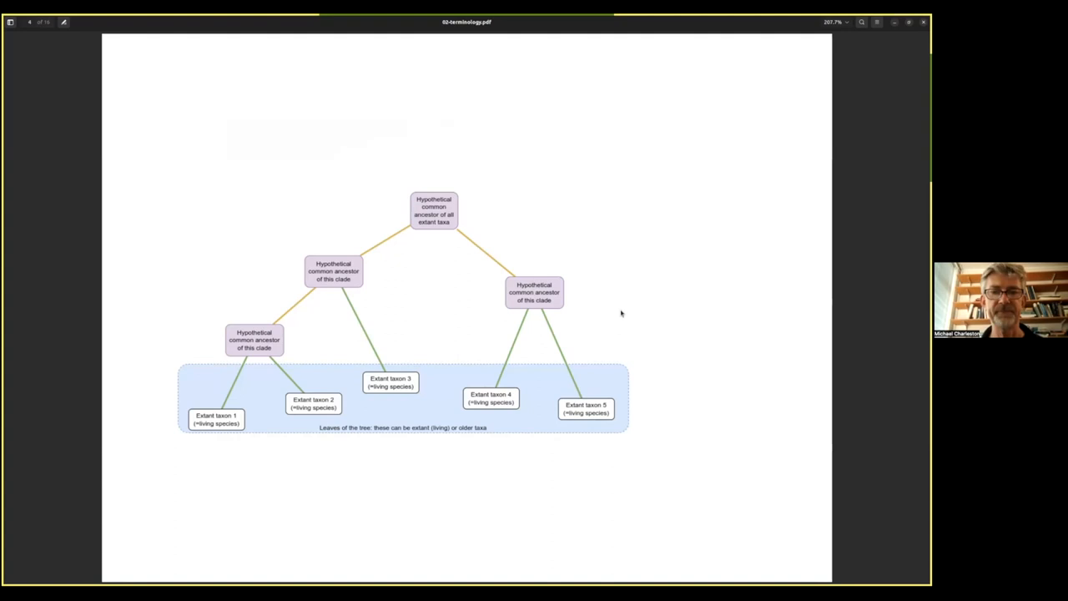
{"action": "key", "text": "Right"}
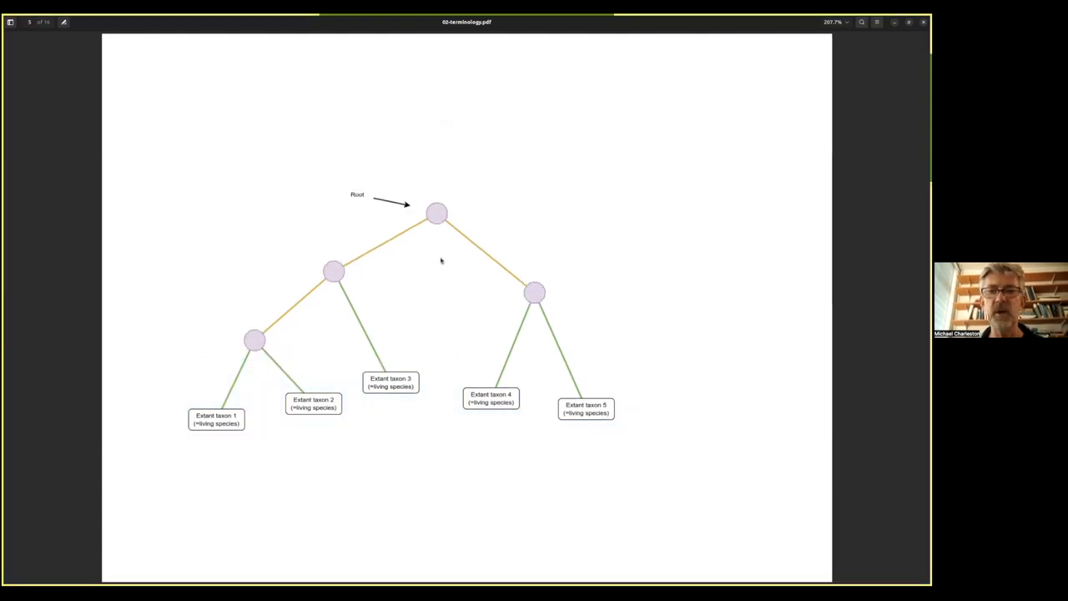
{"action": "mouse_move", "coordinate": [464, 211]}
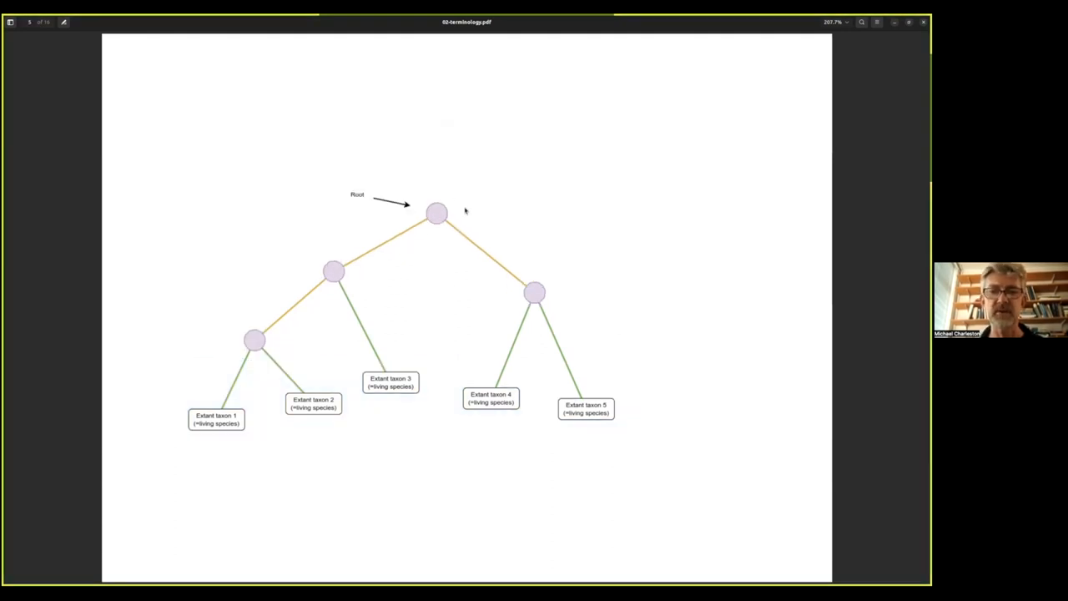
{"action": "mouse_move", "coordinate": [447, 250]}
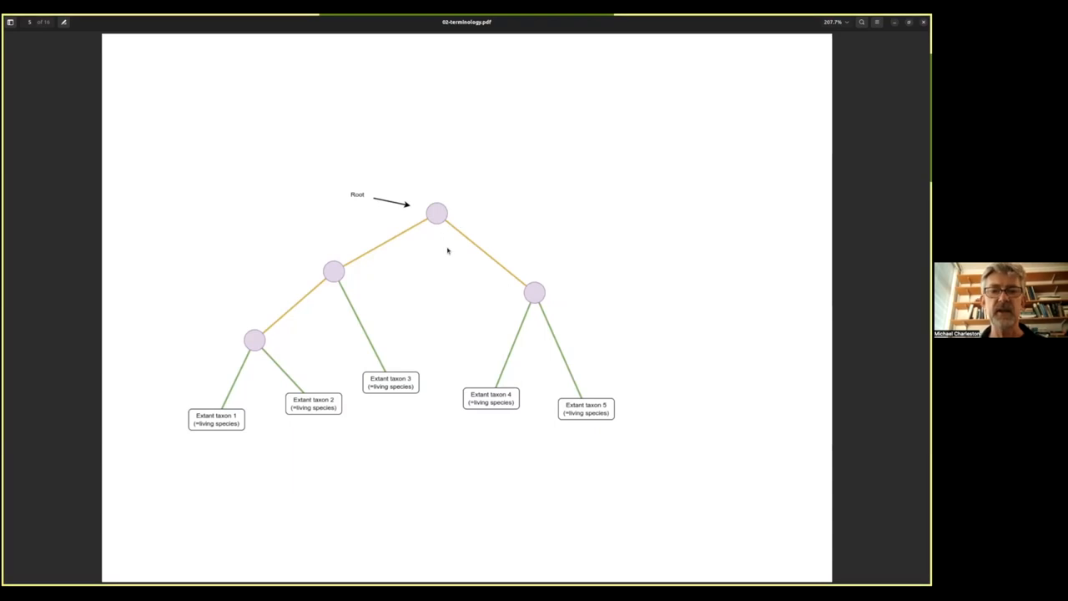
{"action": "mouse_move", "coordinate": [317, 327]}
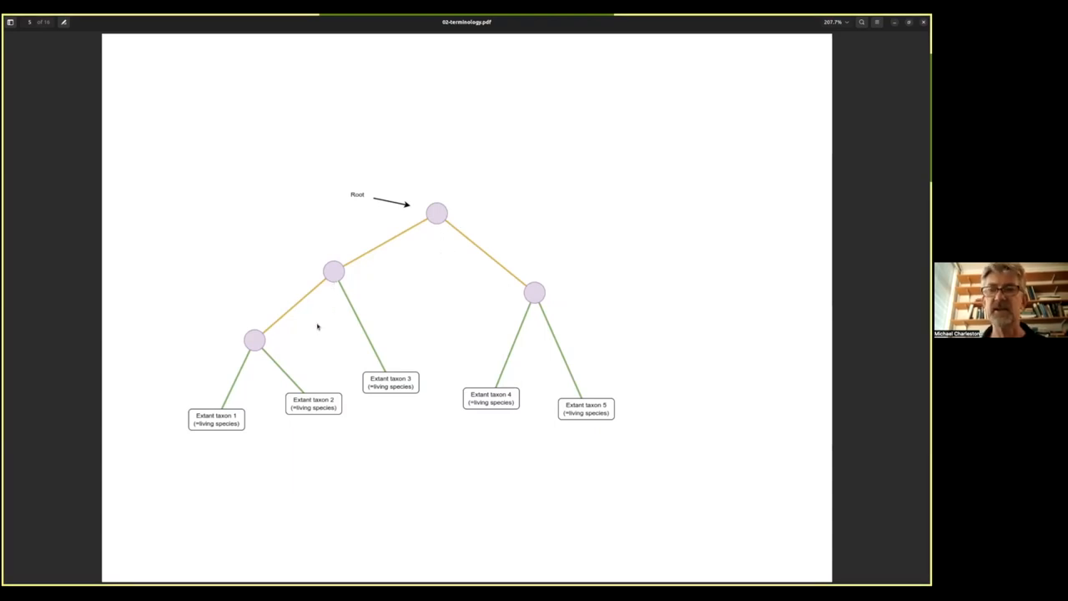
{"action": "mouse_move", "coordinate": [392, 265]}
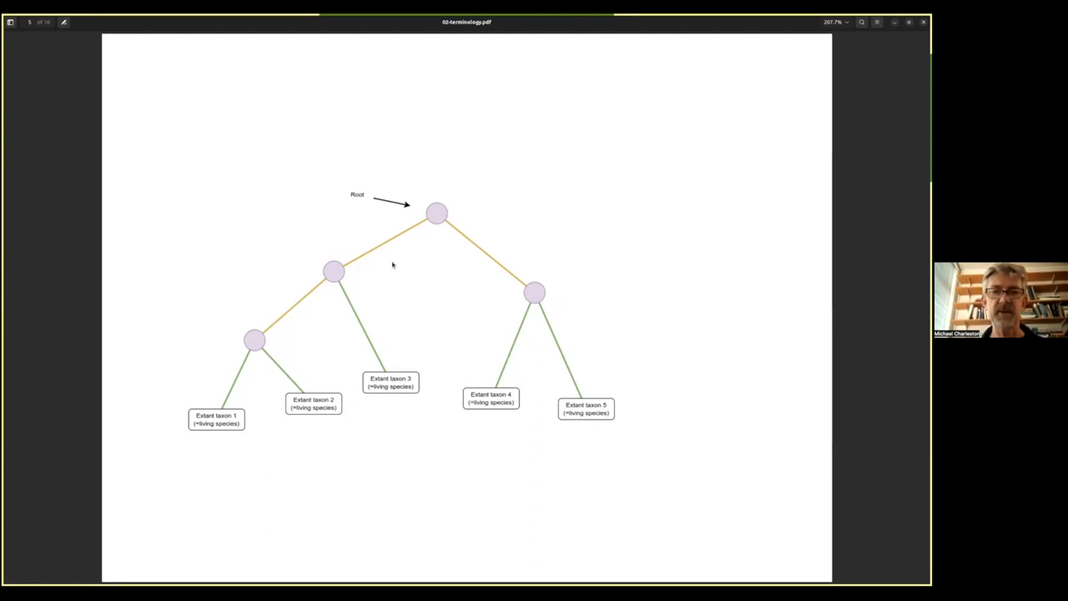
{"action": "mouse_move", "coordinate": [437, 209]}
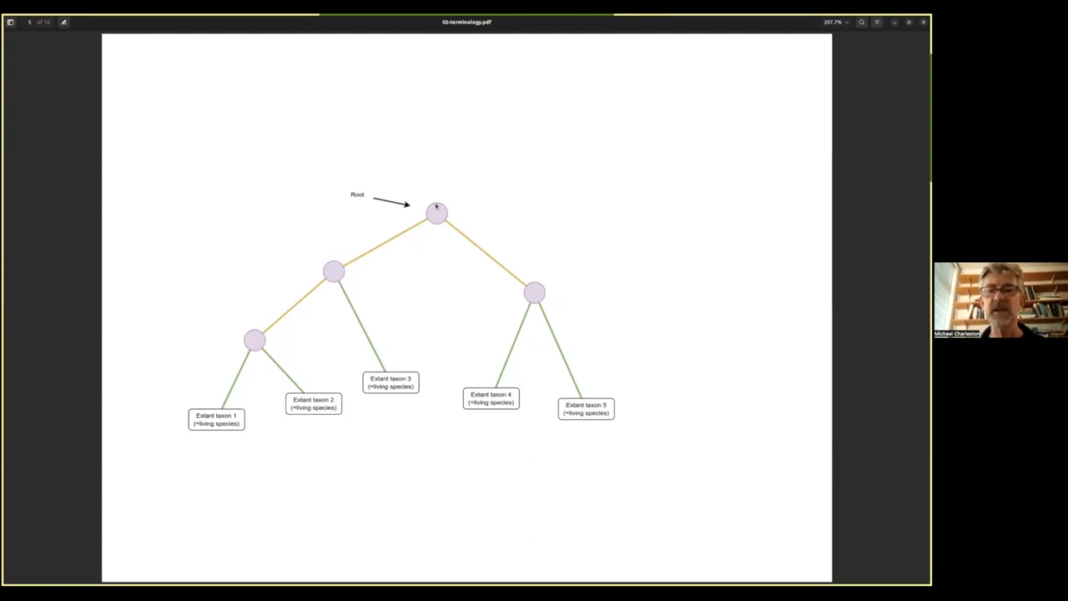
{"action": "mouse_move", "coordinate": [213, 454]}
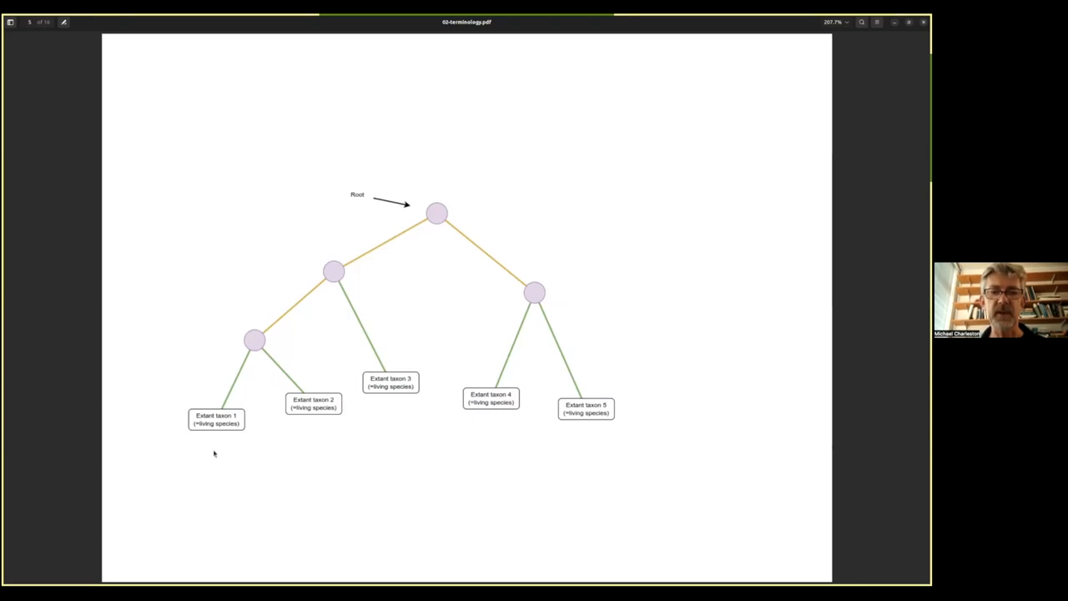
{"action": "mouse_move", "coordinate": [692, 441]}
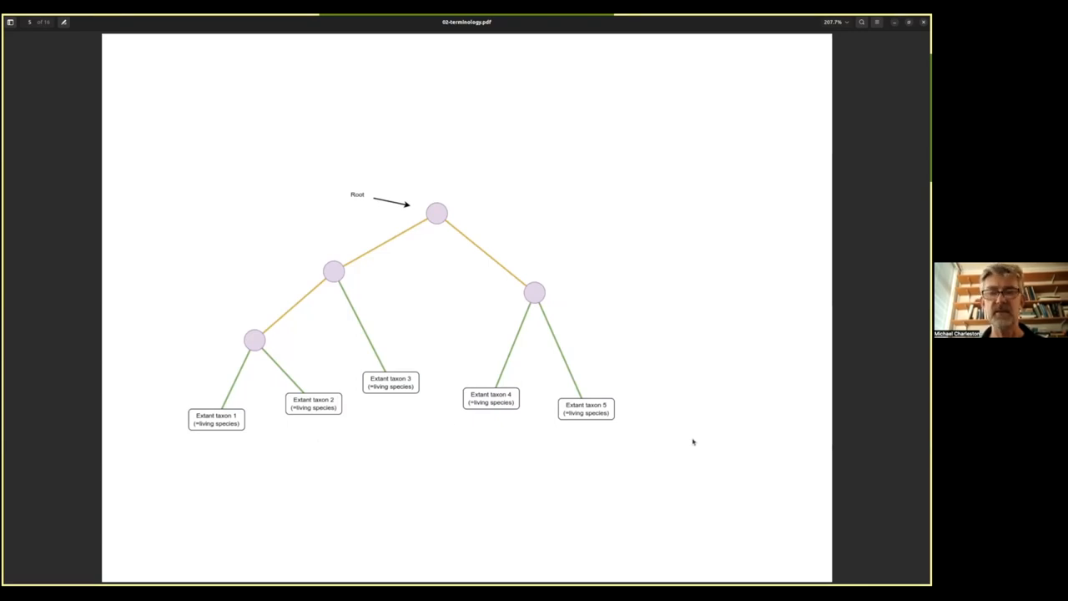
{"action": "mouse_move", "coordinate": [442, 240]}
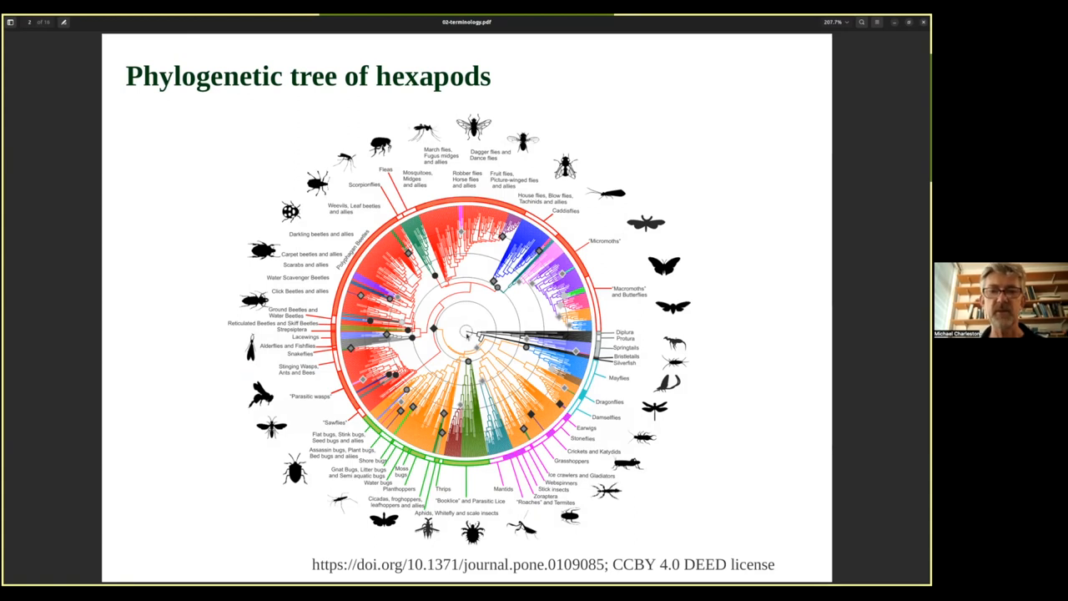
{"action": "mouse_move", "coordinate": [547, 388]}
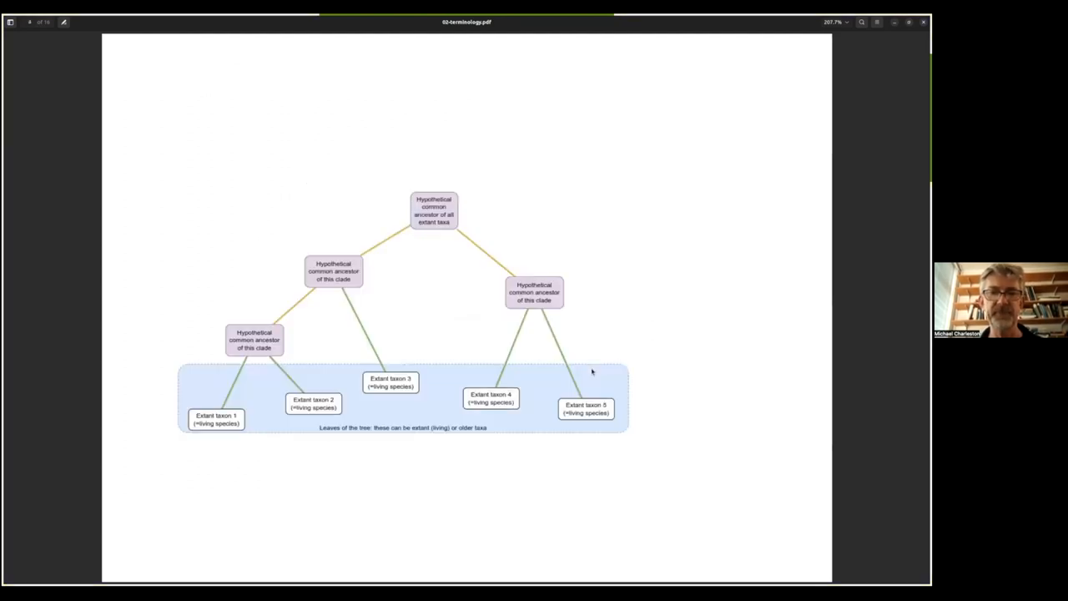
- Advance to the slide noting internal nodes represent hypothetical ancestors
{"action": "key", "text": "Right"}
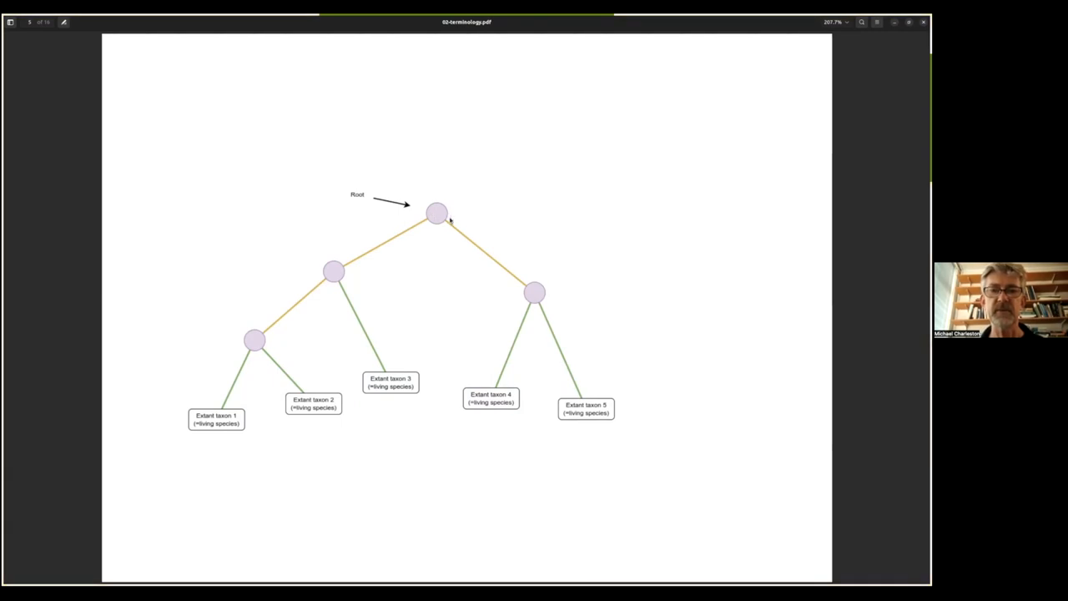
{"action": "mouse_move", "coordinate": [454, 217]}
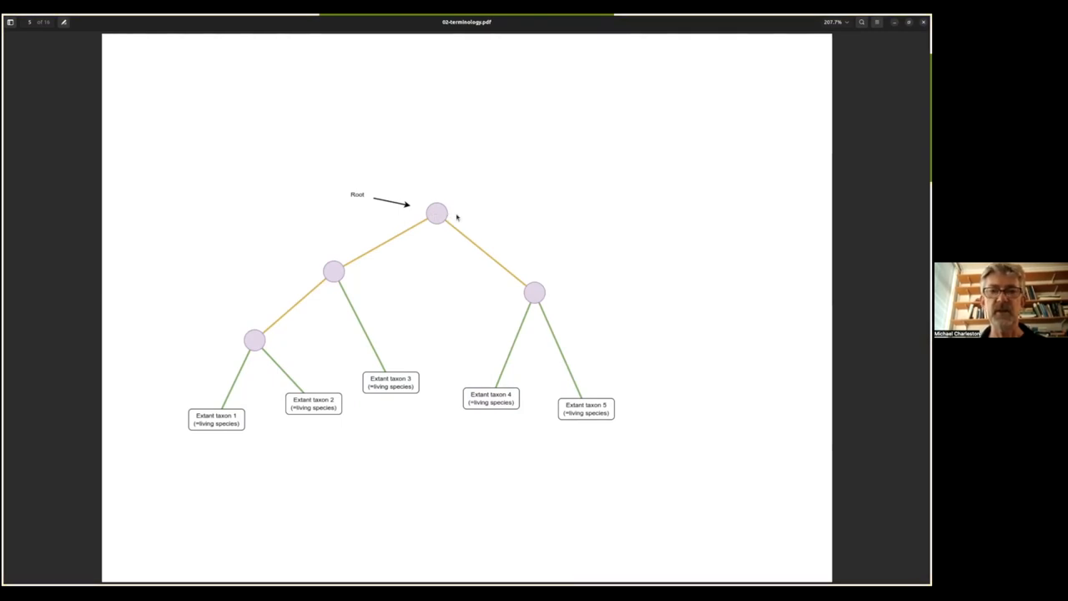
{"action": "mouse_move", "coordinate": [615, 378]}
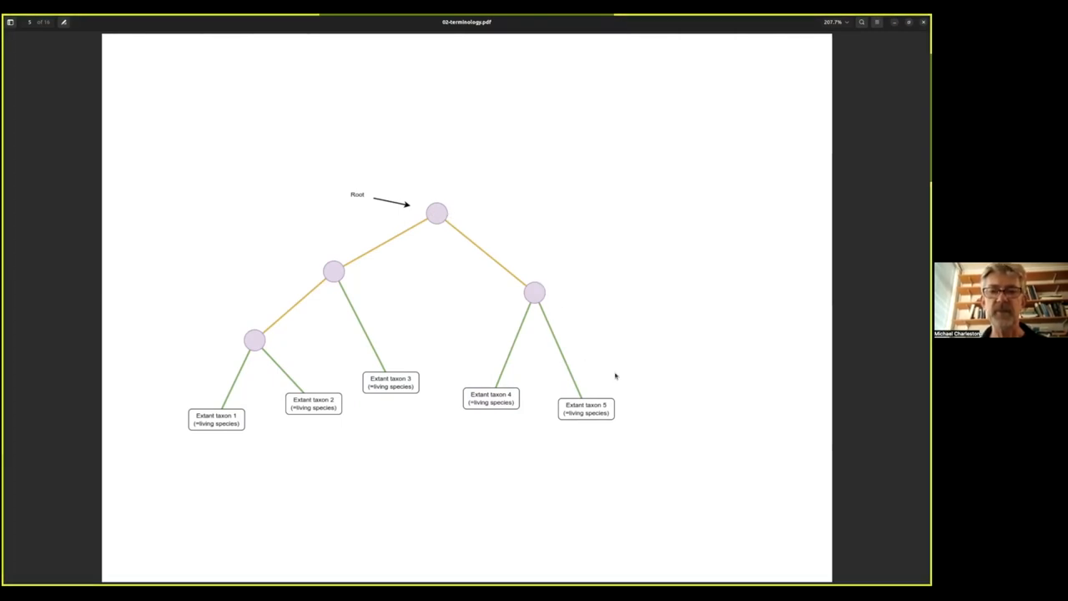
{"action": "mouse_move", "coordinate": [625, 335]}
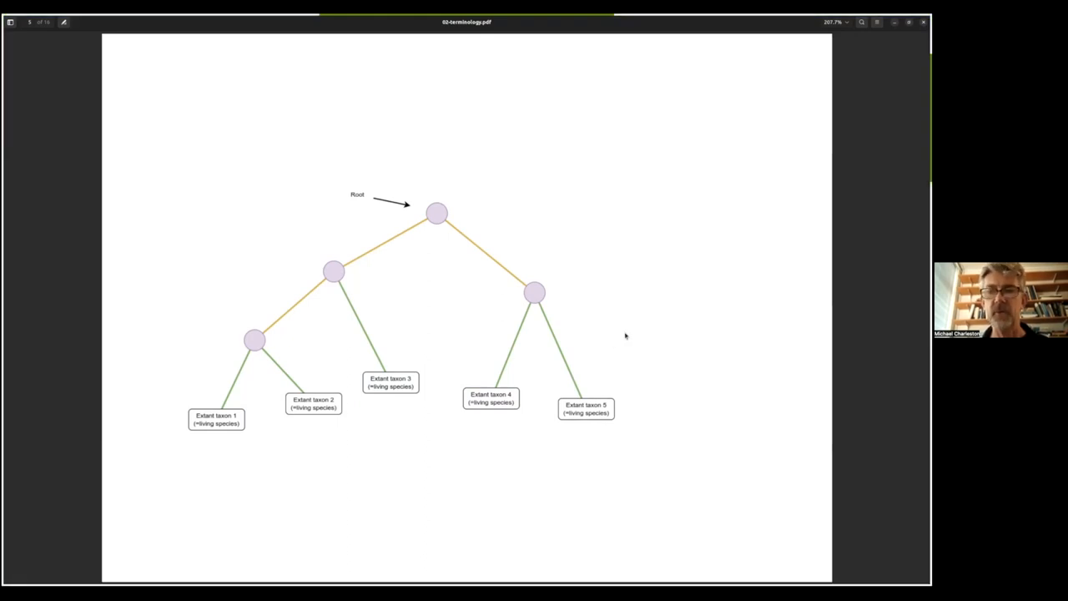
{"action": "mouse_move", "coordinate": [424, 237]}
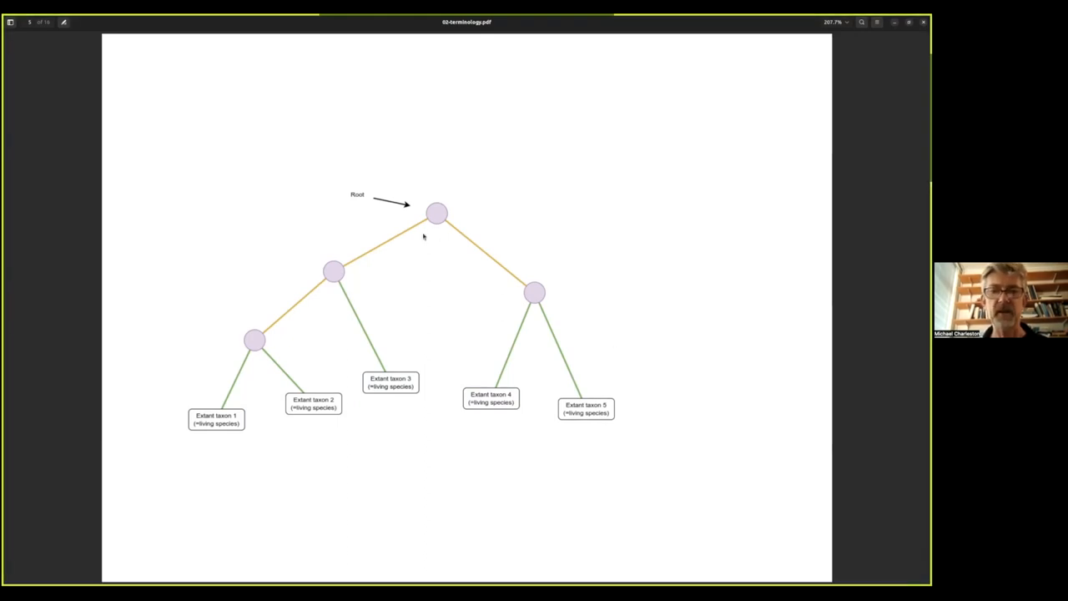
{"action": "mouse_move", "coordinate": [443, 244]}
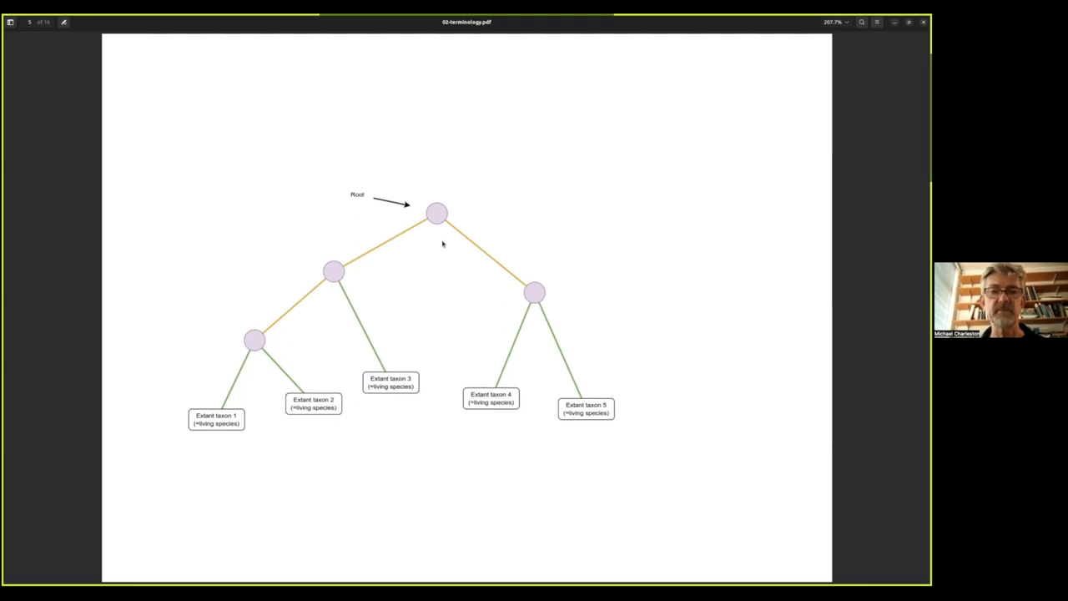
{"action": "mouse_move", "coordinate": [362, 205]}
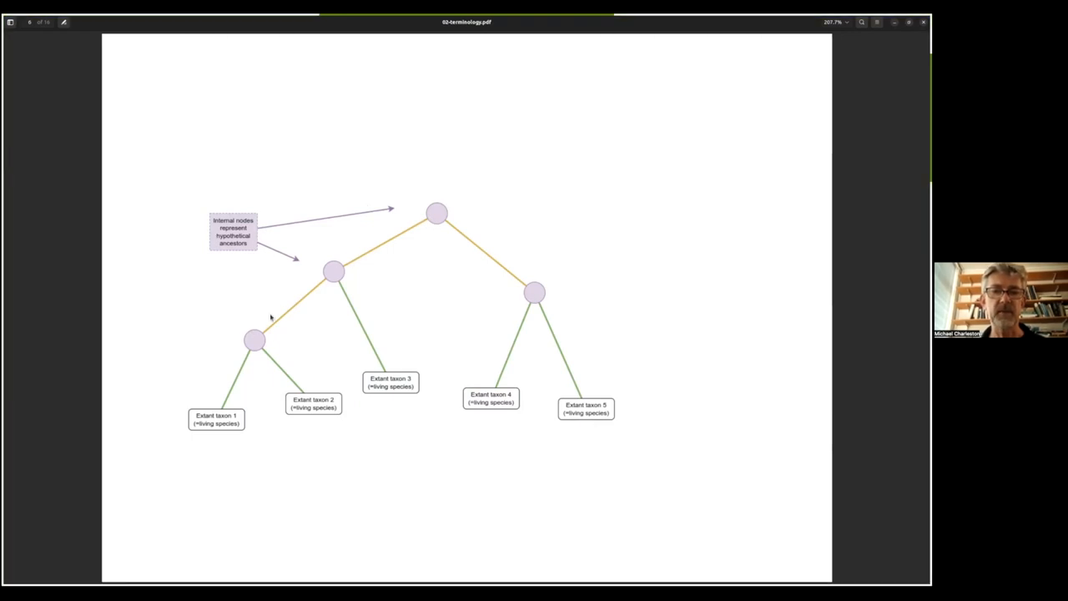
{"action": "mouse_move", "coordinate": [337, 274]}
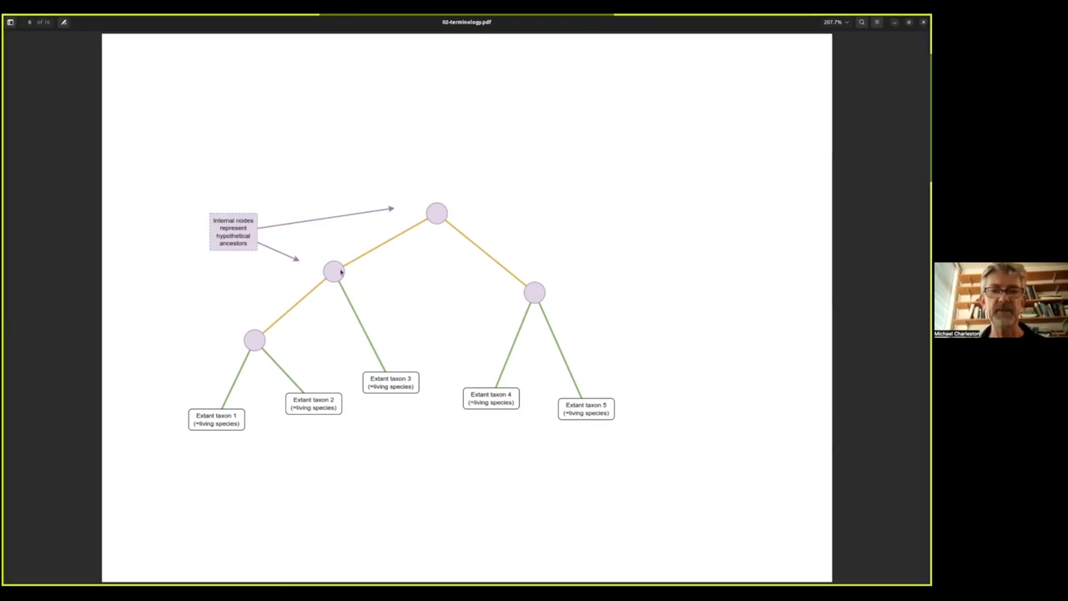
{"action": "mouse_move", "coordinate": [258, 331]}
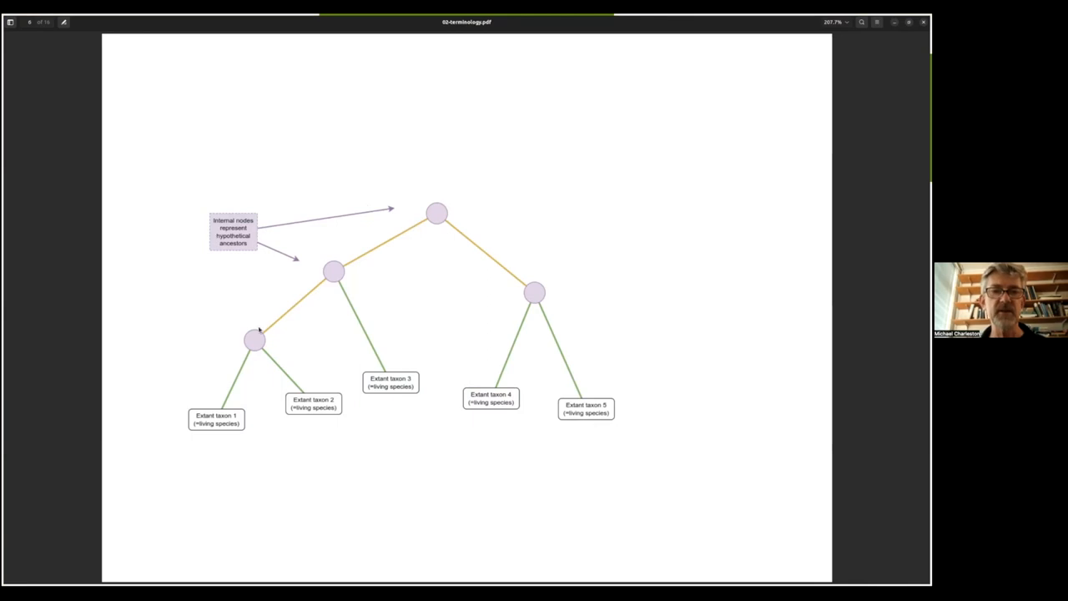
{"action": "mouse_move", "coordinate": [361, 304]}
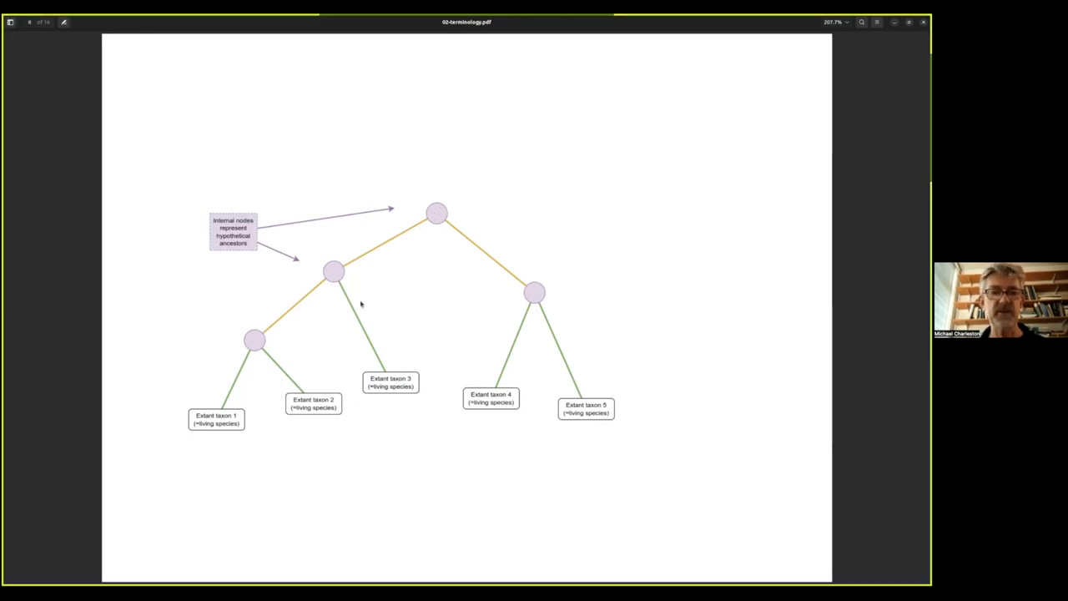
{"action": "mouse_move", "coordinate": [224, 426]}
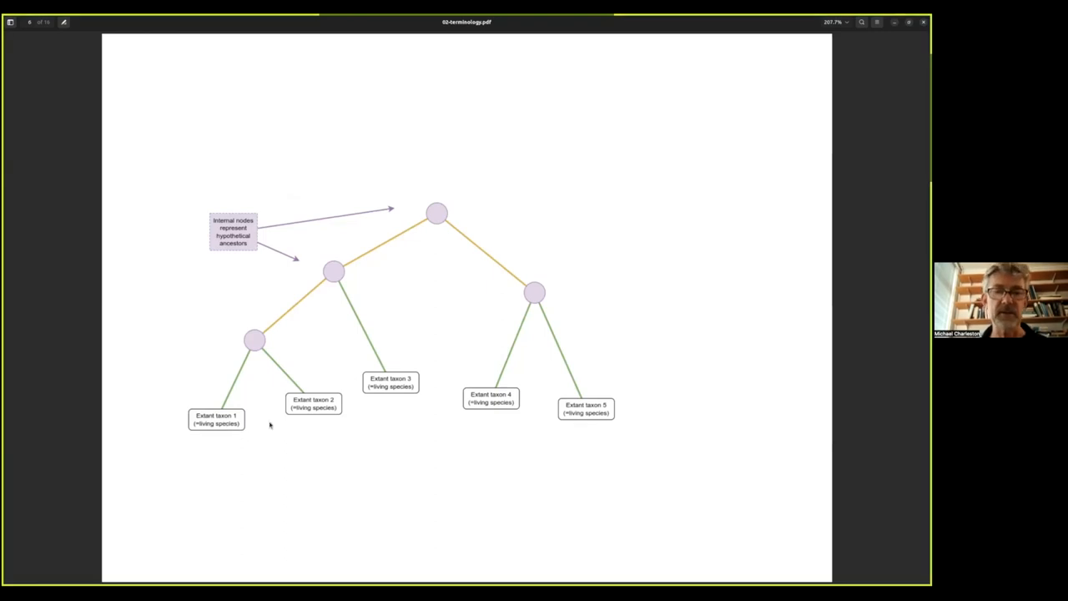
{"action": "mouse_move", "coordinate": [314, 405]}
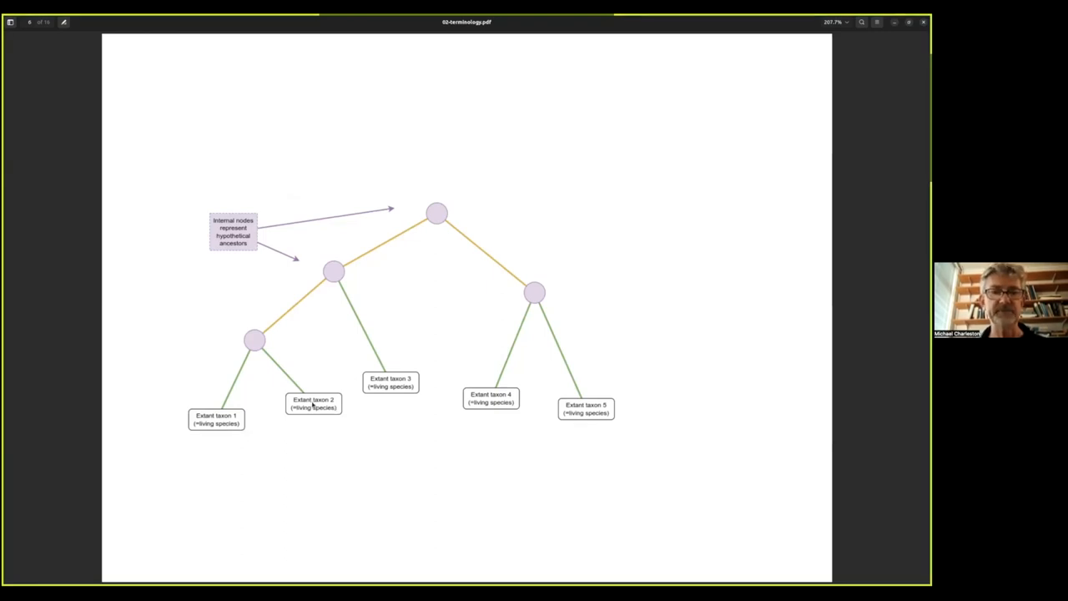
{"action": "mouse_move", "coordinate": [354, 274]}
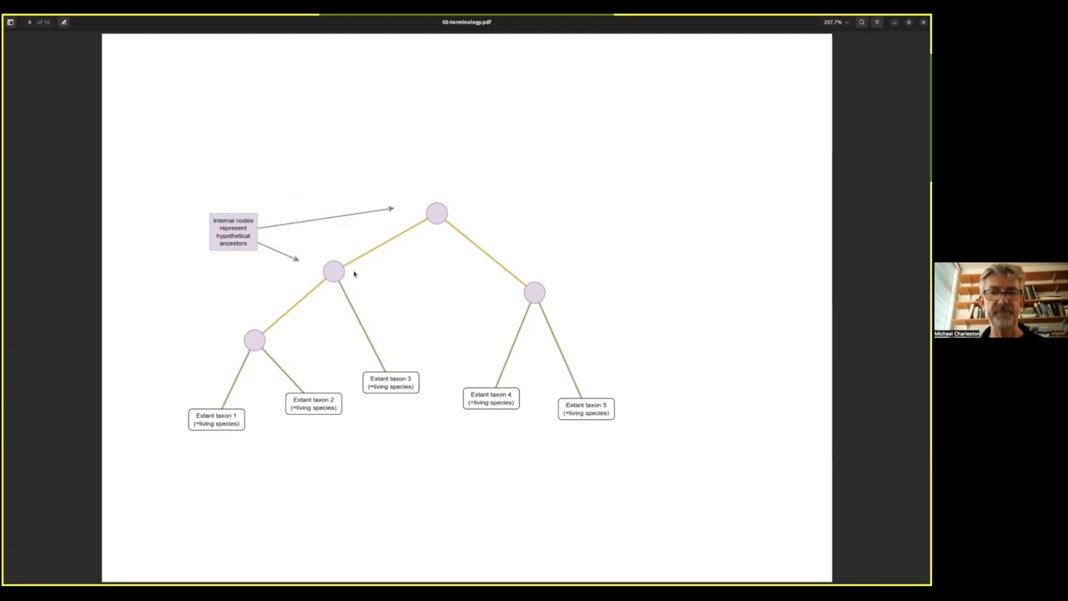
{"action": "mouse_move", "coordinate": [519, 262]}
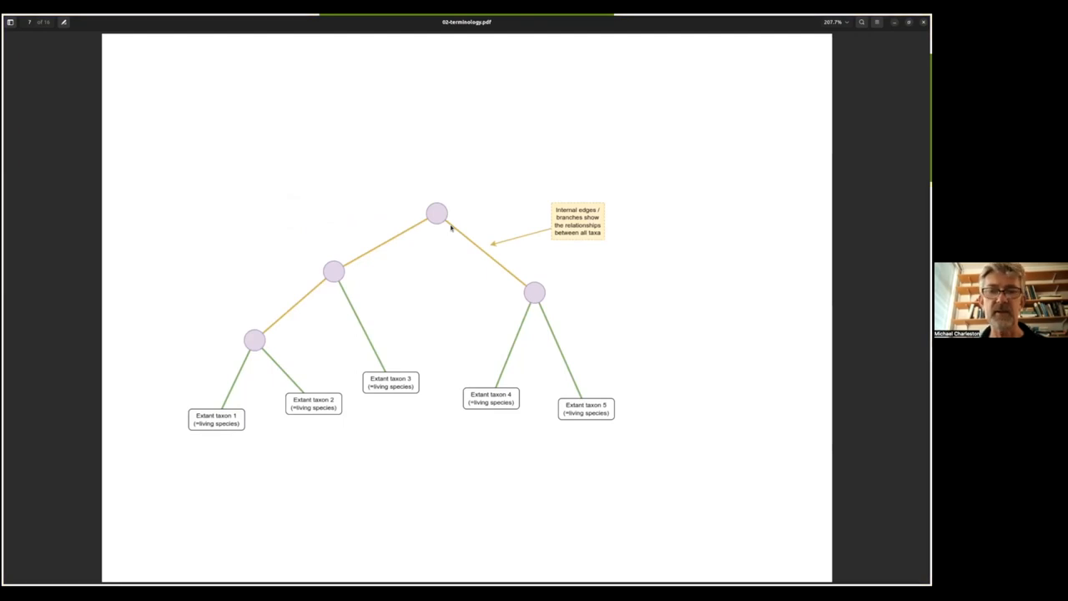
{"action": "mouse_move", "coordinate": [527, 290]}
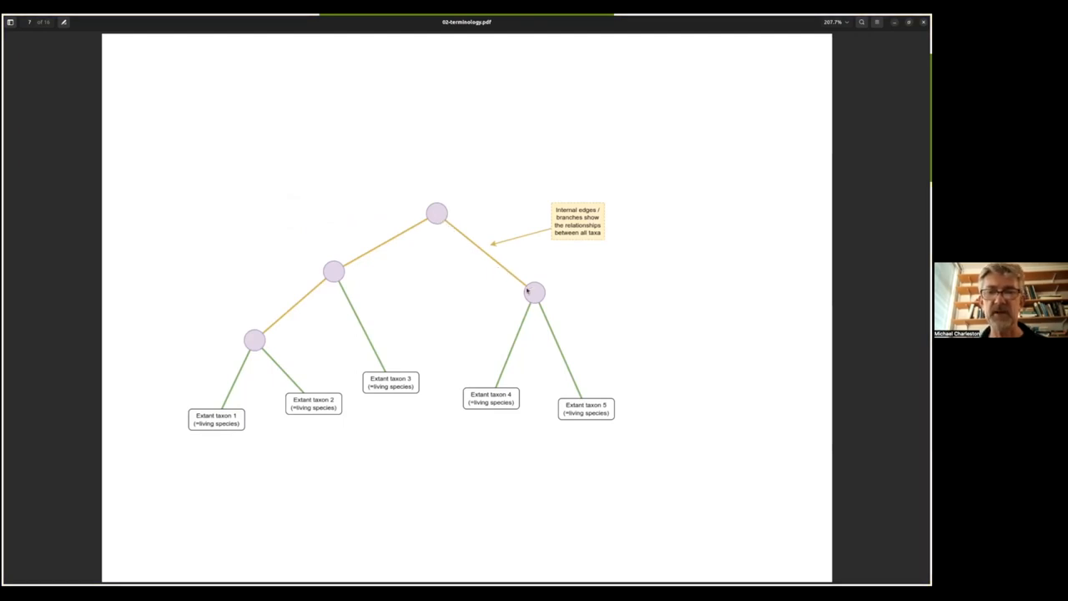
{"action": "mouse_move", "coordinate": [400, 243]}
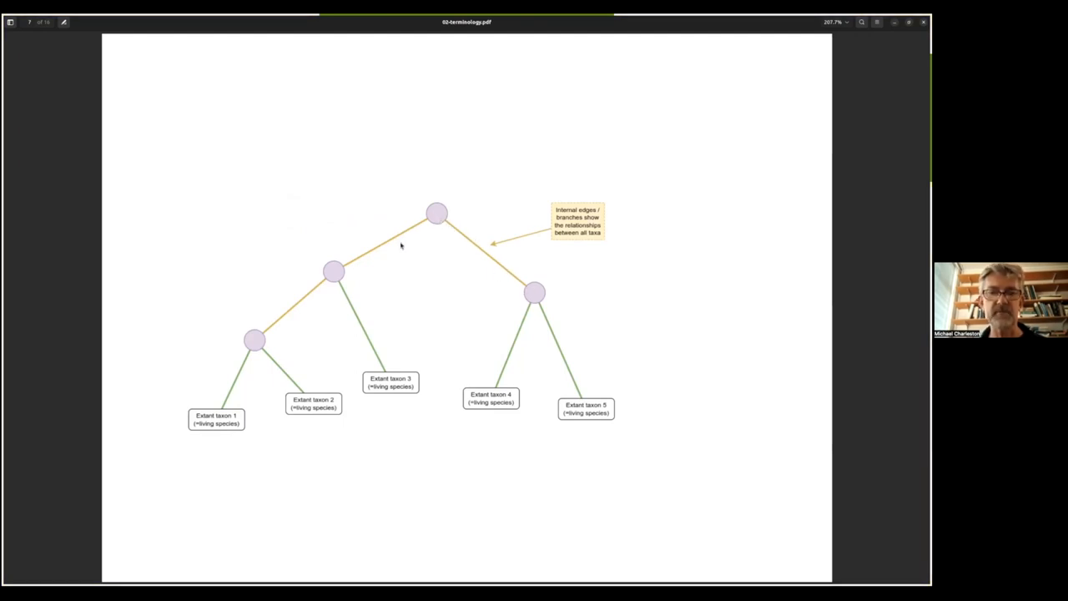
{"action": "mouse_move", "coordinate": [292, 309]}
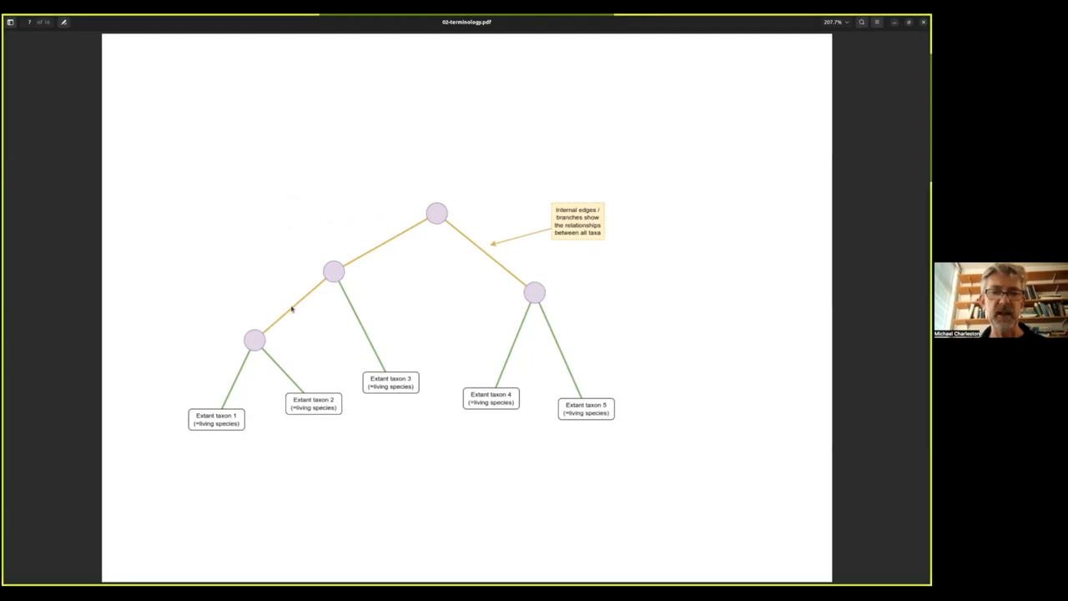
{"action": "mouse_move", "coordinate": [551, 254]}
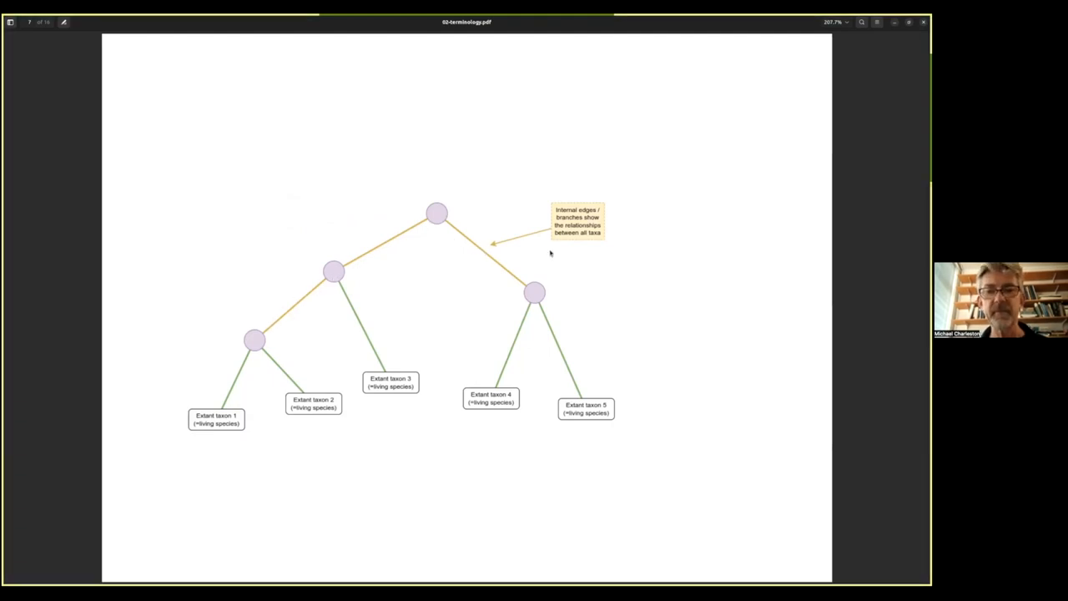
{"action": "mouse_move", "coordinate": [487, 262]}
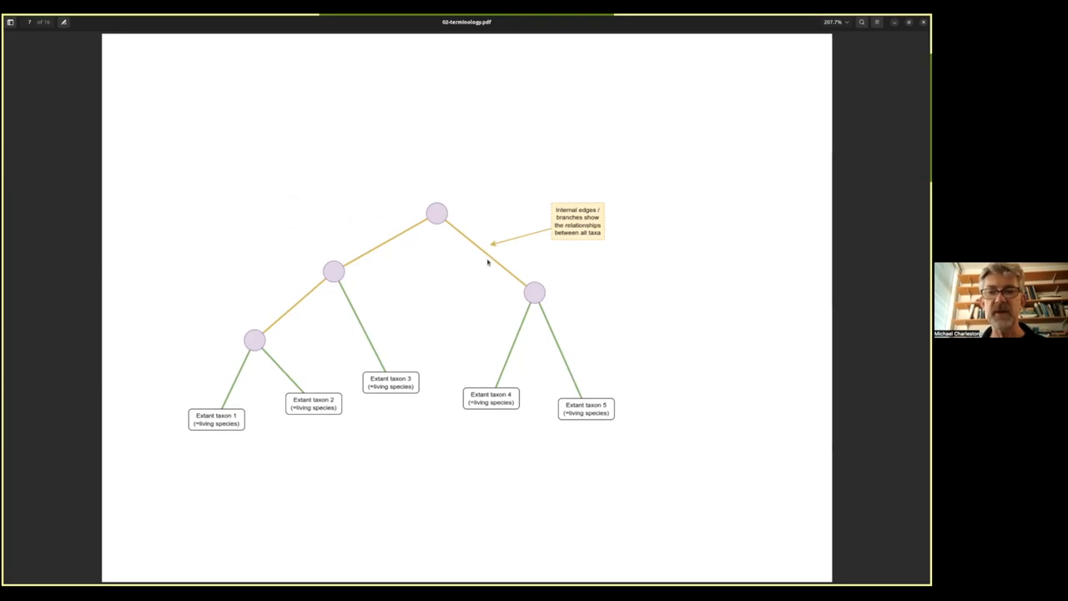
{"action": "mouse_move", "coordinate": [584, 269]}
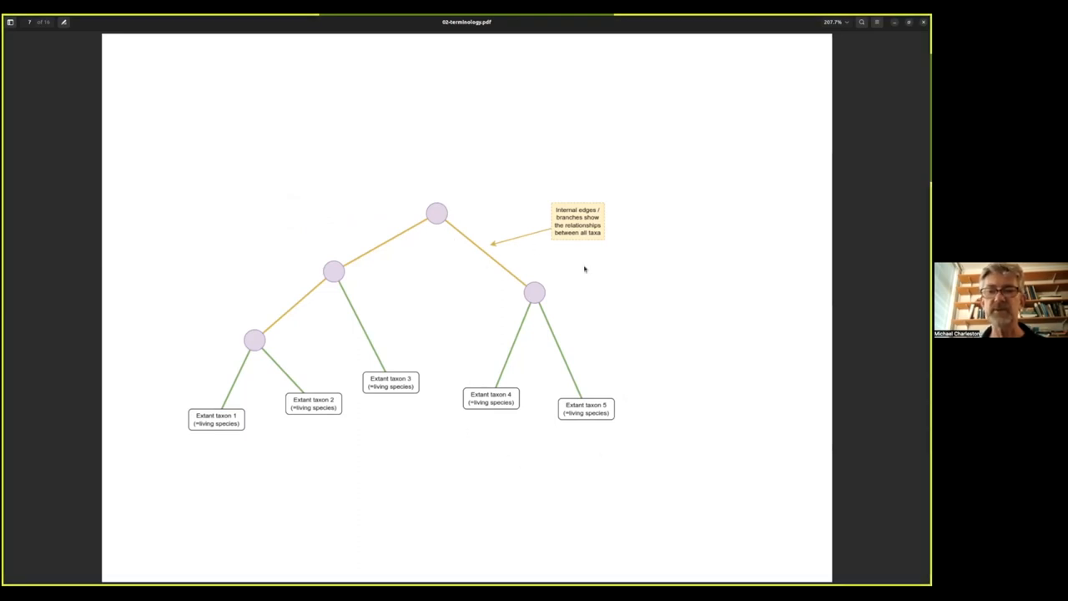
{"action": "mouse_move", "coordinate": [465, 241]}
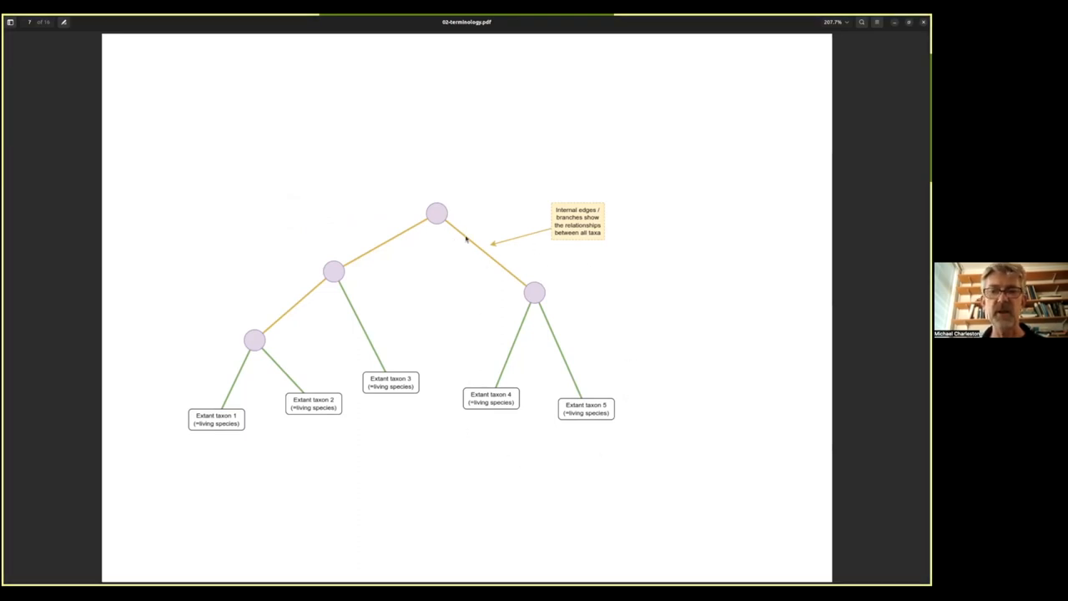
{"action": "mouse_move", "coordinate": [501, 277]}
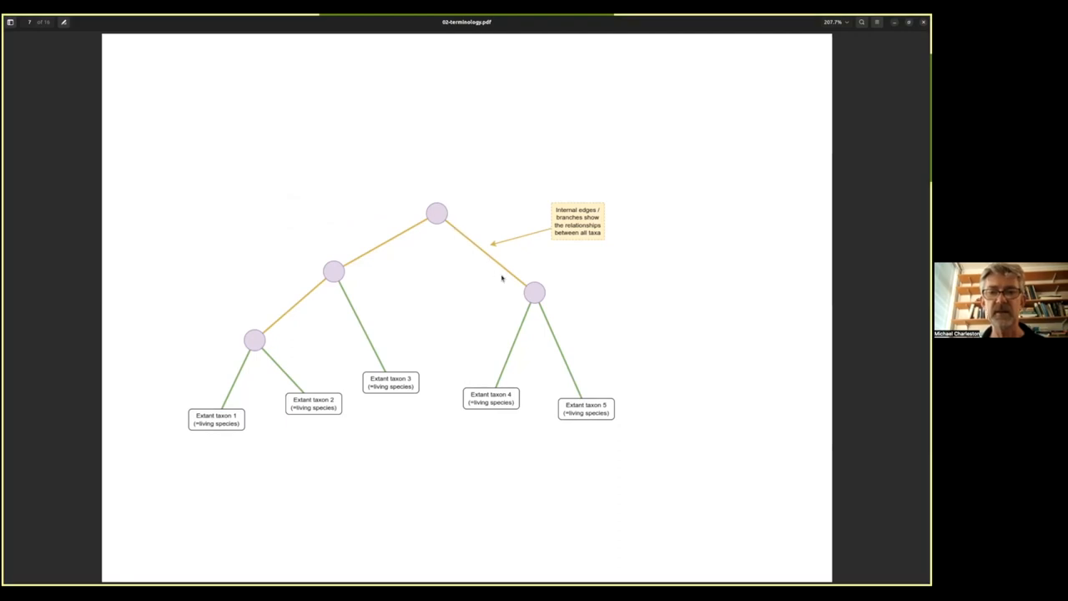
{"action": "mouse_move", "coordinate": [441, 199]}
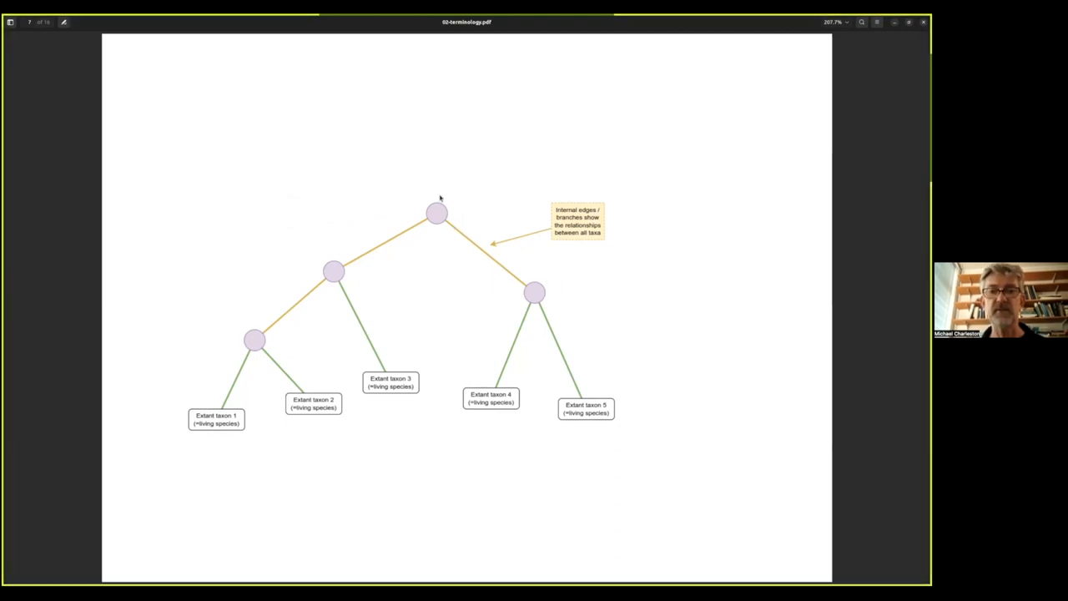
{"action": "mouse_move", "coordinate": [560, 460]}
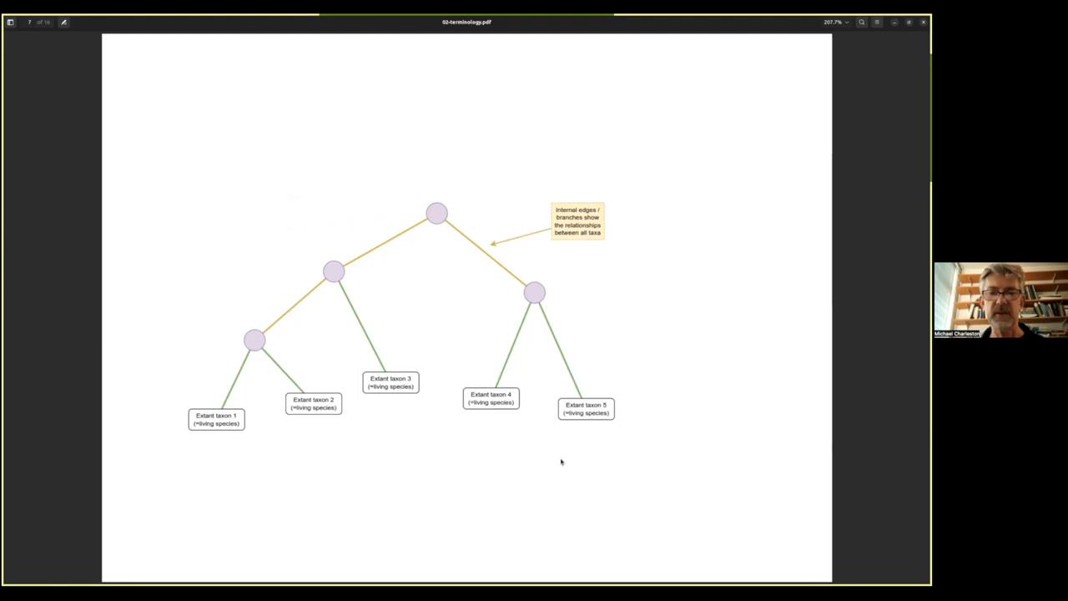
{"action": "mouse_move", "coordinate": [477, 343]}
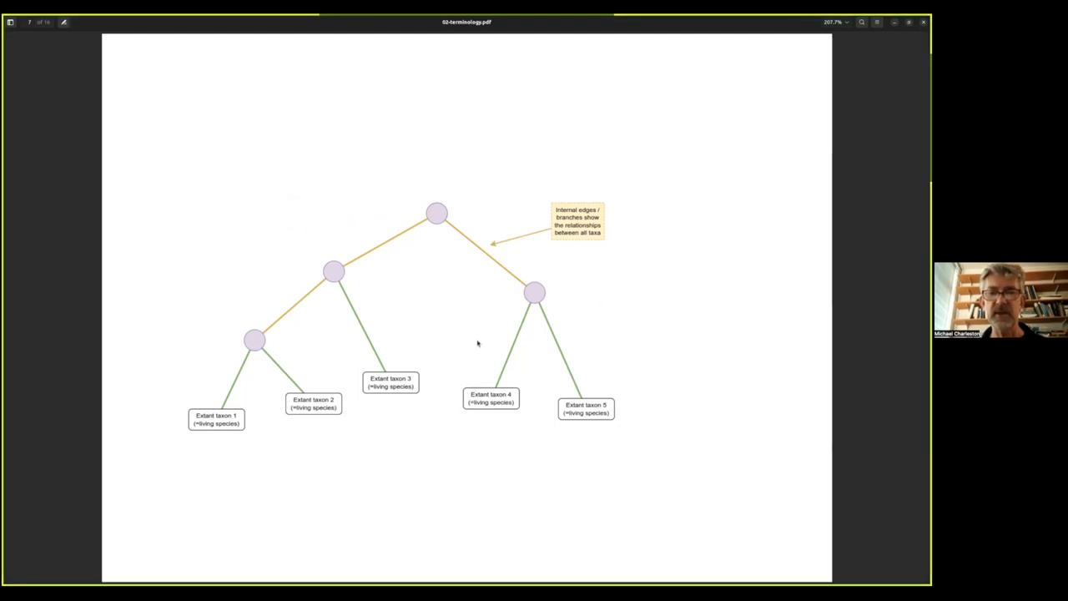
{"action": "mouse_move", "coordinate": [600, 413]}
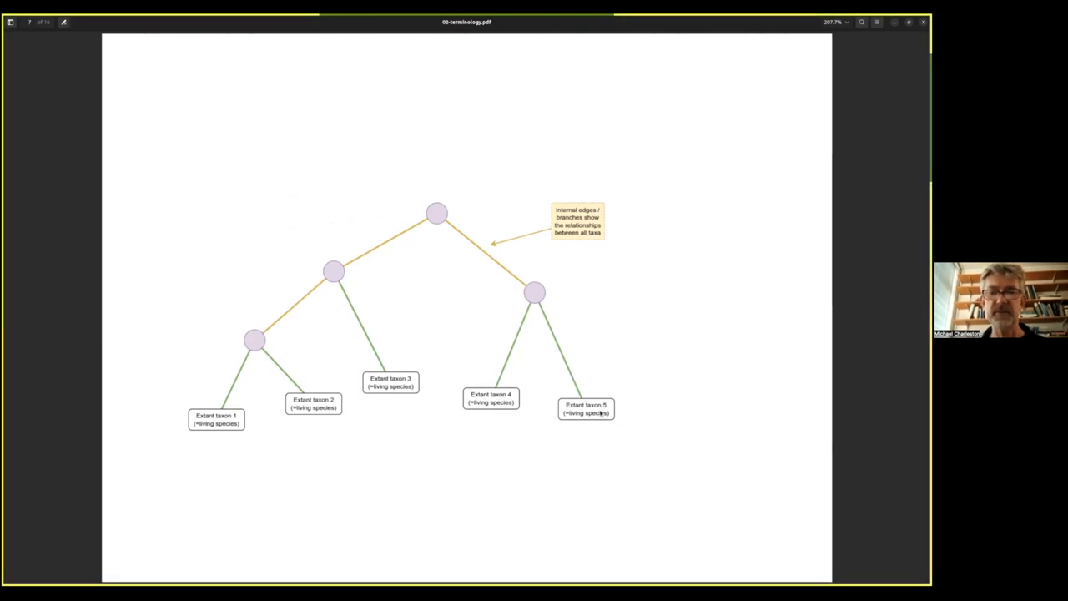
{"action": "mouse_move", "coordinate": [447, 384]}
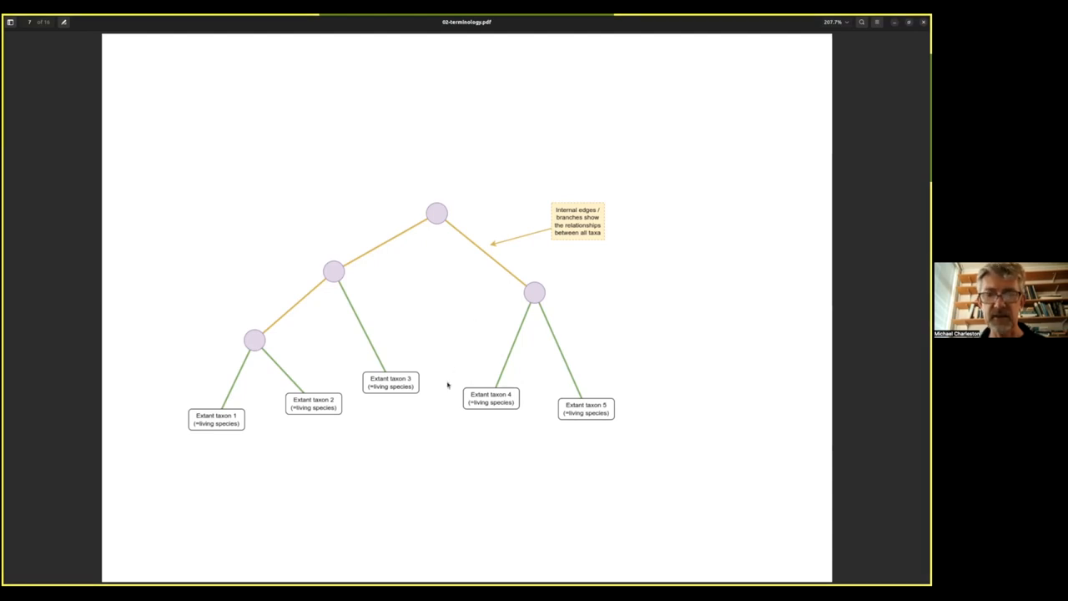
{"action": "mouse_move", "coordinate": [370, 313]}
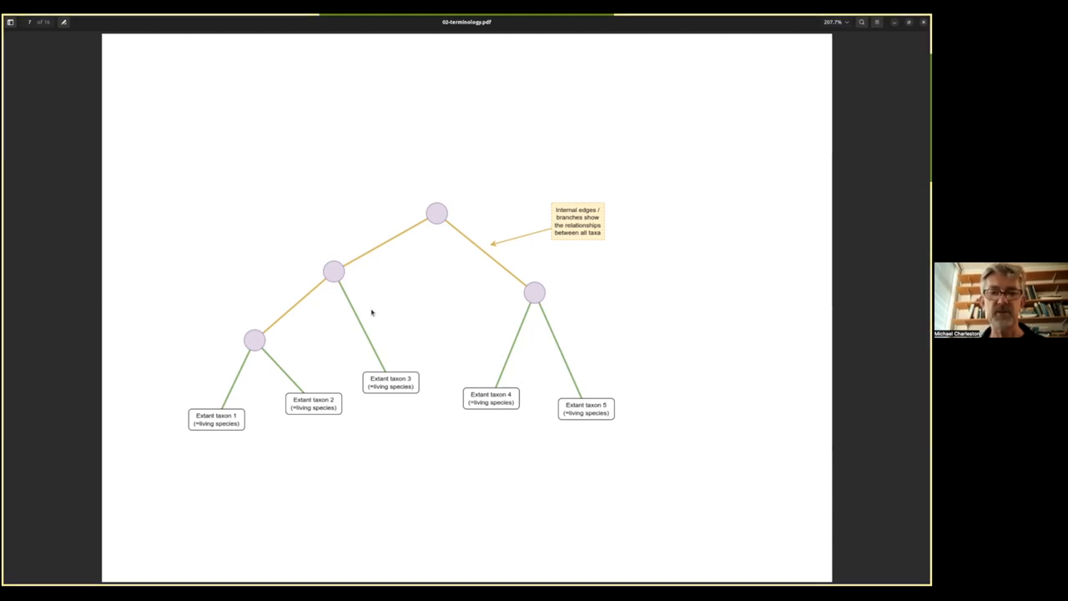
{"action": "mouse_move", "coordinate": [345, 334]}
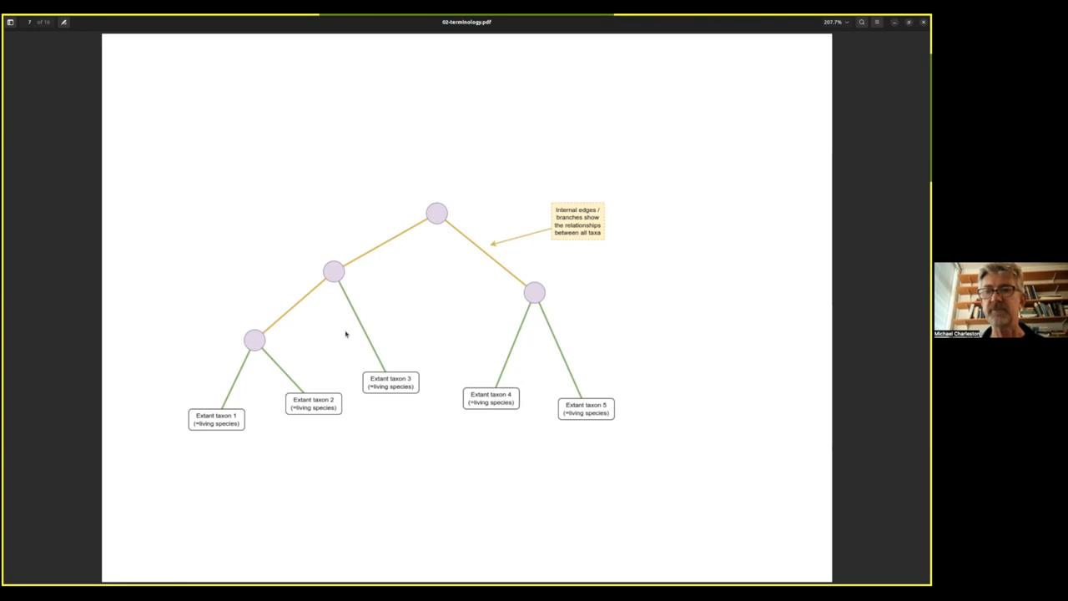
{"action": "mouse_move", "coordinate": [510, 344]}
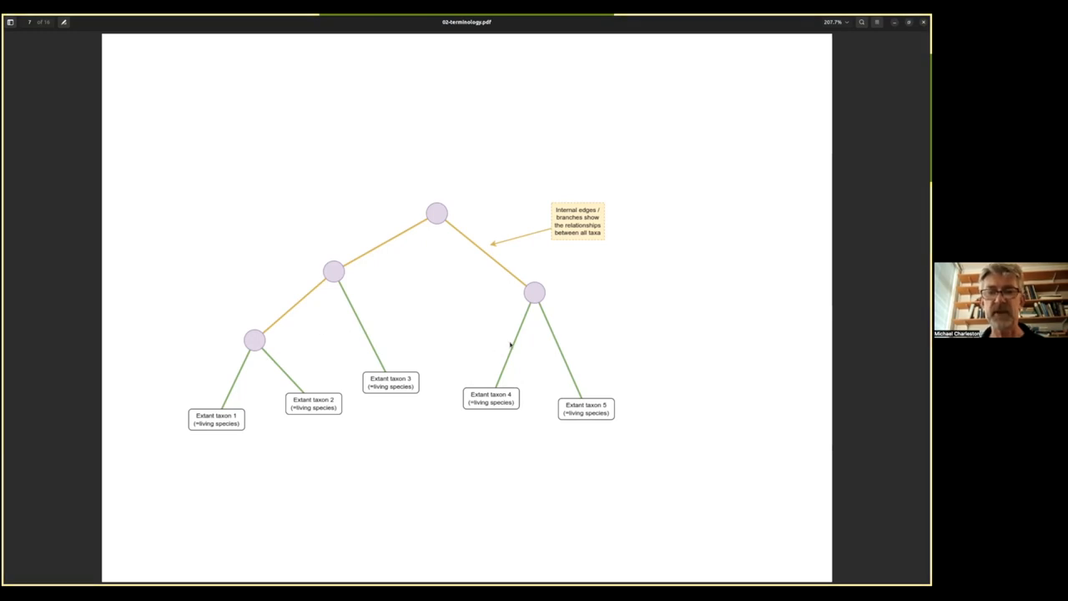
{"action": "mouse_move", "coordinate": [582, 463]}
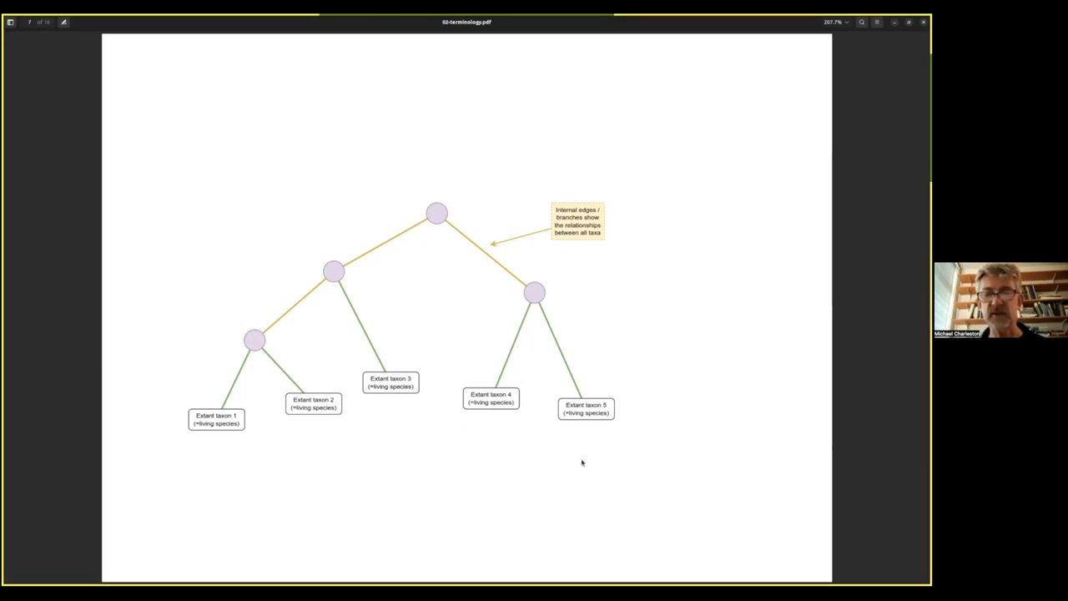
{"action": "mouse_move", "coordinate": [514, 277]}
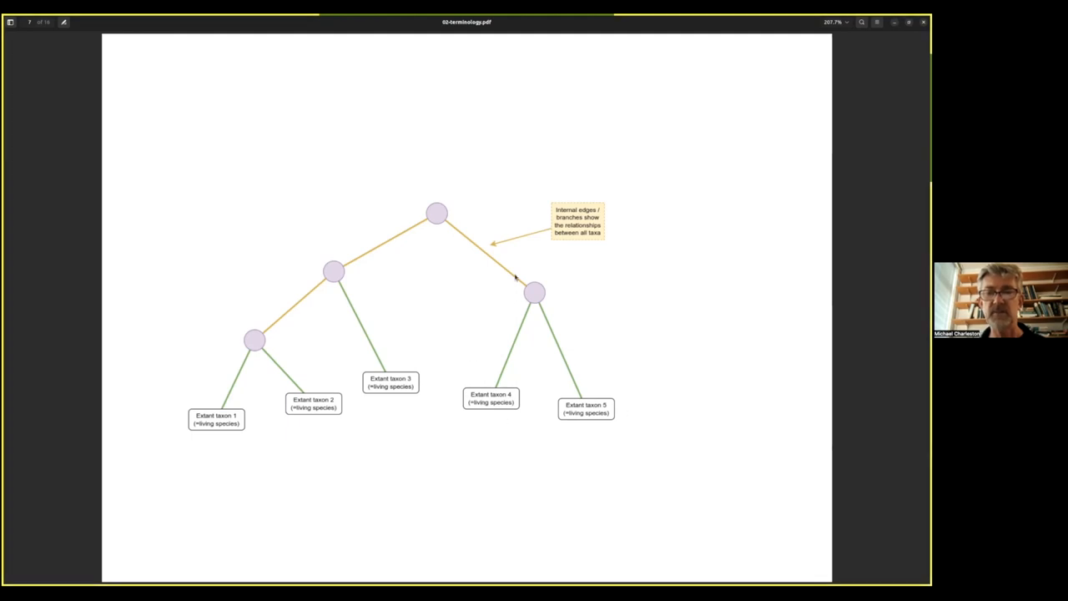
{"action": "mouse_move", "coordinate": [520, 344]}
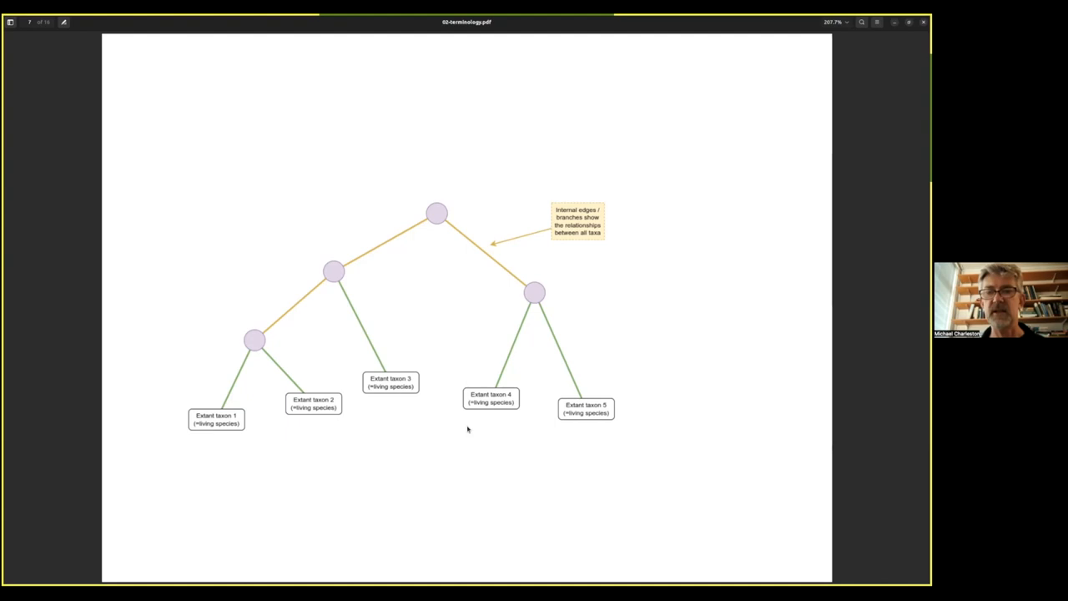
{"action": "mouse_move", "coordinate": [510, 430]}
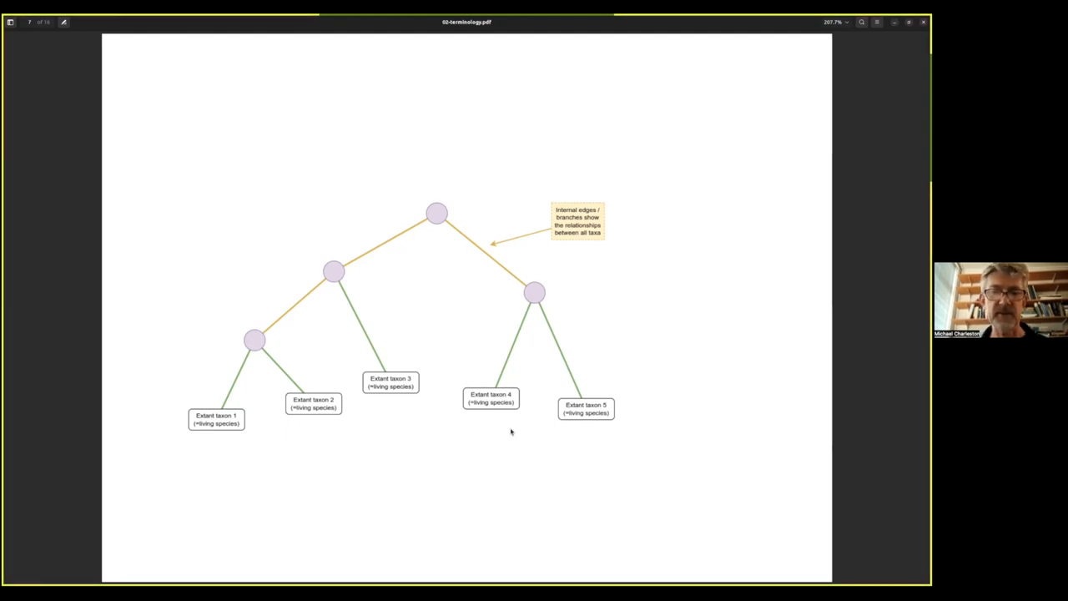
{"action": "mouse_move", "coordinate": [401, 247]}
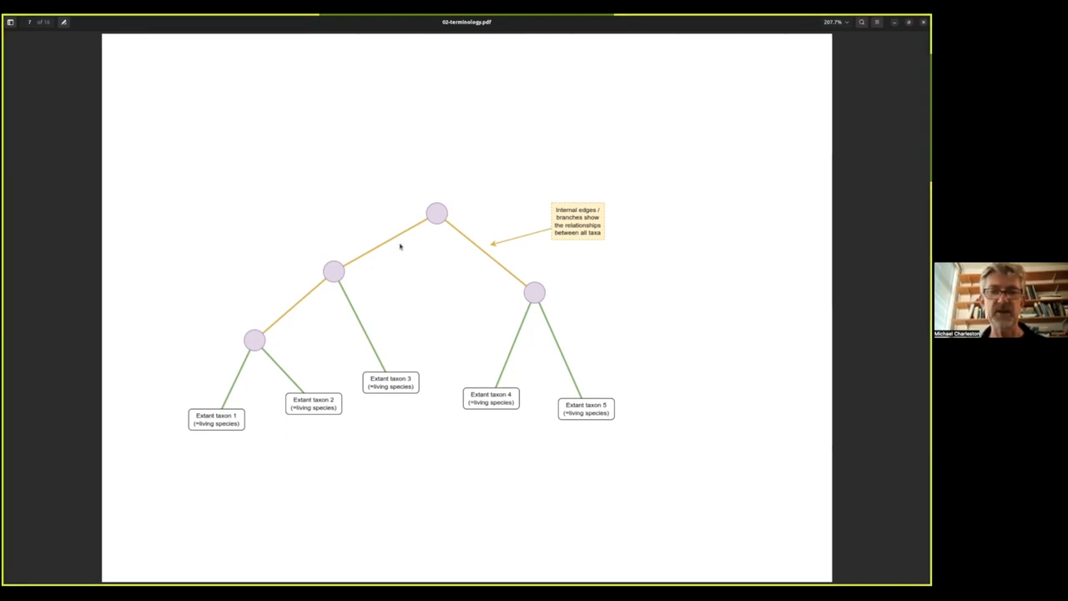
{"action": "mouse_move", "coordinate": [290, 321]}
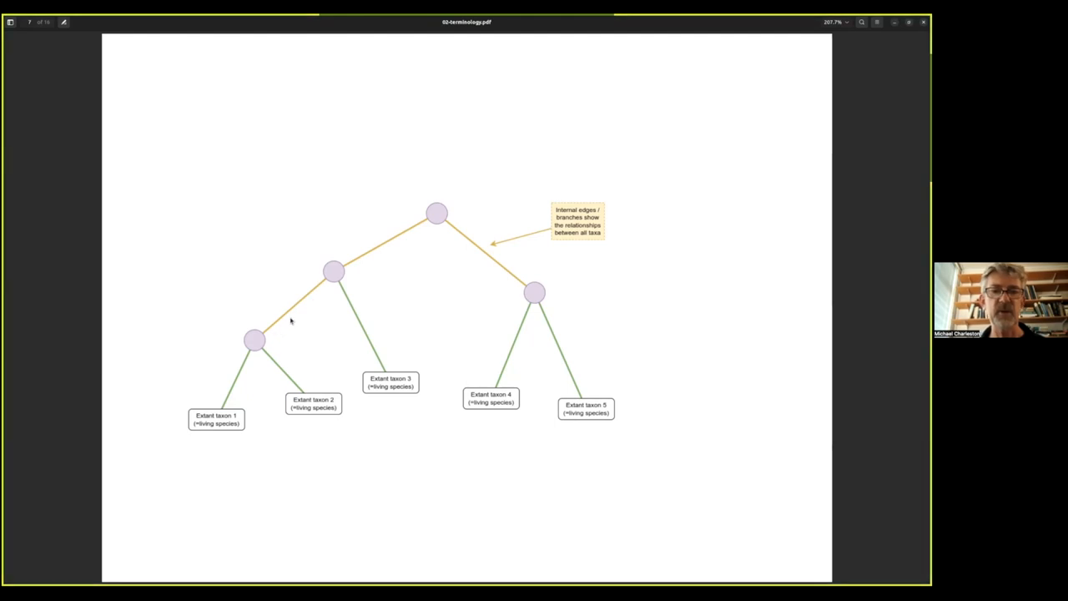
{"action": "mouse_move", "coordinate": [305, 297]}
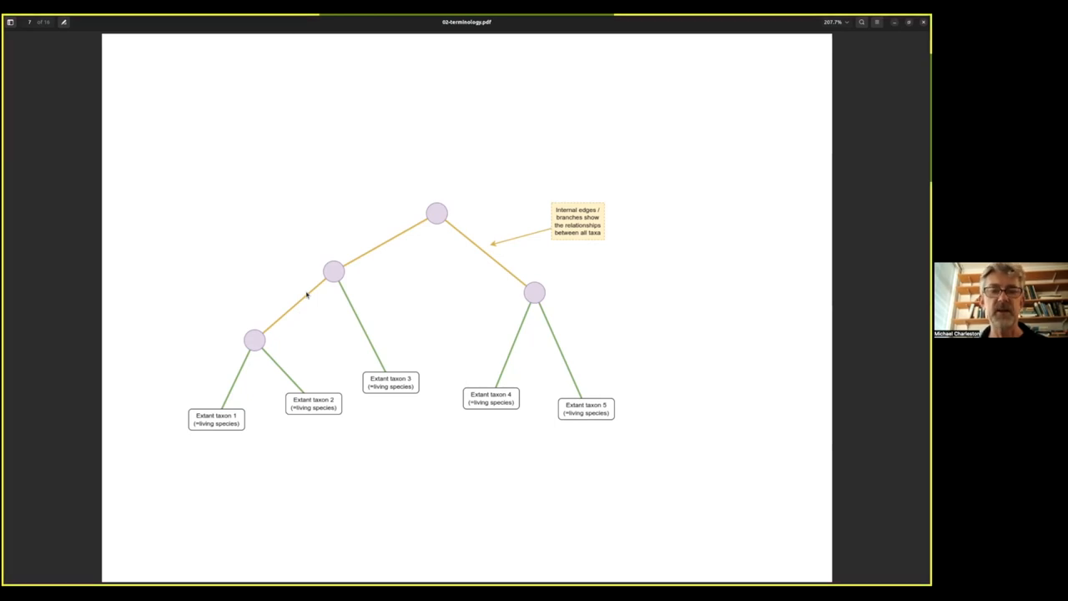
{"action": "mouse_move", "coordinate": [322, 285]}
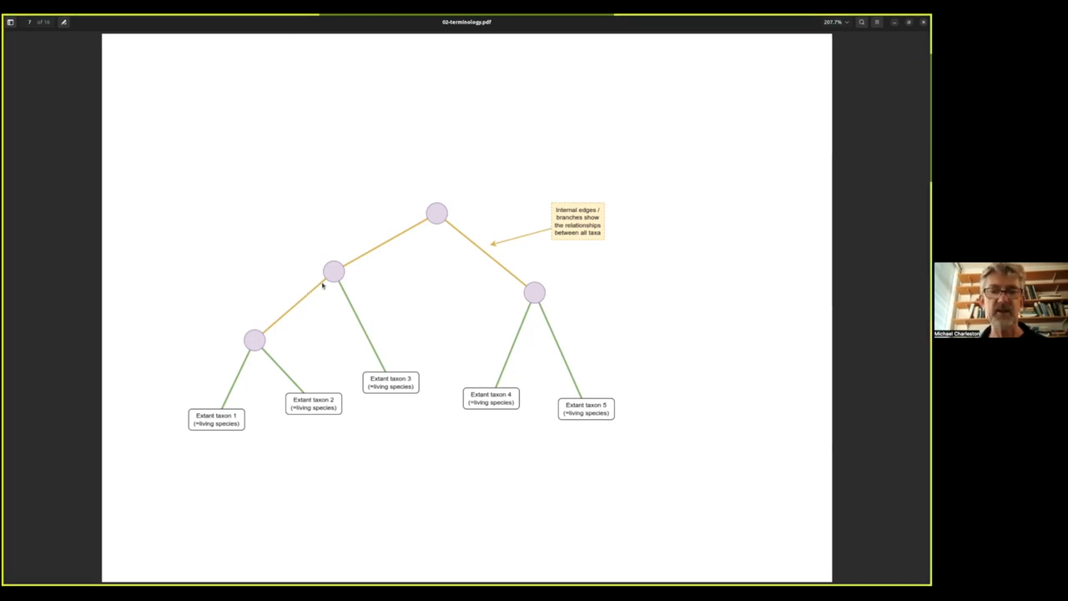
{"action": "mouse_move", "coordinate": [287, 320]}
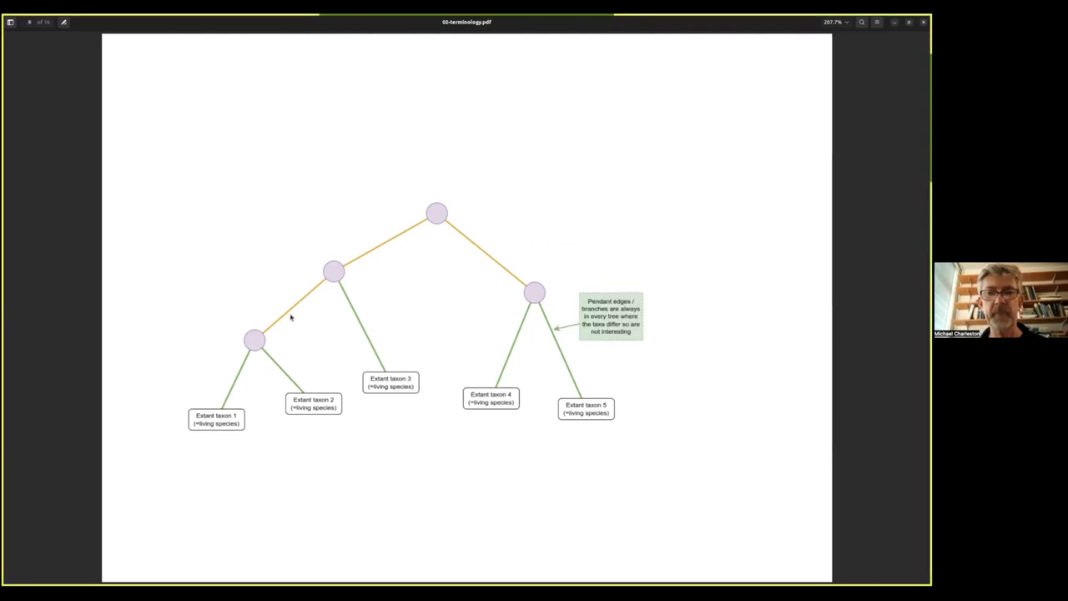
{"action": "mouse_move", "coordinate": [331, 309]}
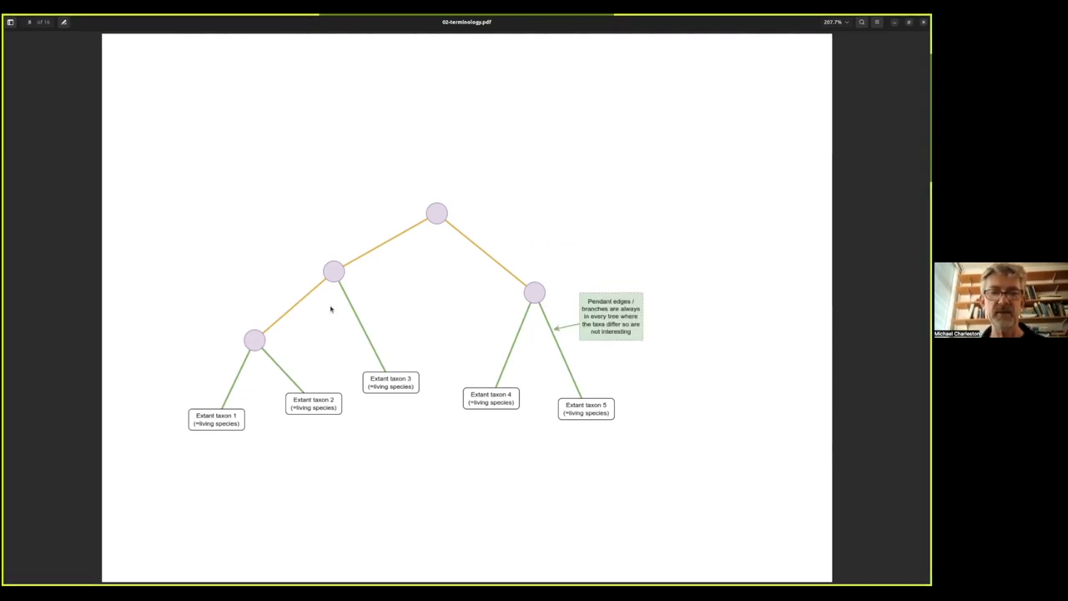
{"action": "mouse_move", "coordinate": [528, 313]}
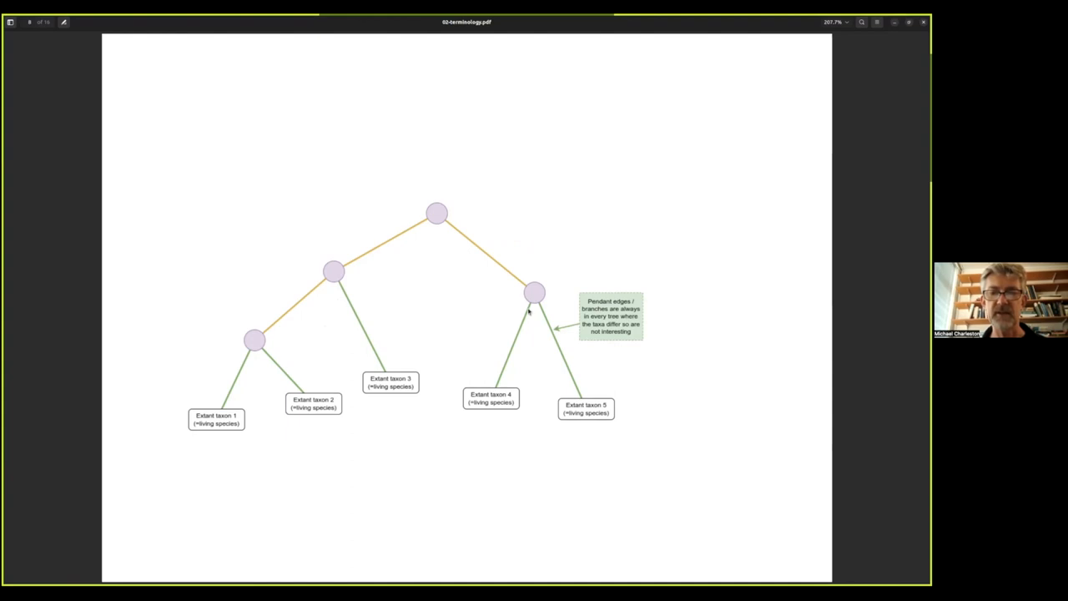
{"action": "mouse_move", "coordinate": [636, 414]}
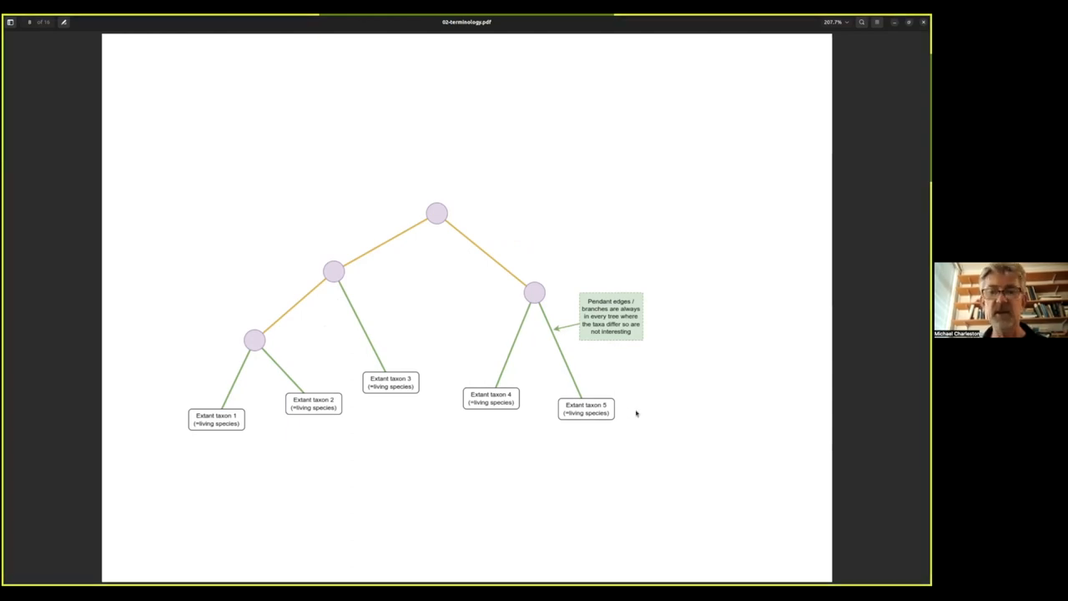
{"action": "mouse_move", "coordinate": [574, 414]}
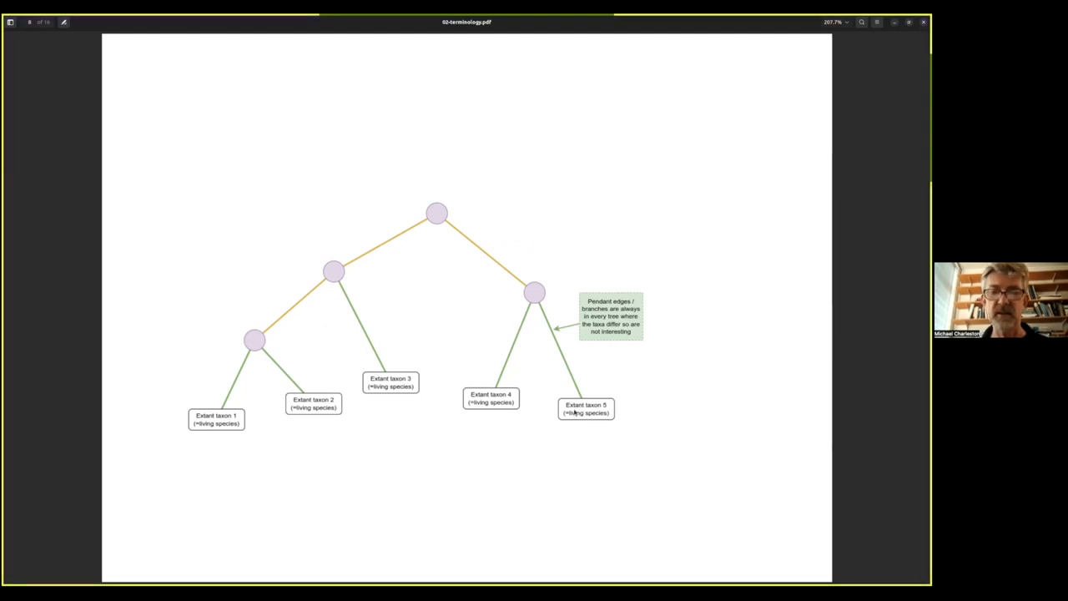
{"action": "mouse_move", "coordinate": [376, 407]}
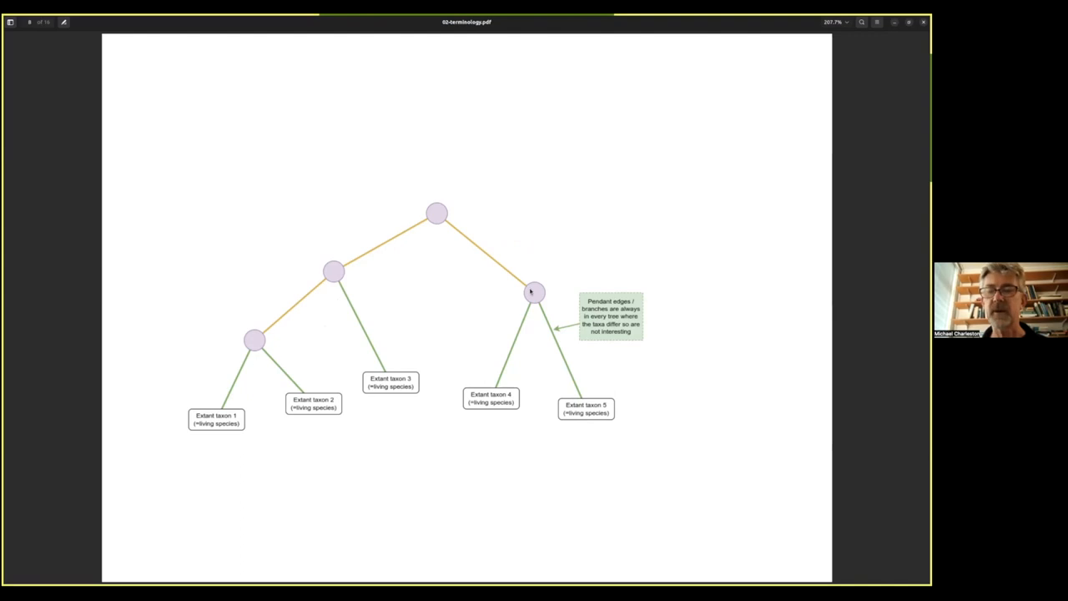
{"action": "mouse_move", "coordinate": [517, 317]}
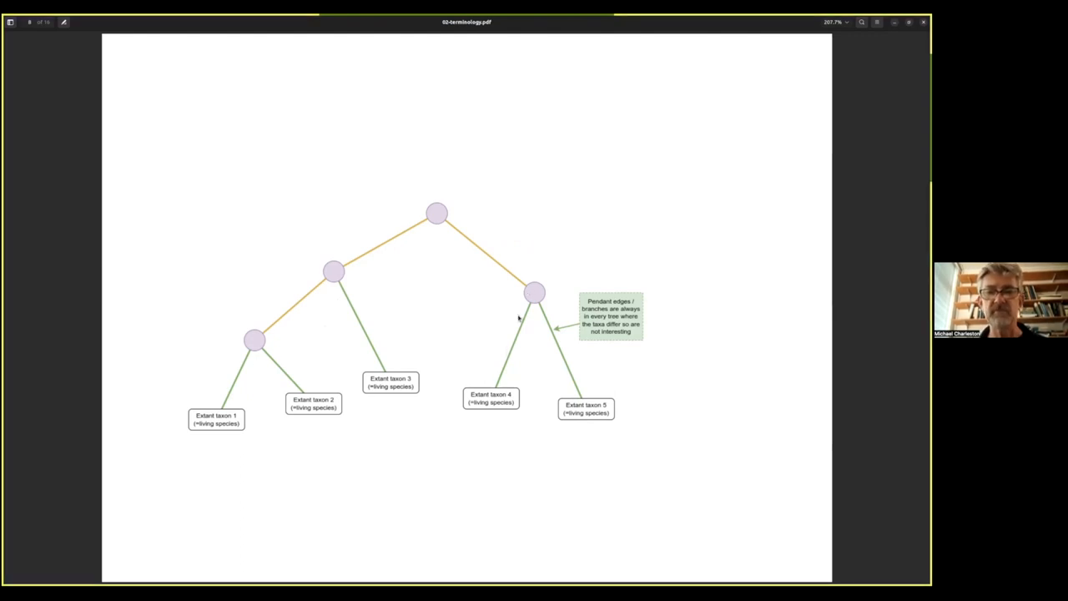
{"action": "mouse_move", "coordinate": [531, 320]}
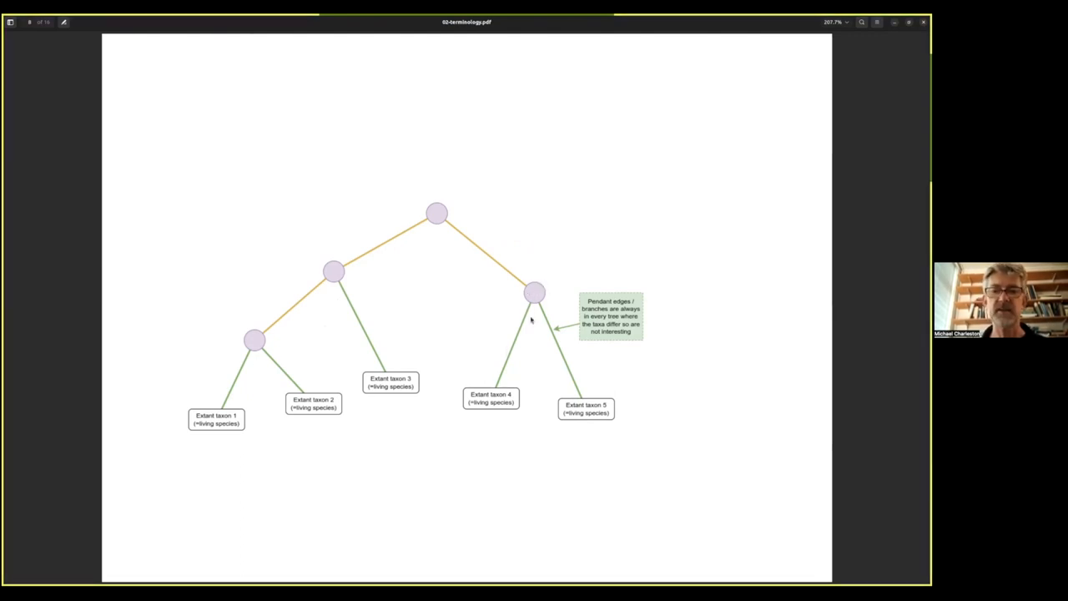
{"action": "mouse_move", "coordinate": [490, 414]}
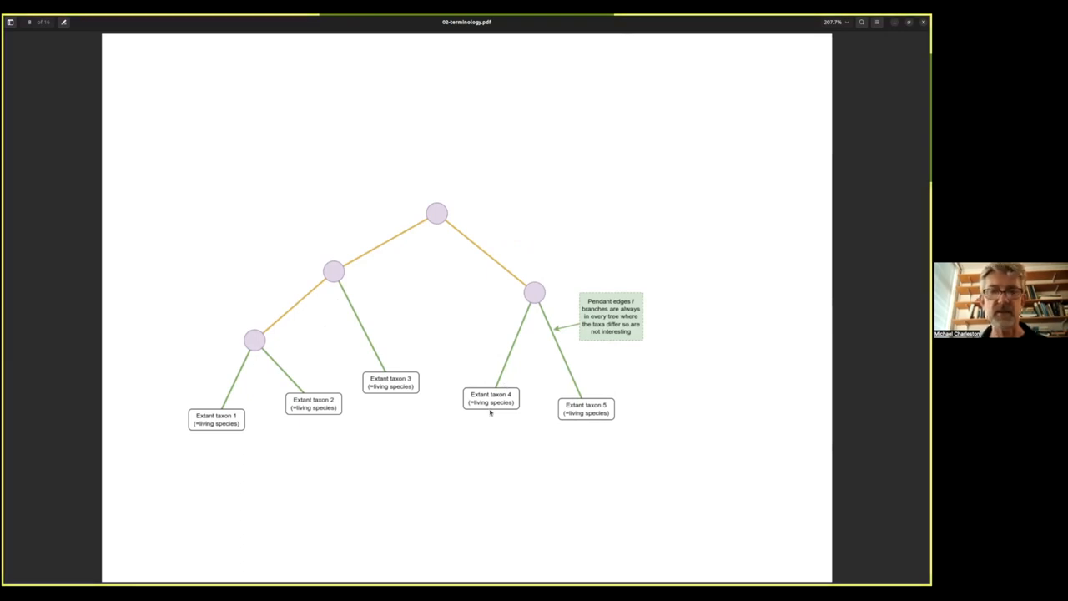
{"action": "mouse_move", "coordinate": [273, 397]}
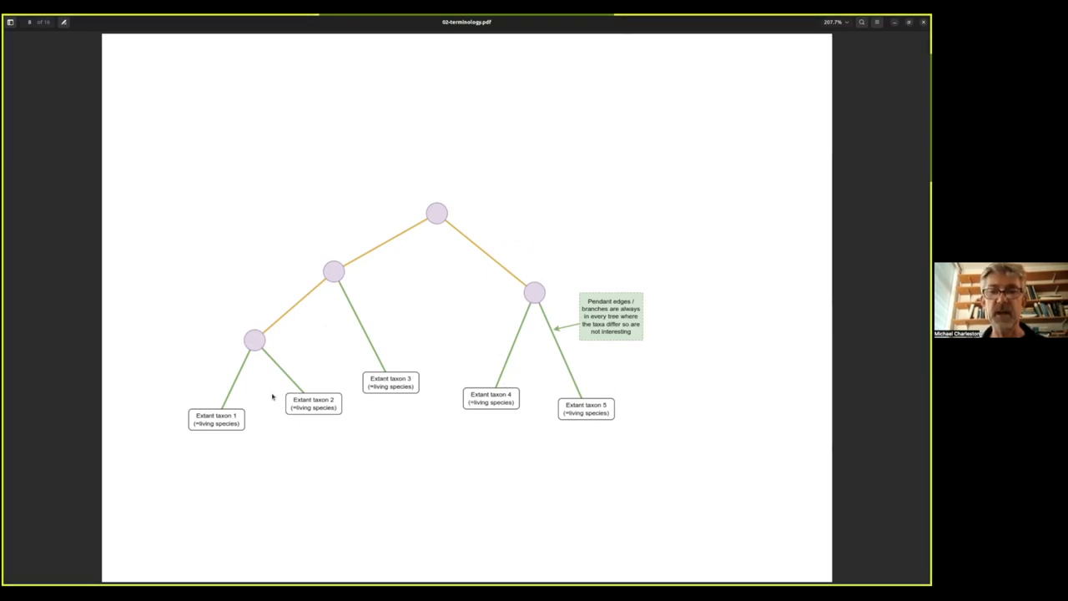
{"action": "mouse_move", "coordinate": [638, 387]}
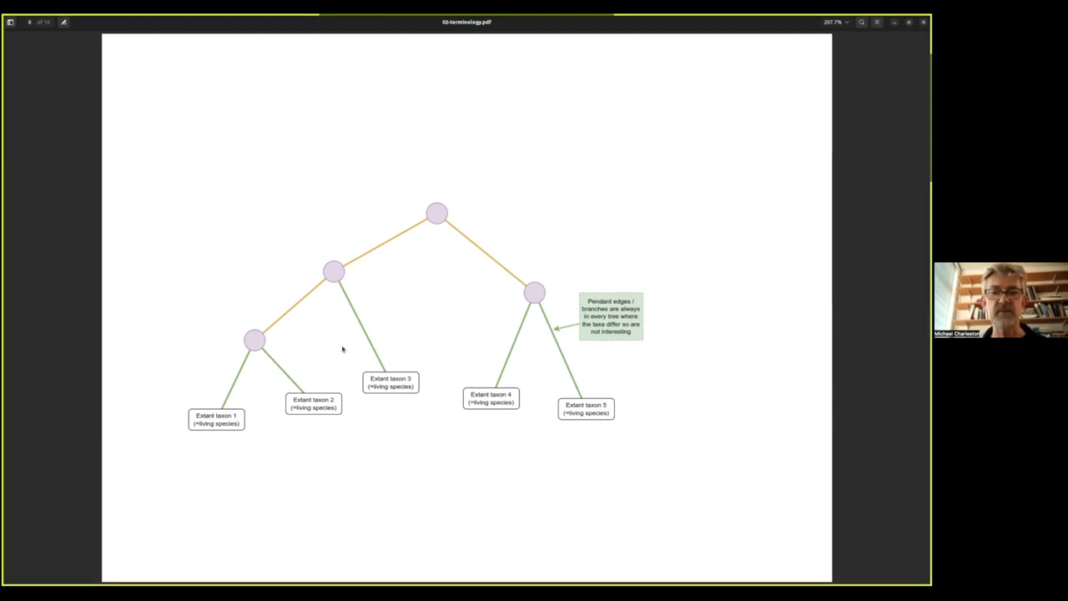
{"action": "mouse_move", "coordinate": [614, 374]}
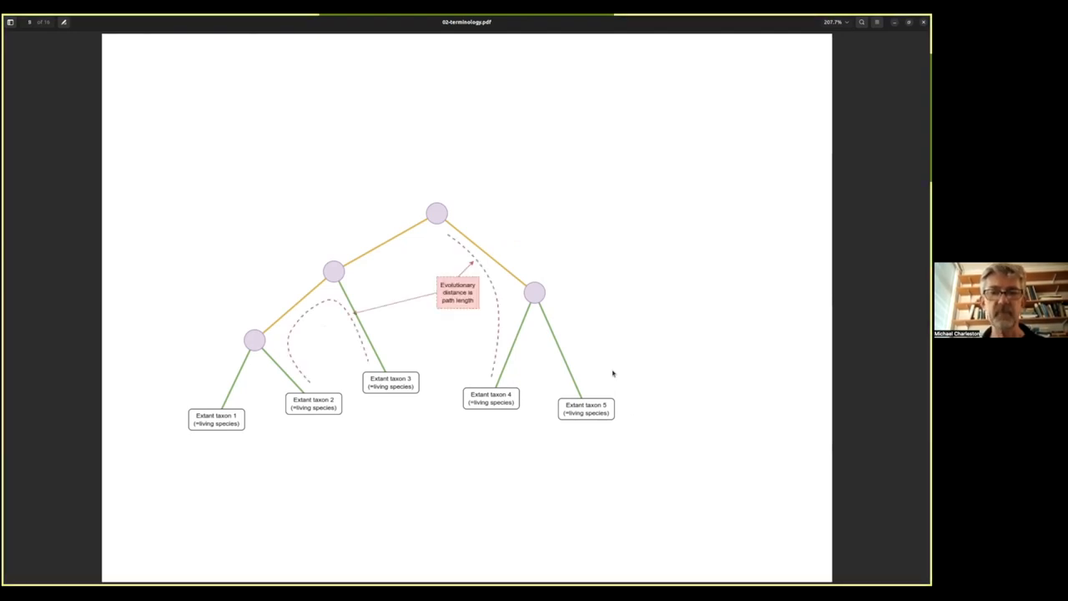
{"action": "mouse_move", "coordinate": [468, 230]}
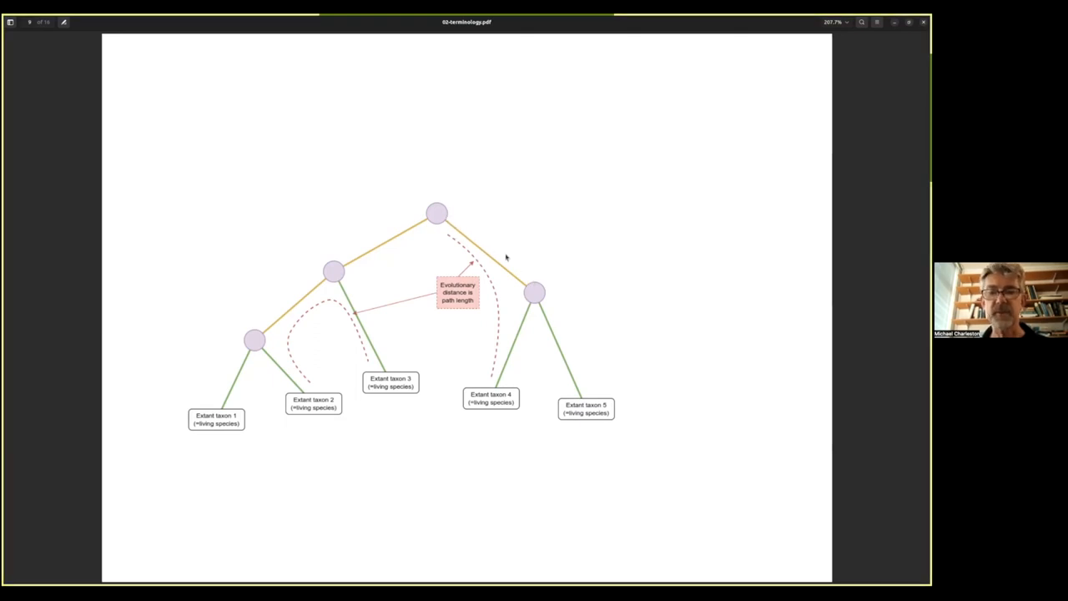
{"action": "mouse_move", "coordinate": [451, 220]}
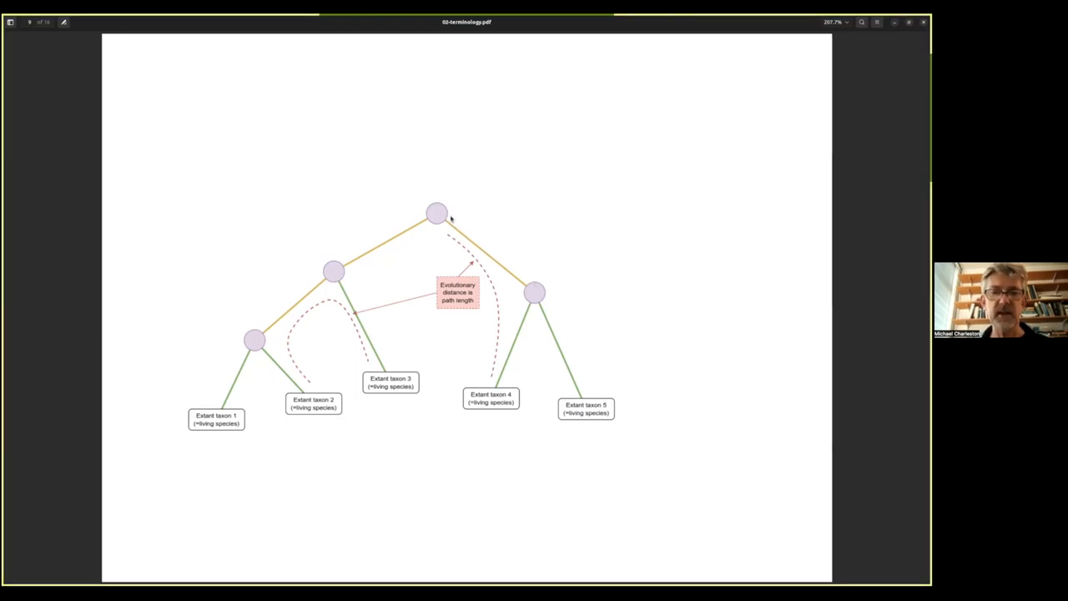
{"action": "mouse_move", "coordinate": [432, 217]}
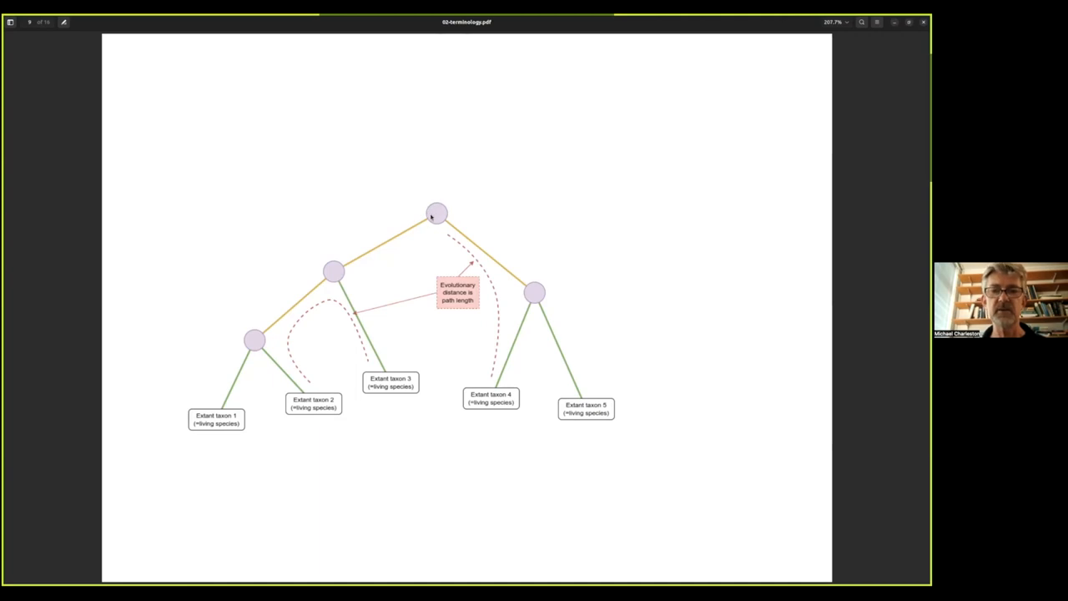
{"action": "mouse_move", "coordinate": [617, 332]}
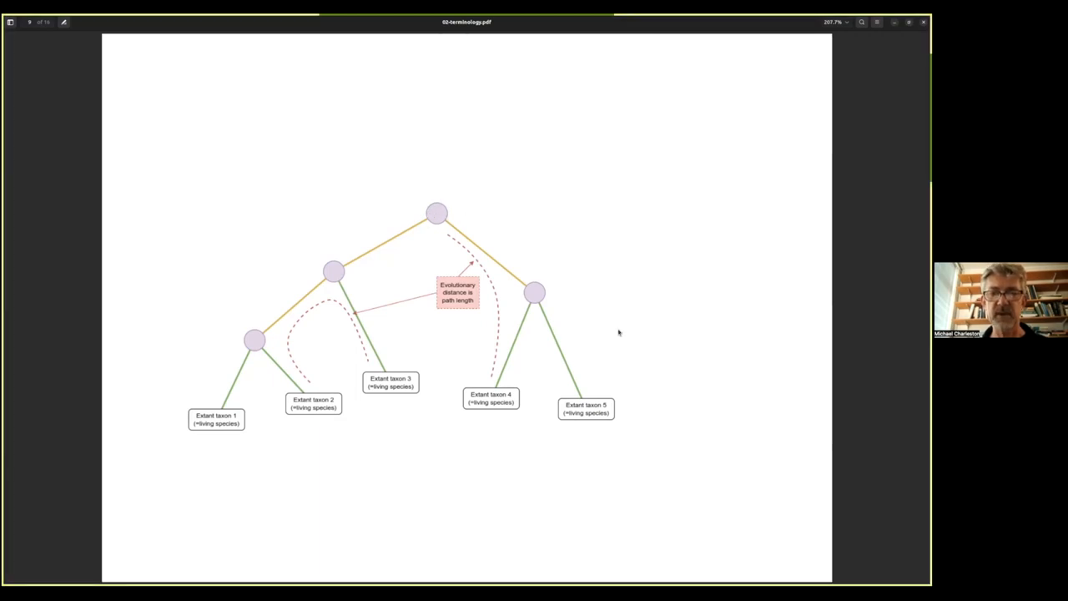
{"action": "mouse_move", "coordinate": [644, 413]}
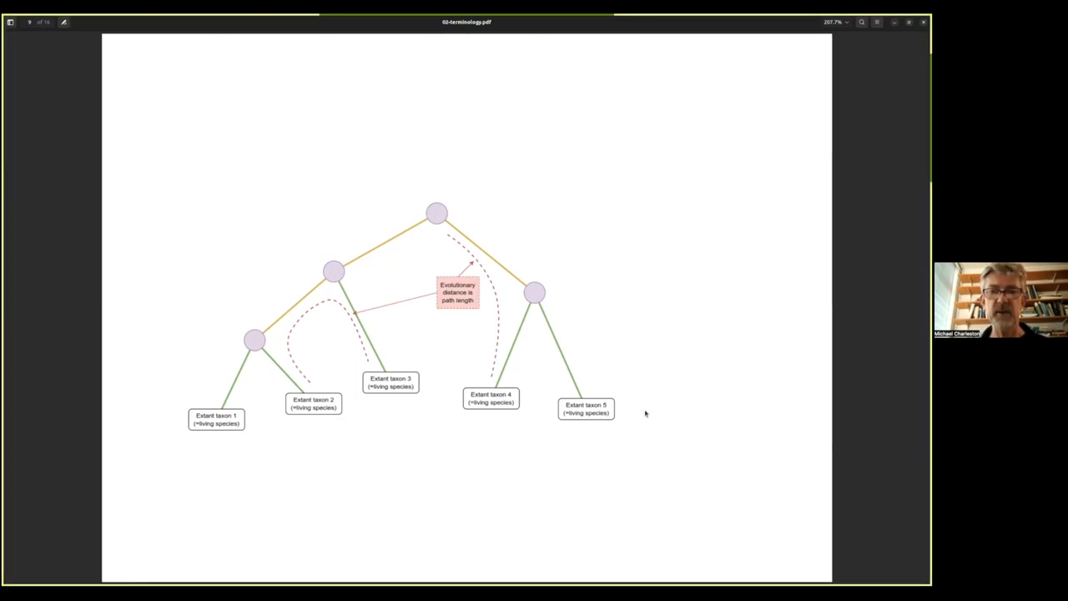
{"action": "mouse_move", "coordinate": [654, 213]}
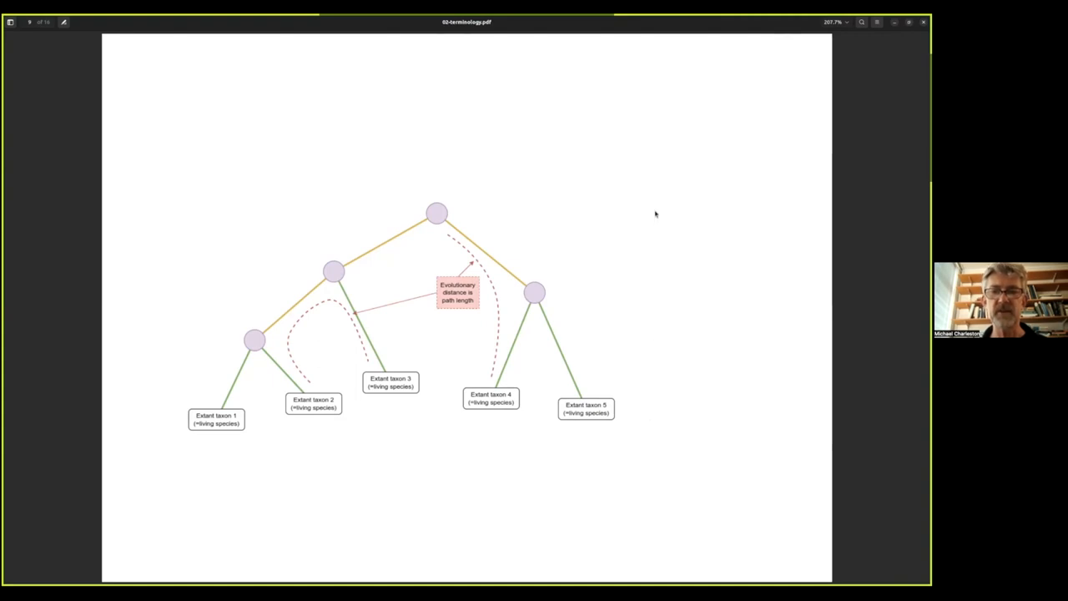
{"action": "mouse_move", "coordinate": [549, 307]}
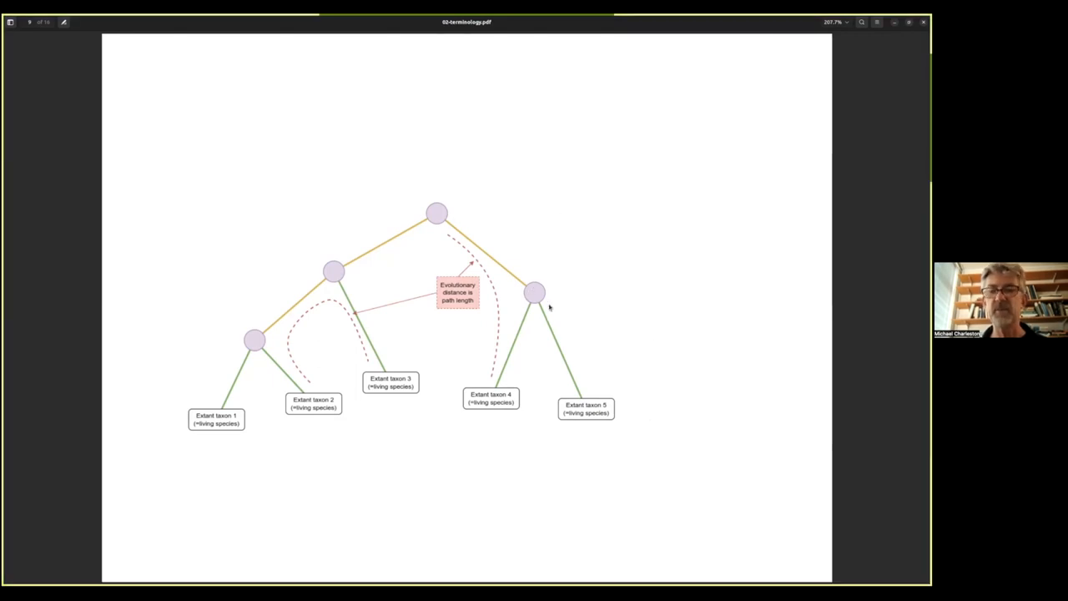
{"action": "mouse_move", "coordinate": [509, 392]}
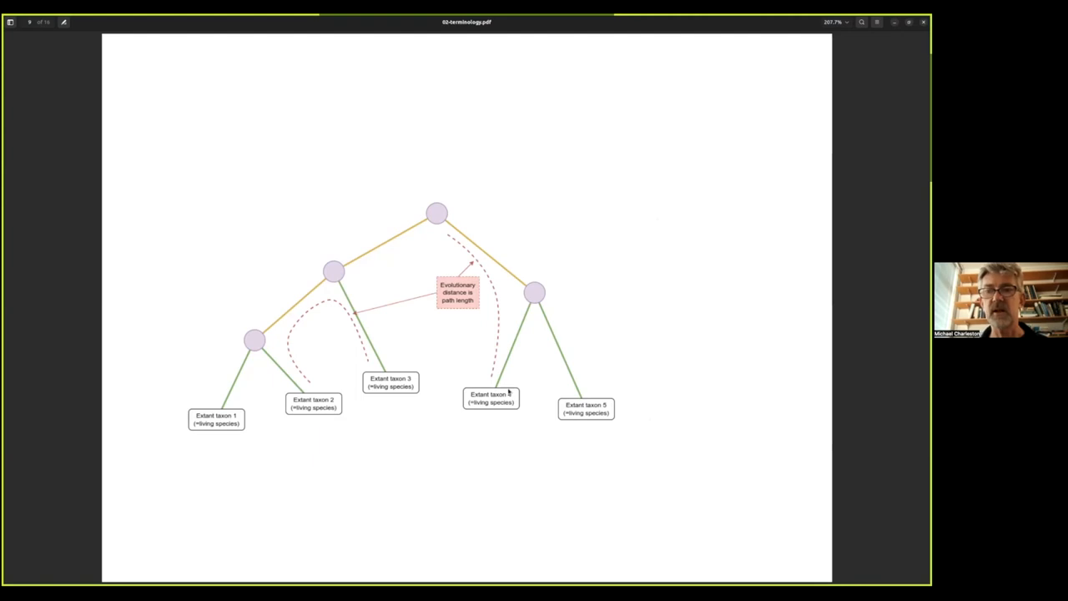
{"action": "mouse_move", "coordinate": [511, 360]}
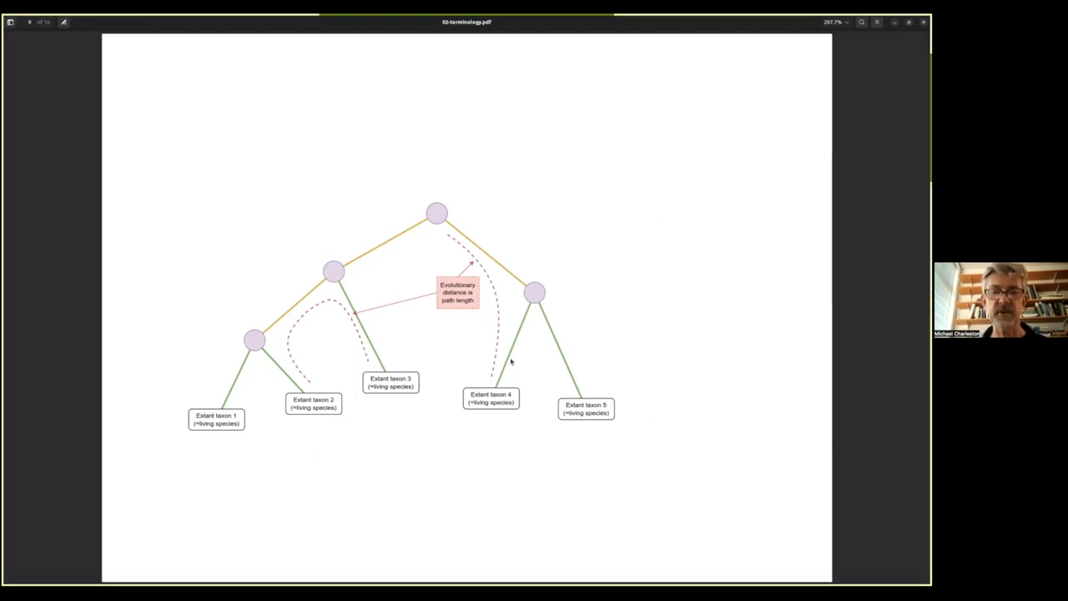
{"action": "mouse_move", "coordinate": [438, 213]}
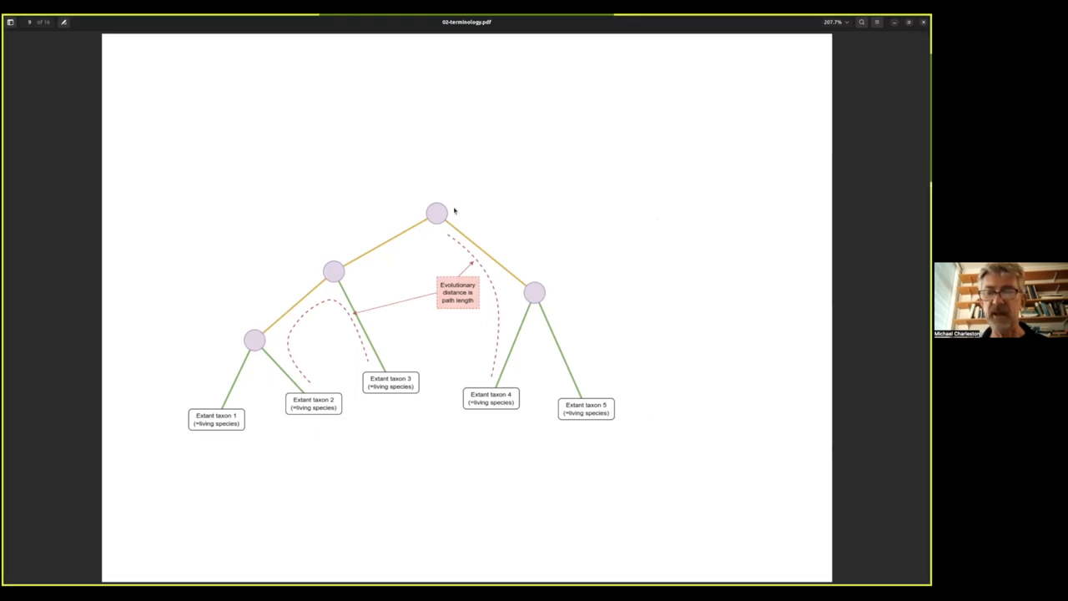
{"action": "mouse_move", "coordinate": [495, 214]}
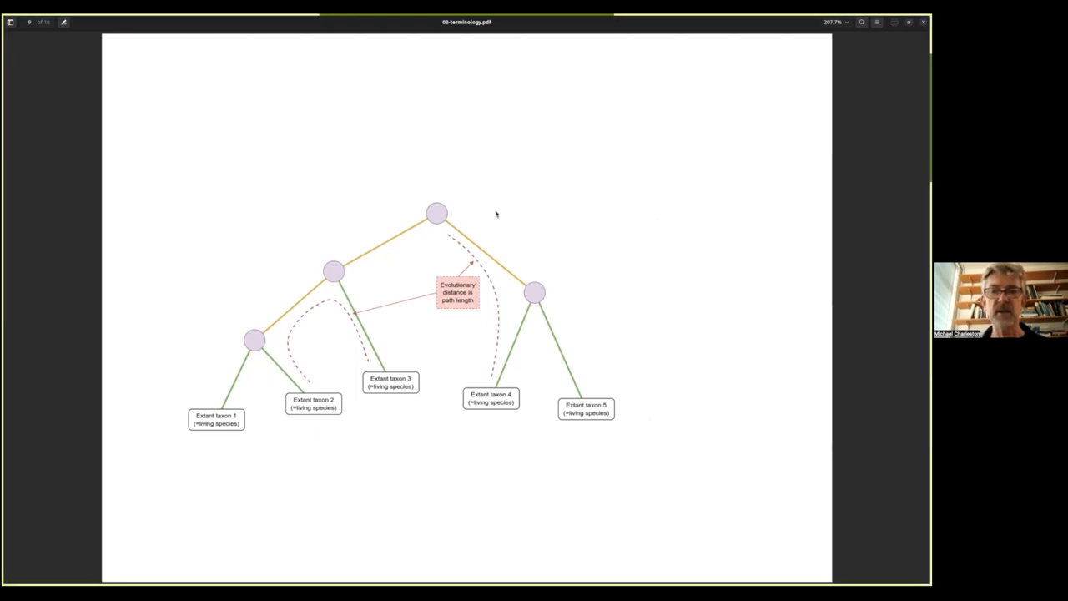
{"action": "mouse_move", "coordinate": [547, 321]}
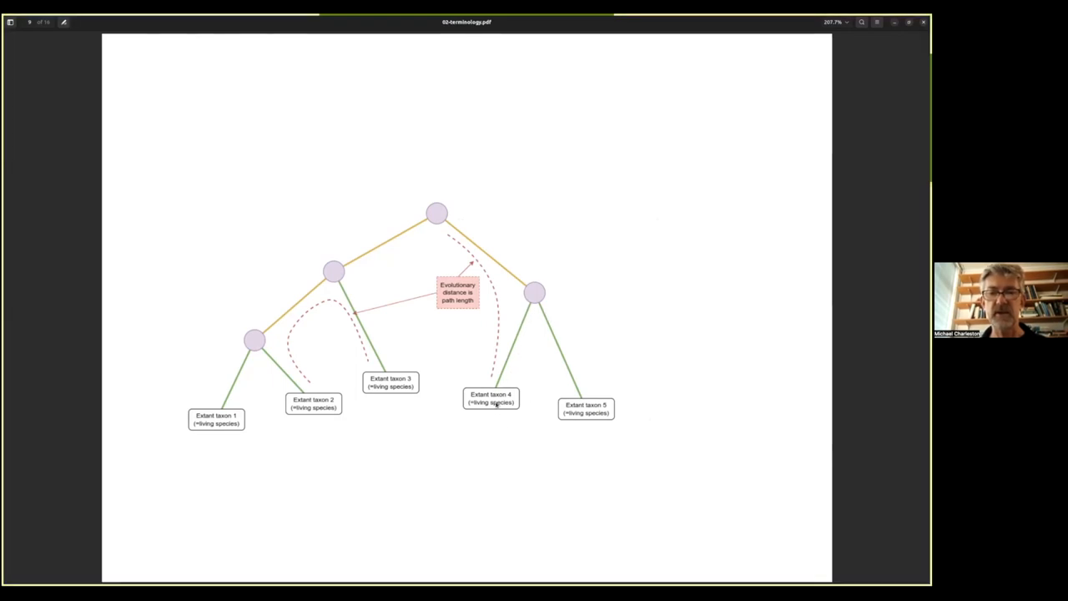
{"action": "mouse_move", "coordinate": [571, 393]}
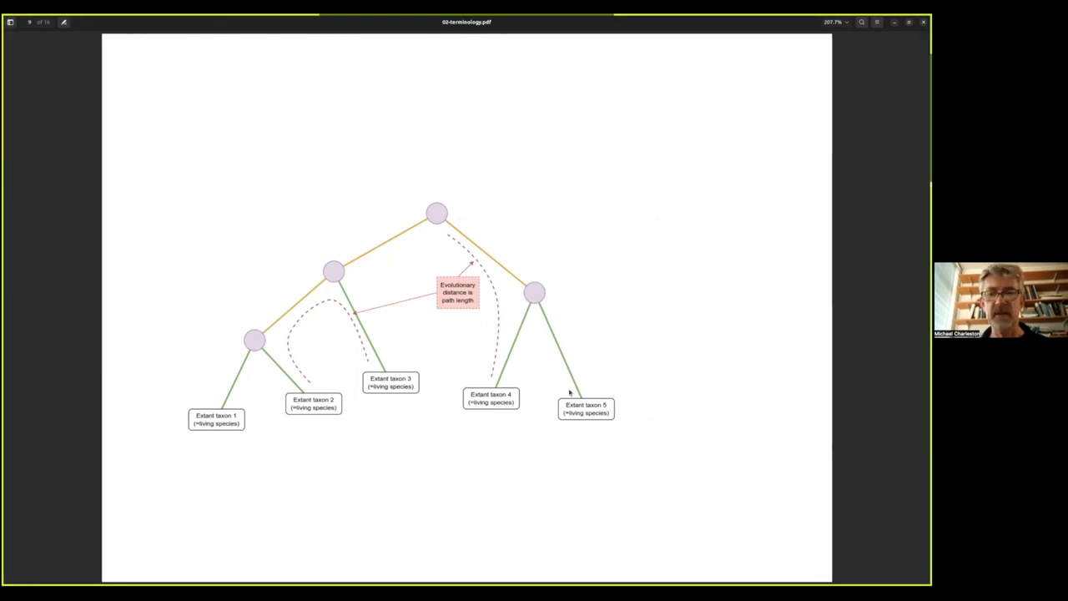
{"action": "mouse_move", "coordinate": [608, 427]}
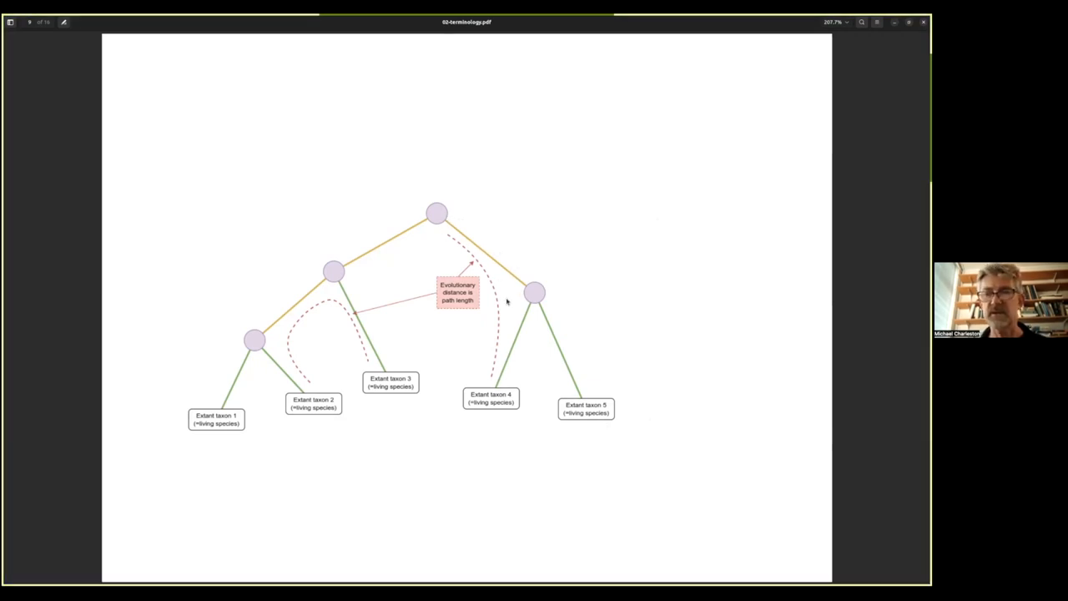
{"action": "mouse_move", "coordinate": [427, 468]}
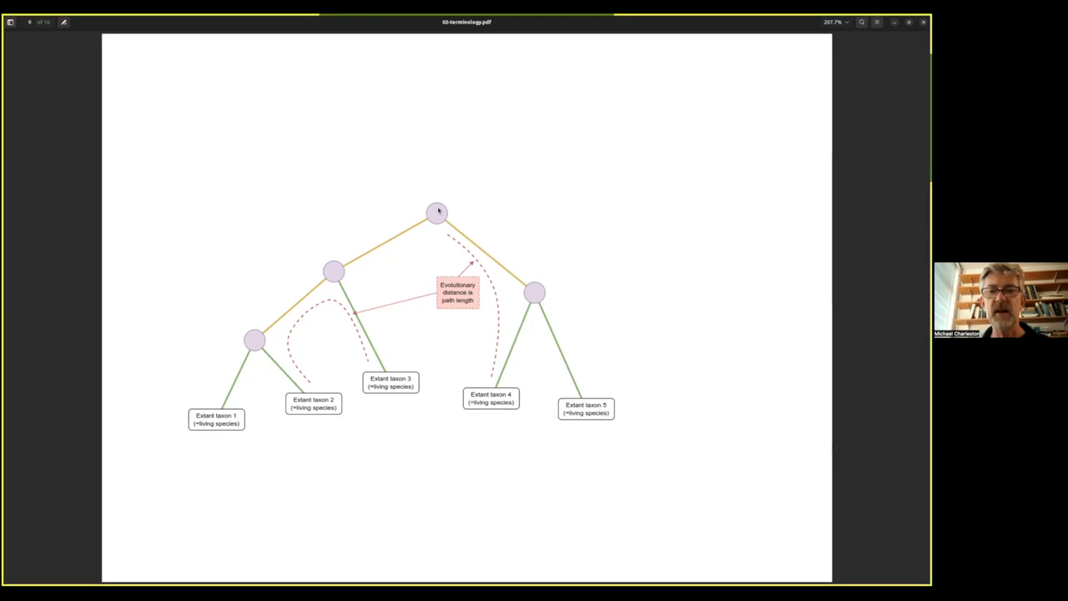
{"action": "mouse_move", "coordinate": [447, 230]}
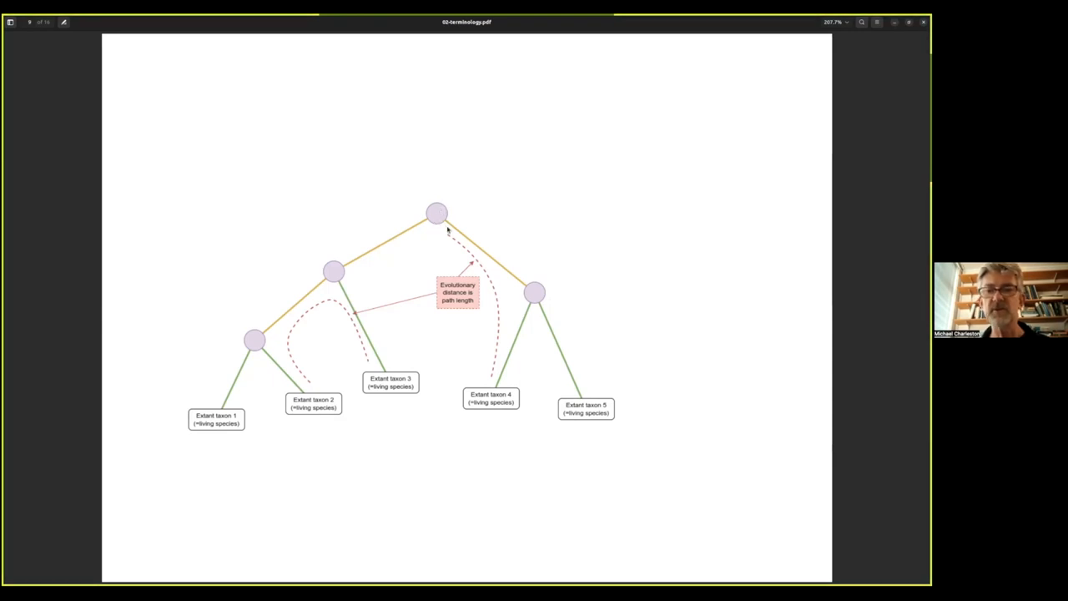
{"action": "mouse_move", "coordinate": [521, 293]}
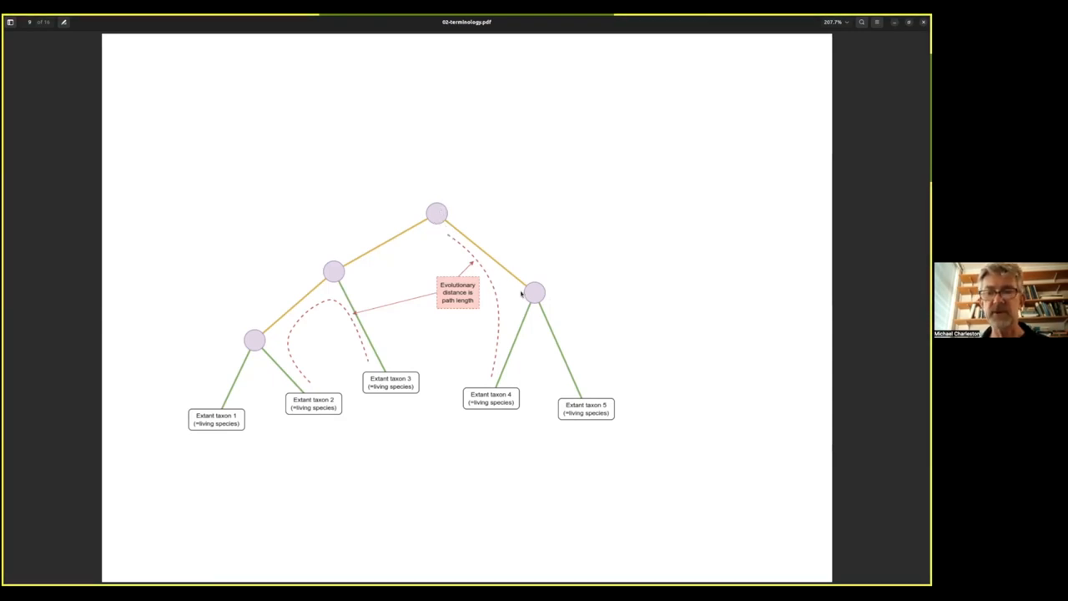
{"action": "mouse_move", "coordinate": [432, 209]}
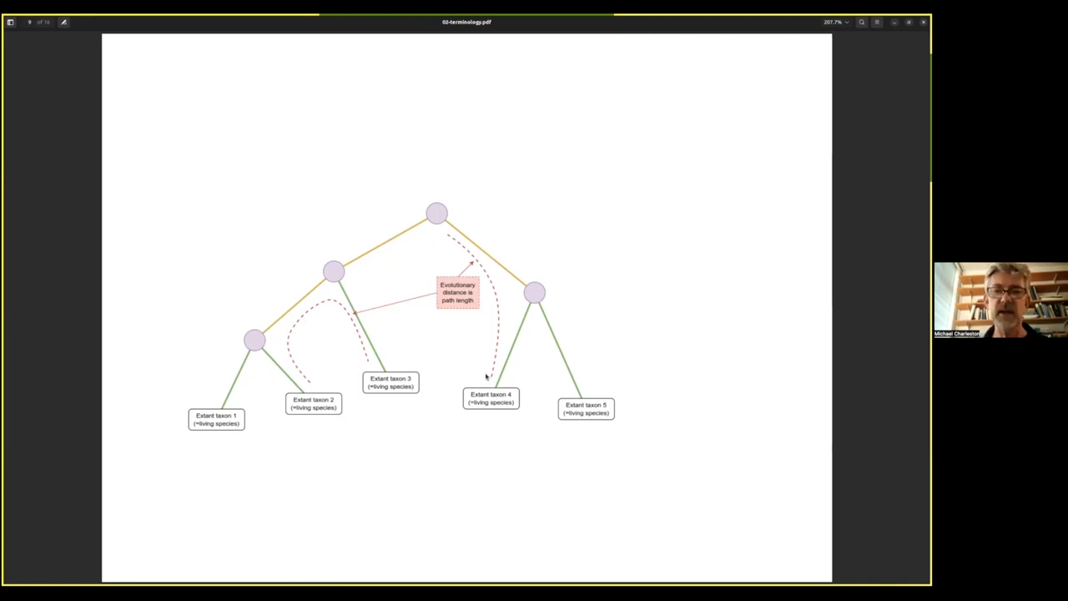
{"action": "mouse_move", "coordinate": [357, 427]}
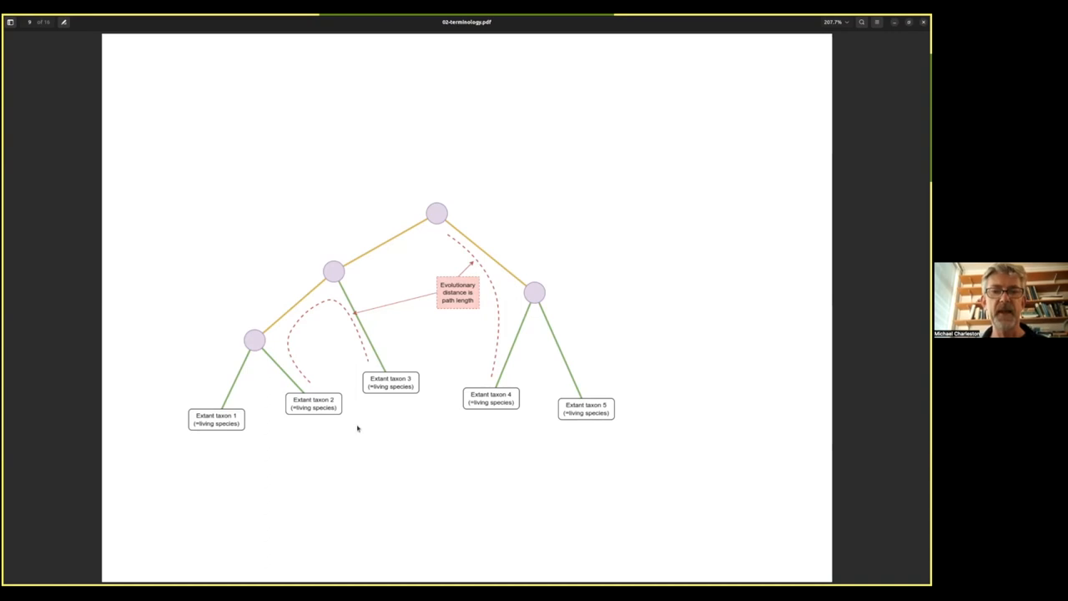
{"action": "mouse_move", "coordinate": [568, 418]}
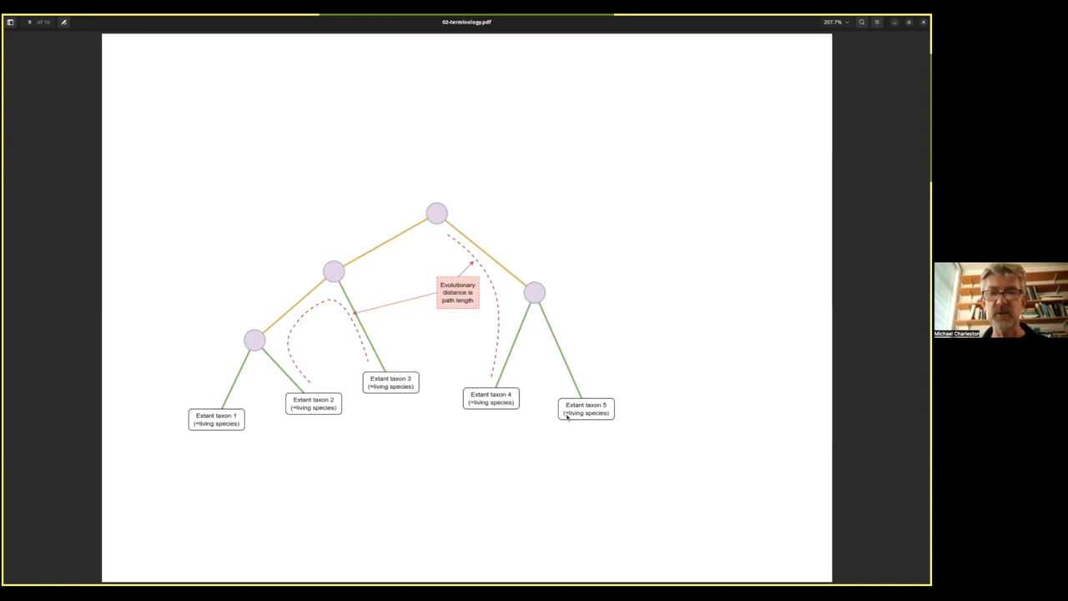
{"action": "mouse_move", "coordinate": [364, 407]}
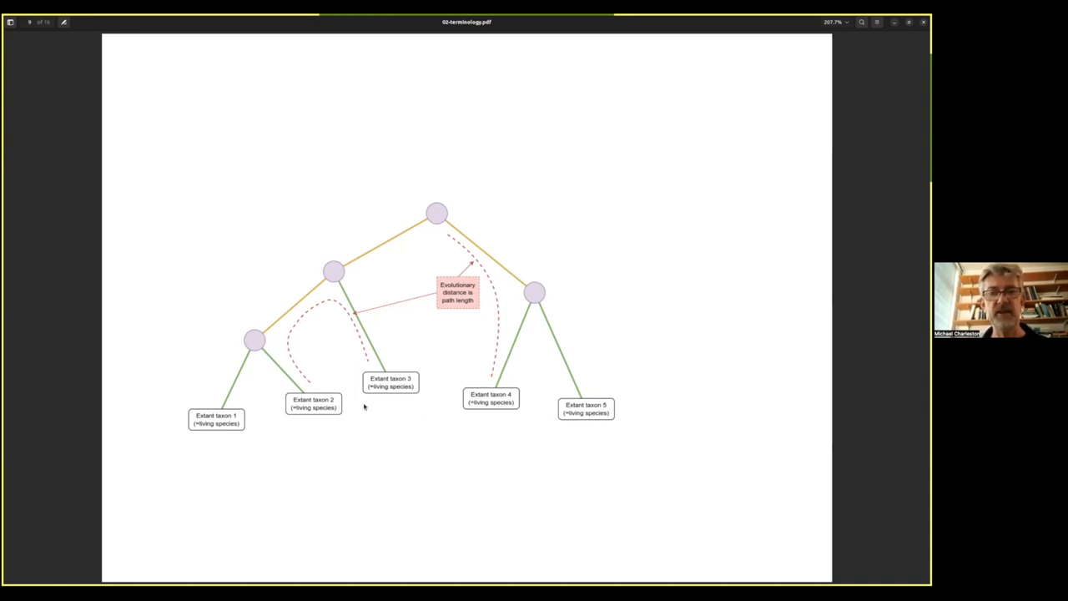
{"action": "mouse_move", "coordinate": [554, 414]}
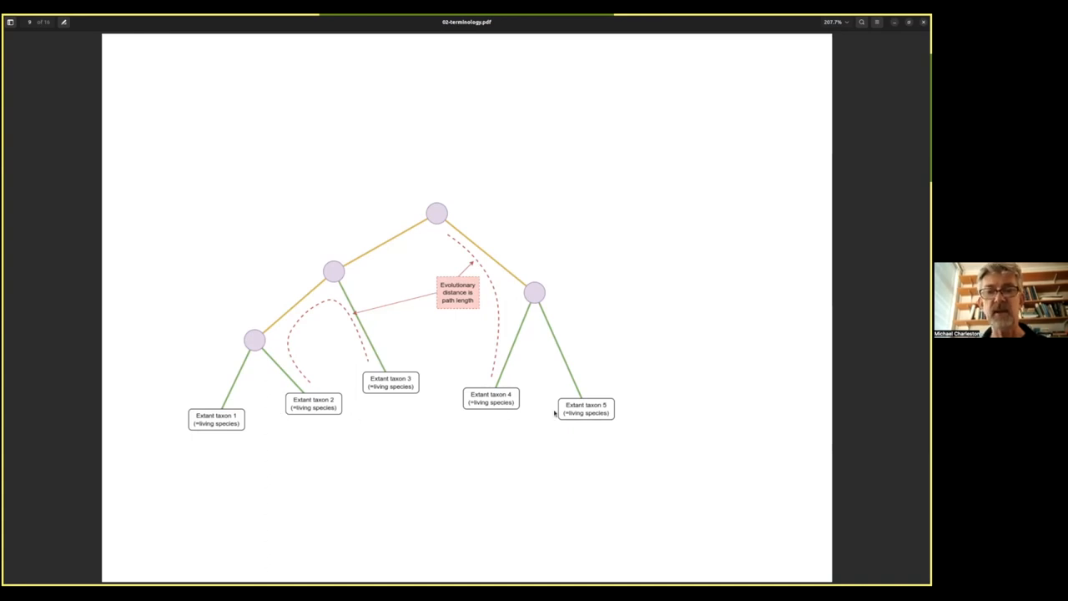
{"action": "mouse_move", "coordinate": [431, 210]}
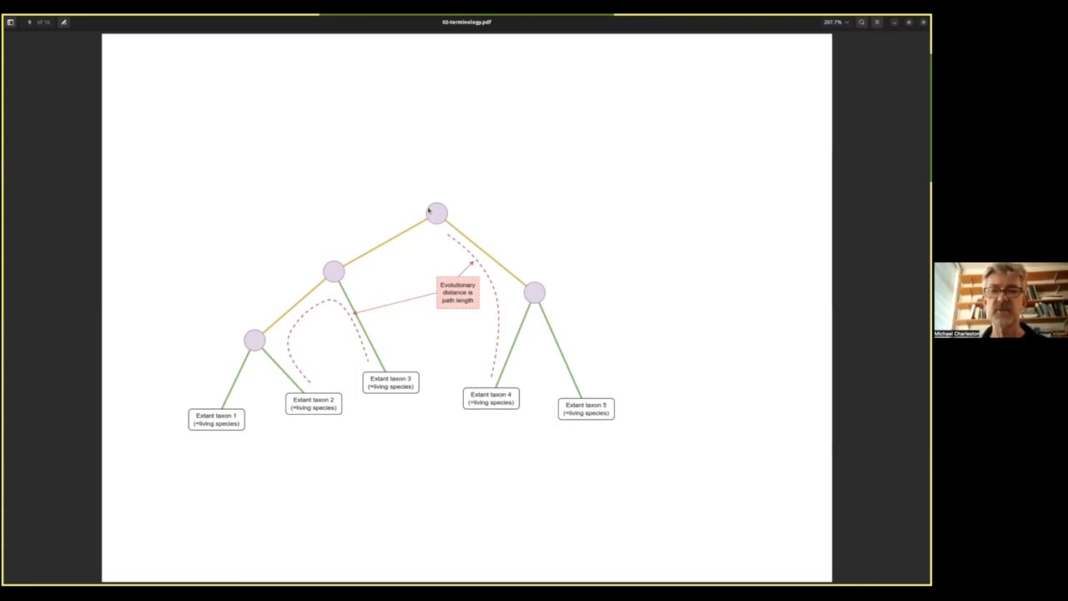
{"action": "mouse_move", "coordinate": [484, 411]}
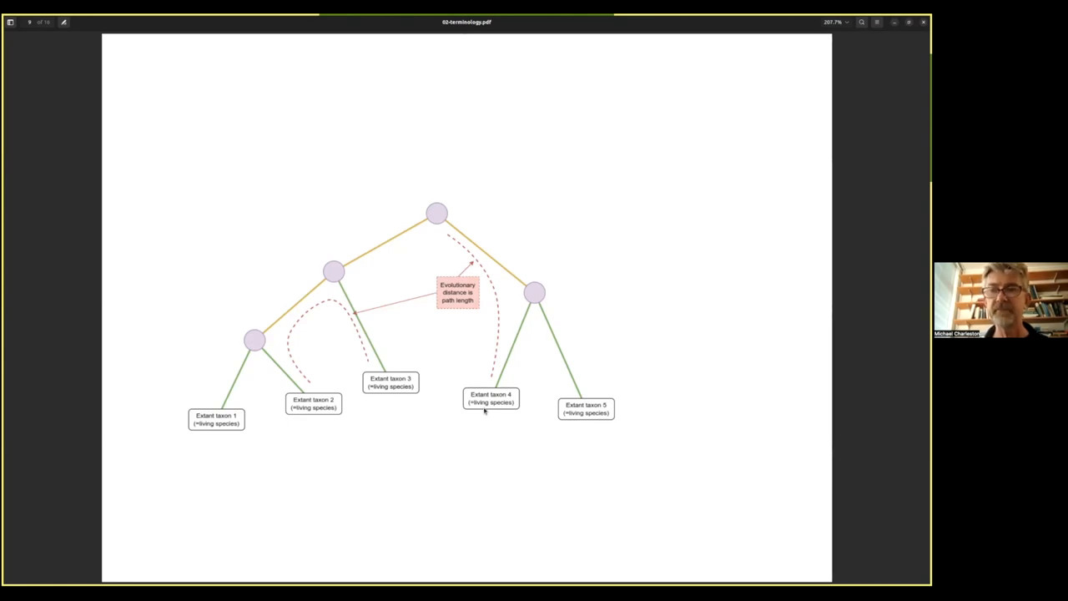
{"action": "mouse_move", "coordinate": [447, 215]}
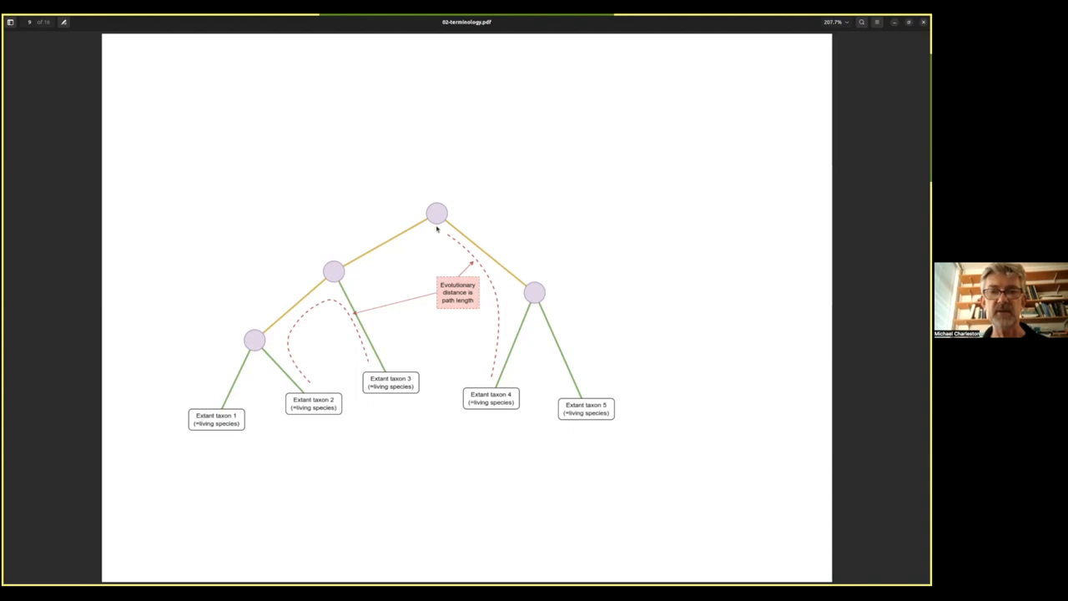
{"action": "mouse_move", "coordinate": [431, 233]}
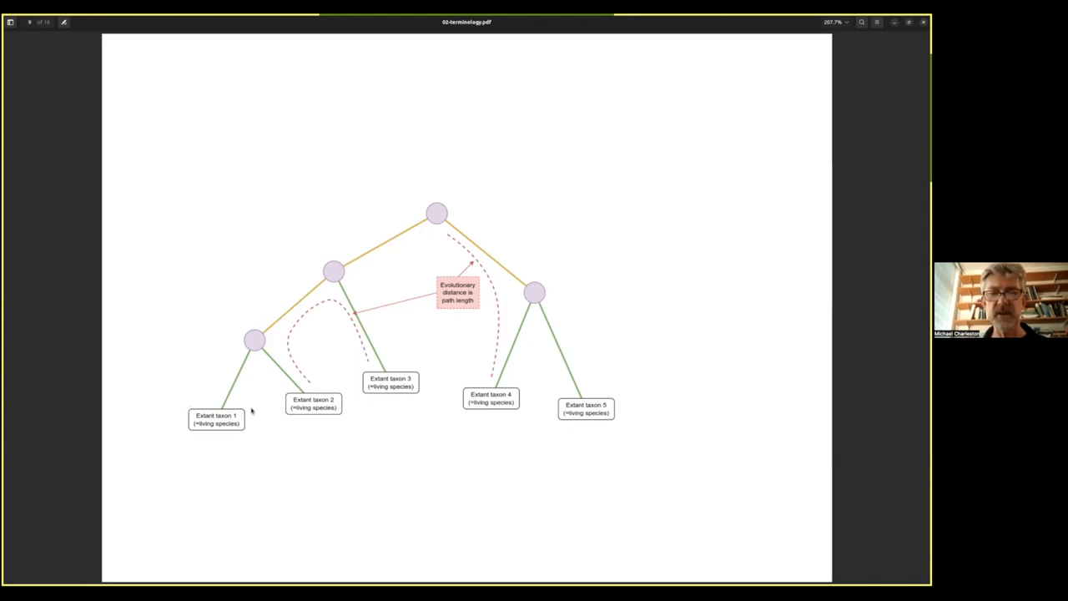
{"action": "mouse_move", "coordinate": [636, 410]}
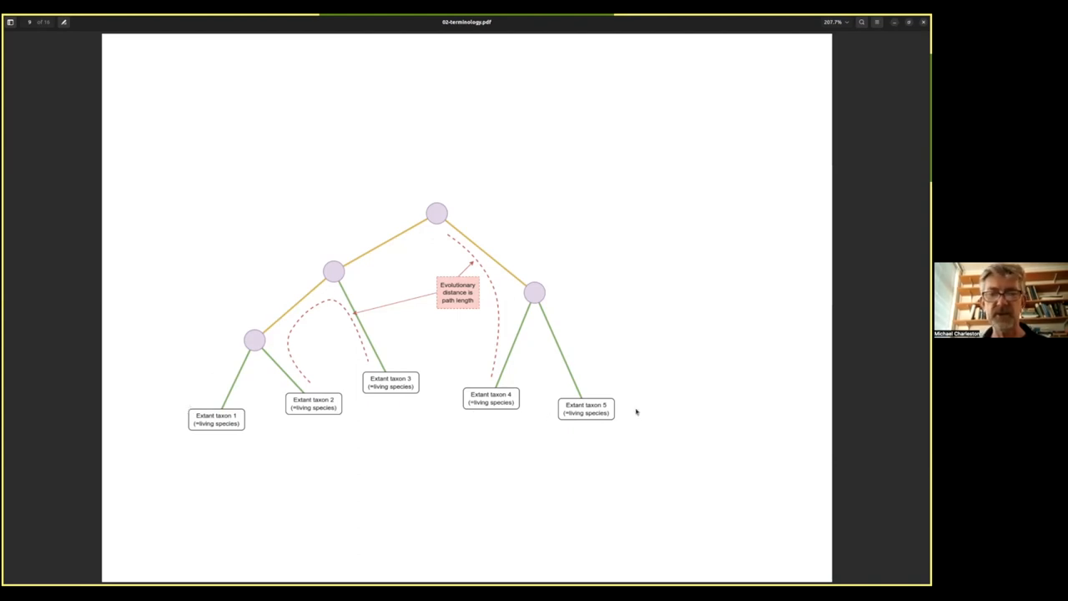
{"action": "mouse_move", "coordinate": [281, 394]}
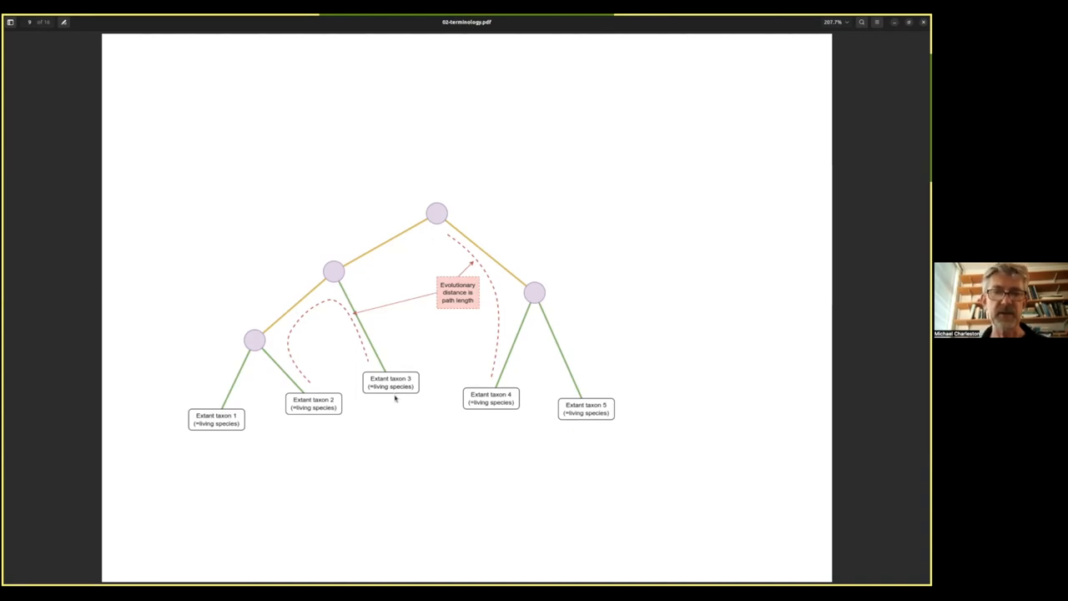
{"action": "mouse_move", "coordinate": [375, 395]}
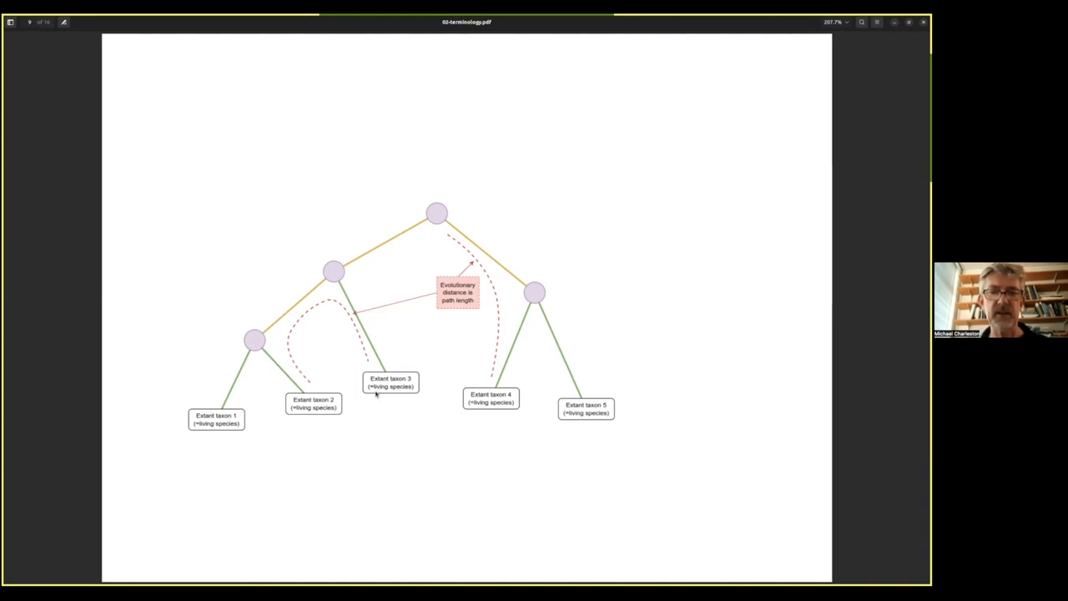
{"action": "mouse_move", "coordinate": [327, 380]}
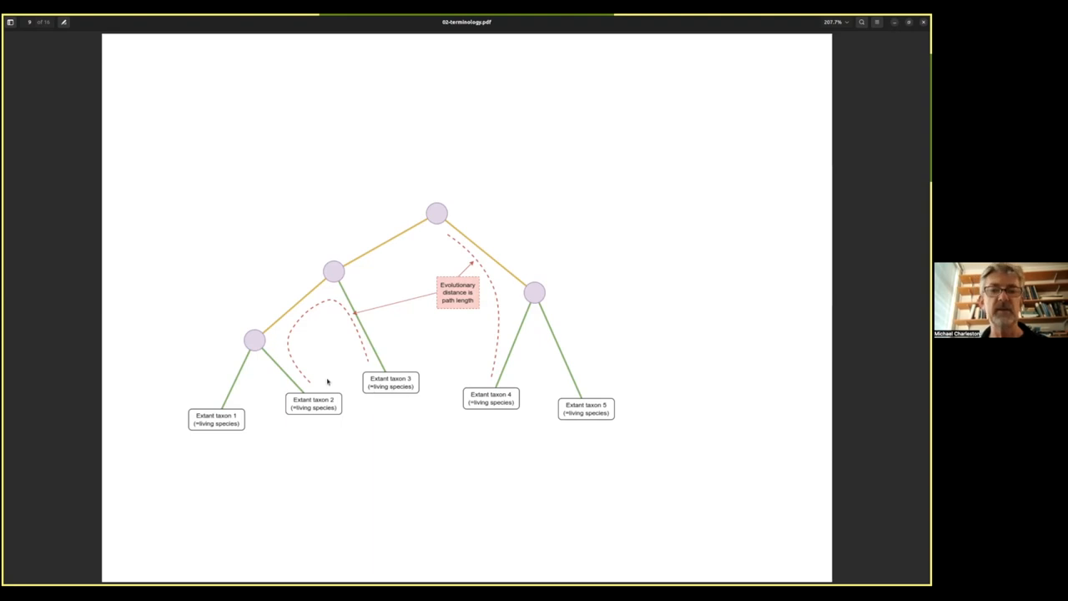
{"action": "mouse_move", "coordinate": [294, 322]}
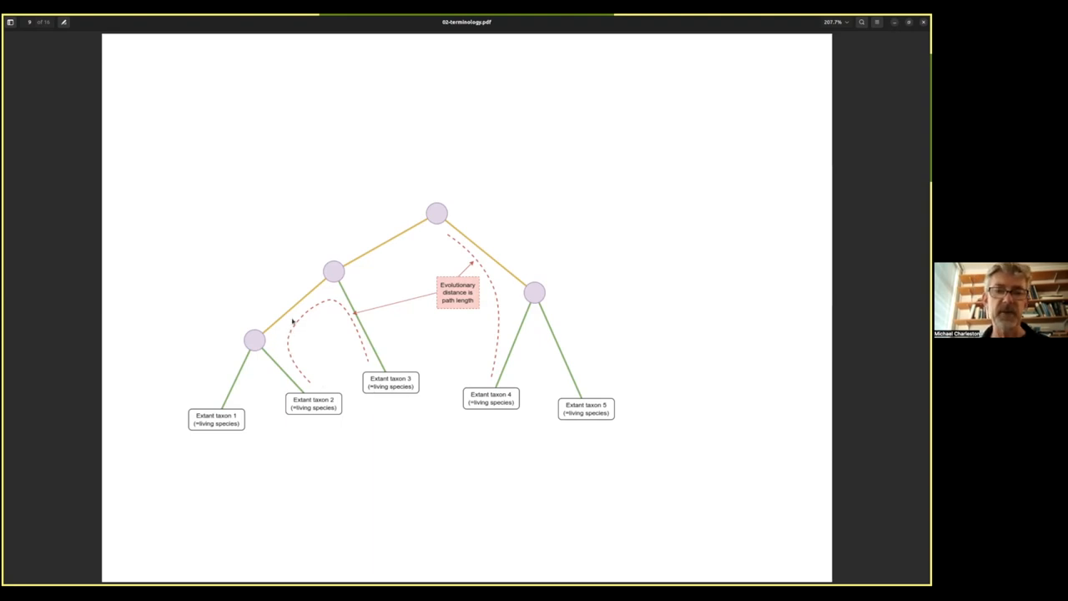
{"action": "mouse_move", "coordinate": [314, 383]}
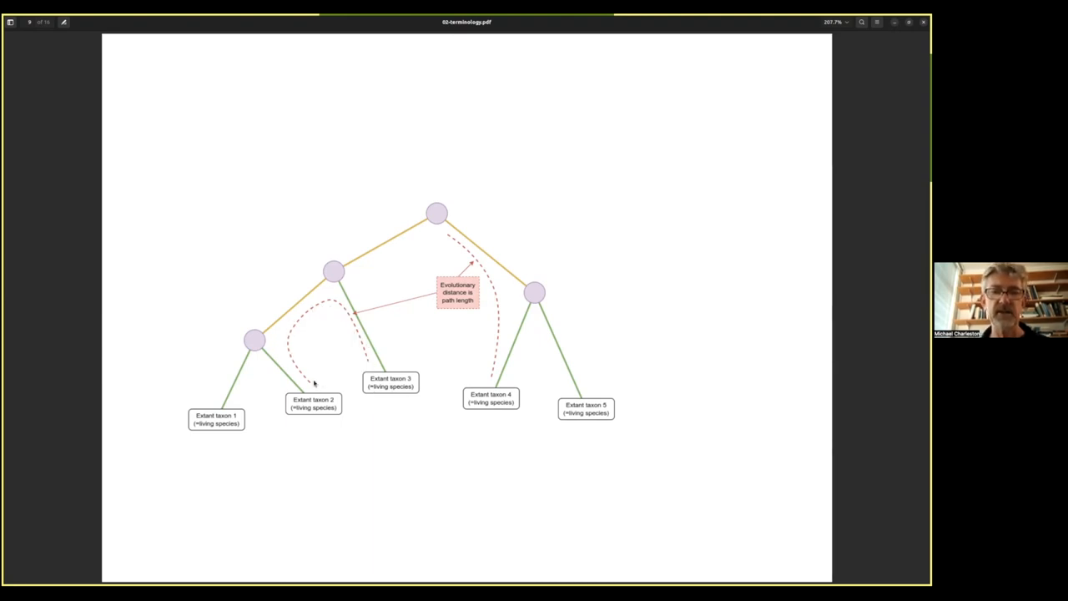
{"action": "mouse_move", "coordinate": [297, 320]}
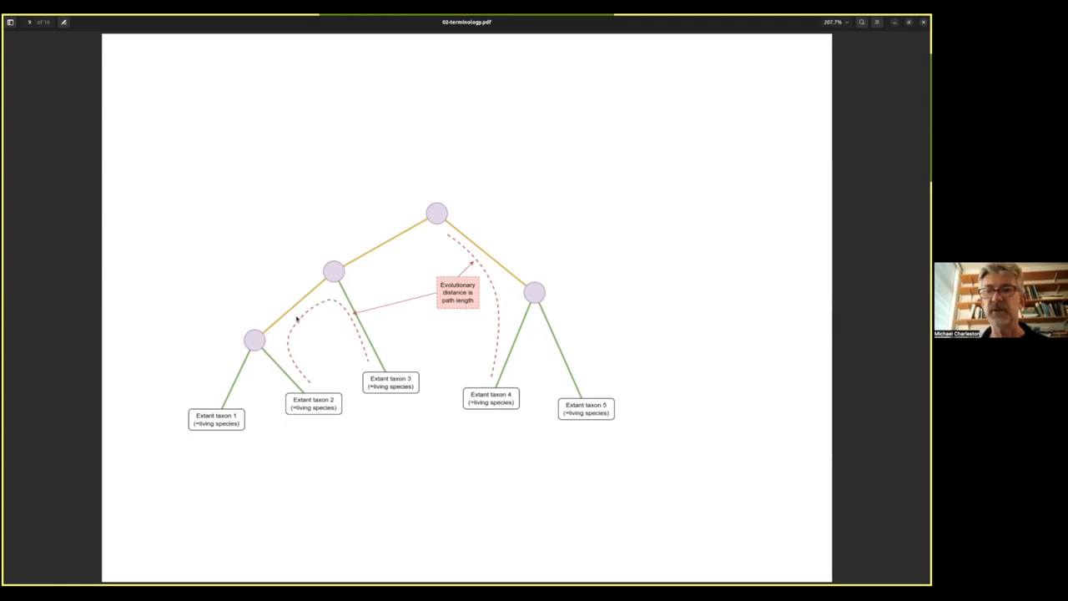
{"action": "mouse_move", "coordinate": [310, 308]}
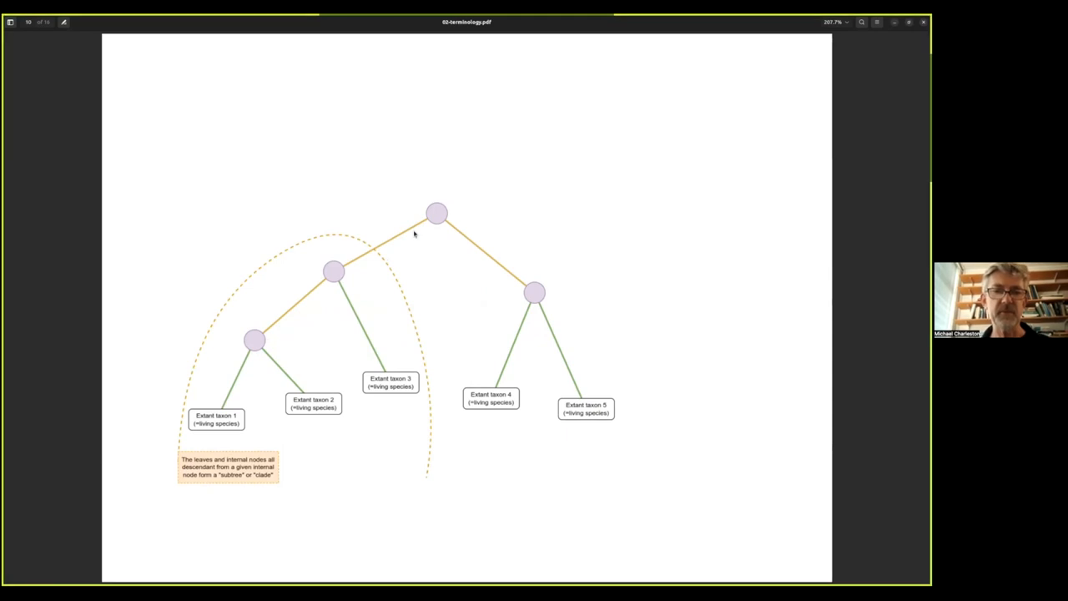
{"action": "mouse_move", "coordinate": [354, 264]}
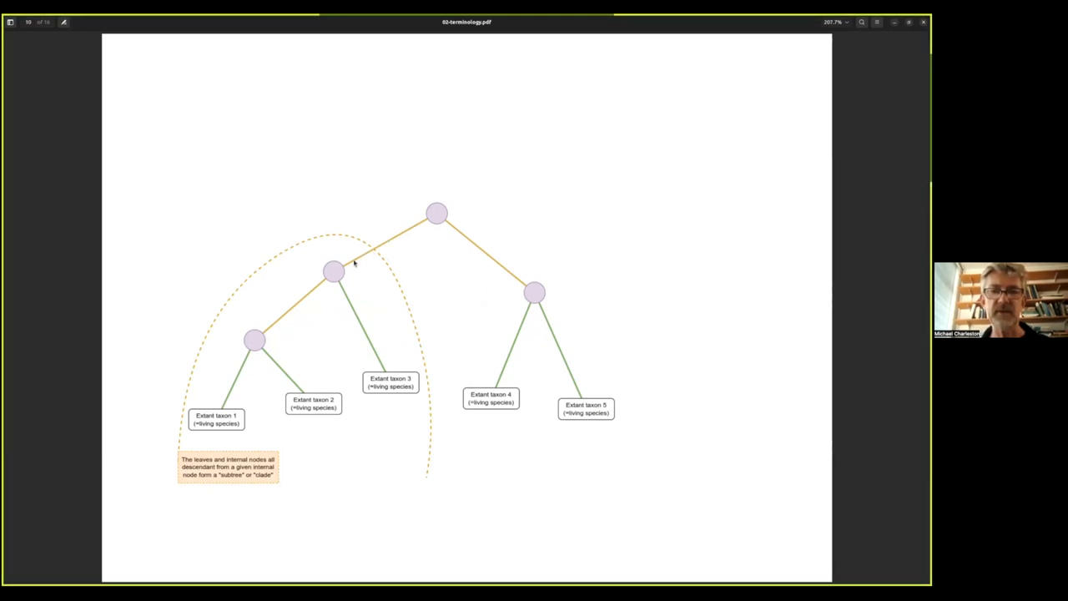
{"action": "mouse_move", "coordinate": [359, 253]}
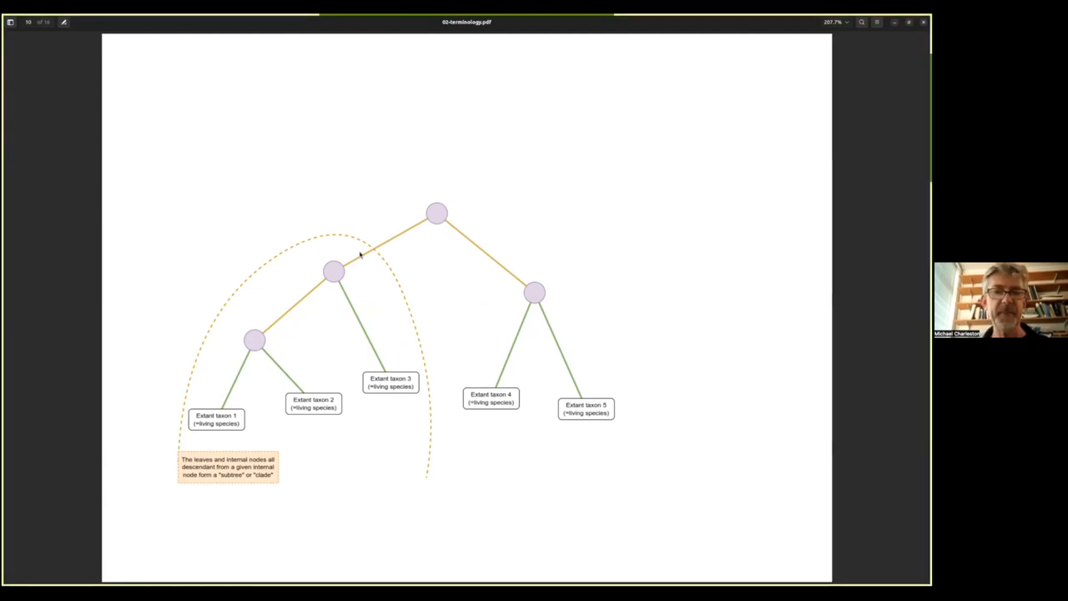
{"action": "mouse_move", "coordinate": [354, 304]}
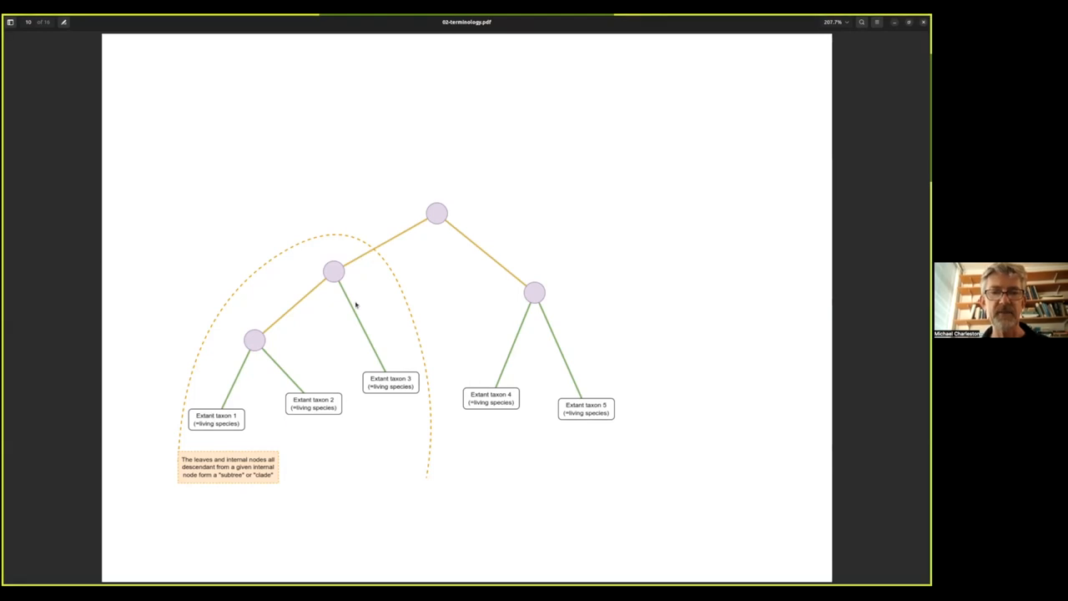
{"action": "mouse_move", "coordinate": [352, 264]}
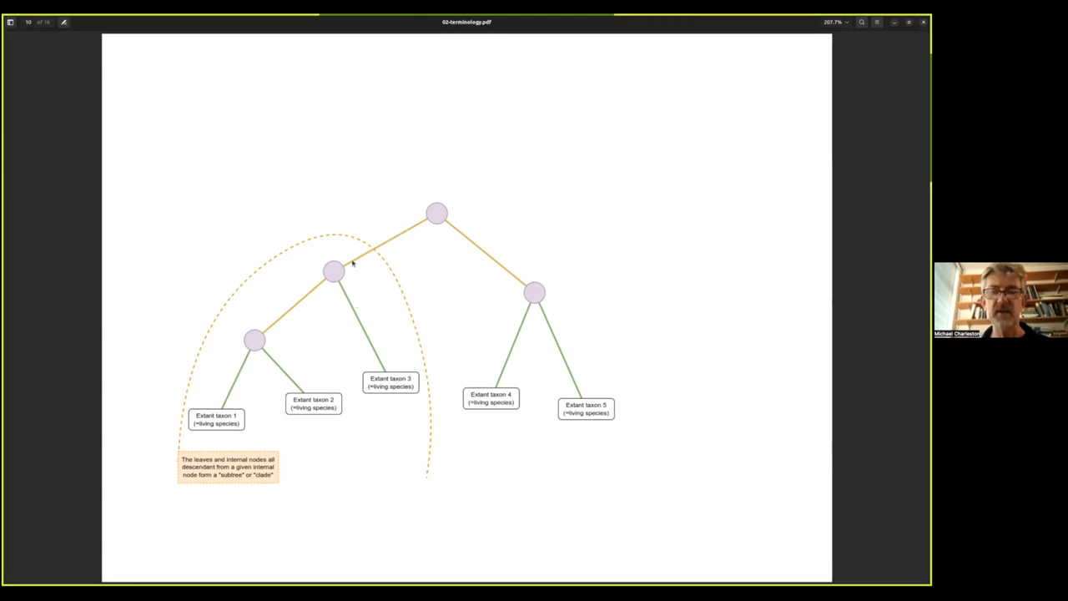
{"action": "mouse_move", "coordinate": [190, 465]}
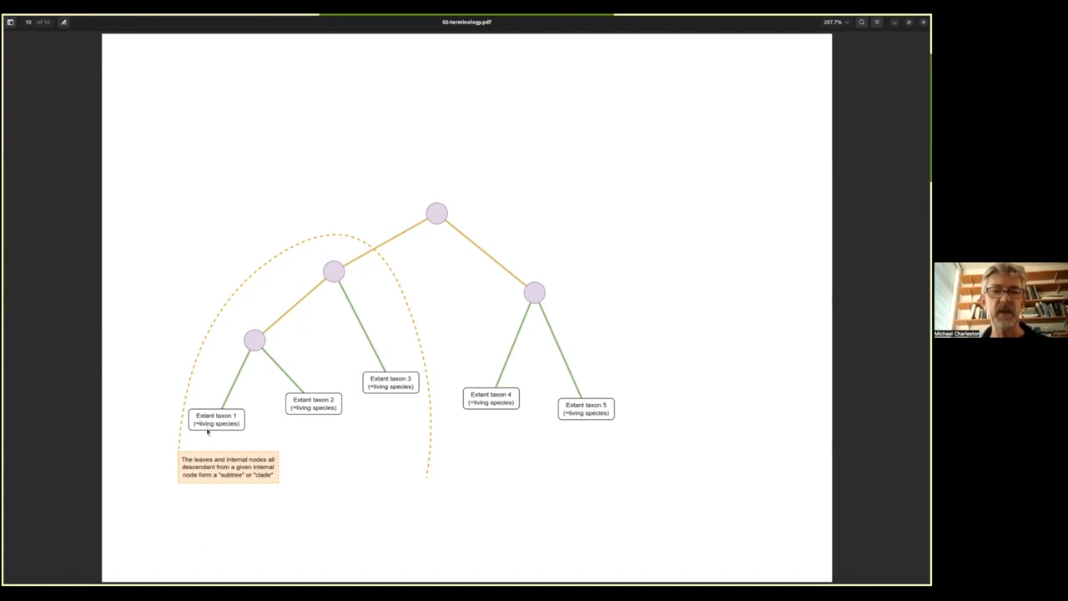
{"action": "mouse_move", "coordinate": [247, 415]}
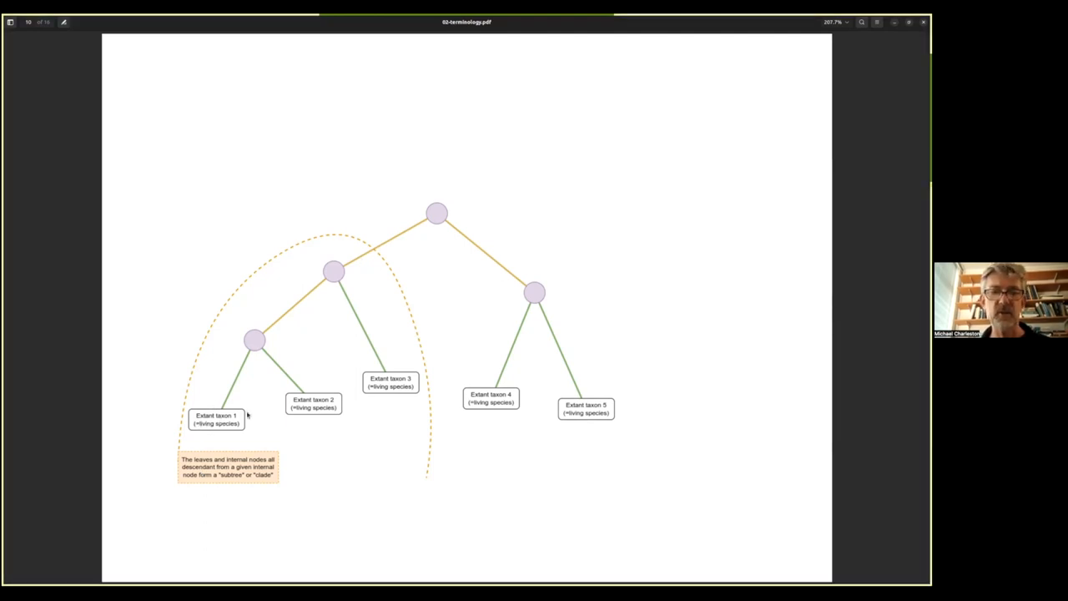
{"action": "mouse_move", "coordinate": [380, 399]}
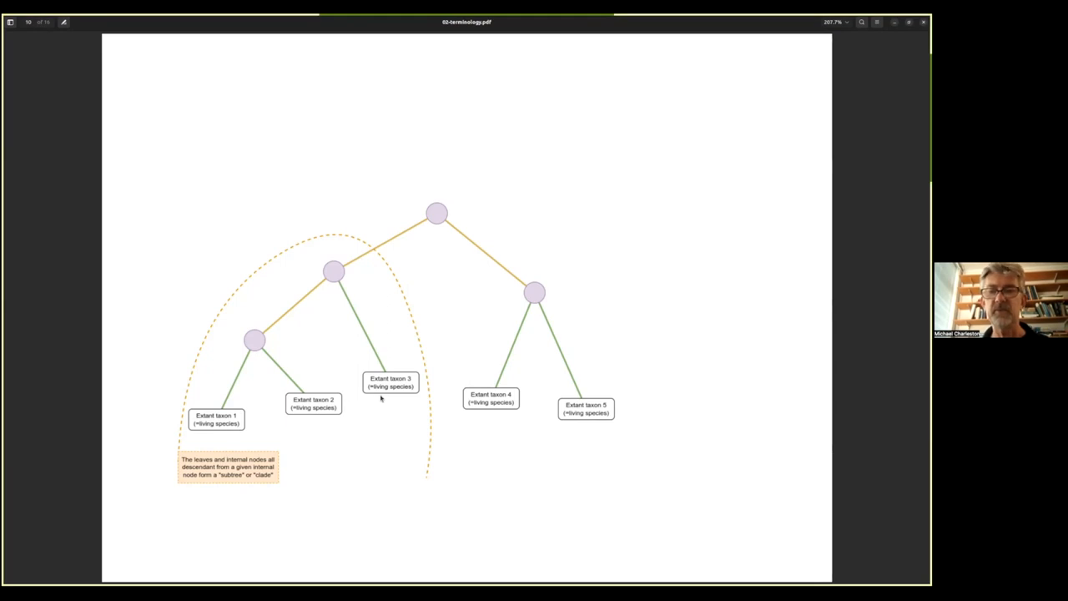
{"action": "mouse_move", "coordinate": [361, 397]}
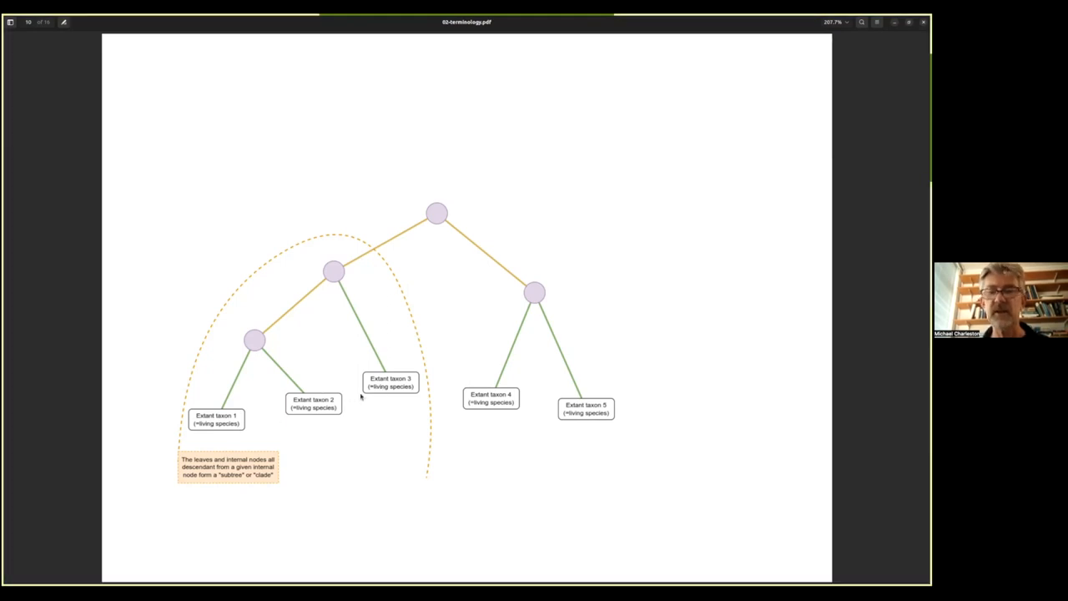
{"action": "mouse_move", "coordinate": [626, 430]}
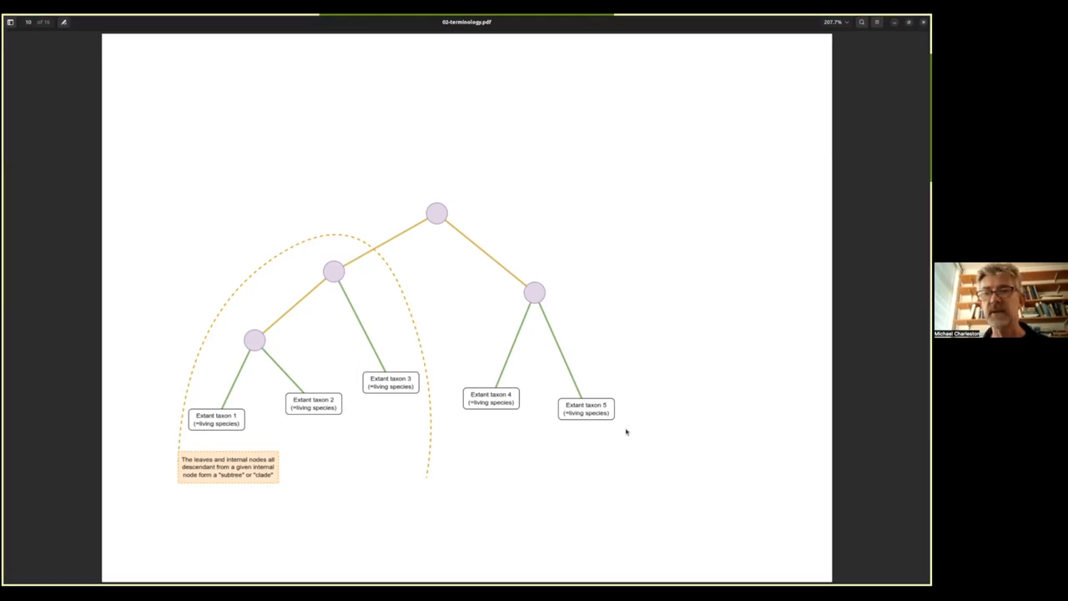
{"action": "mouse_move", "coordinate": [334, 268]}
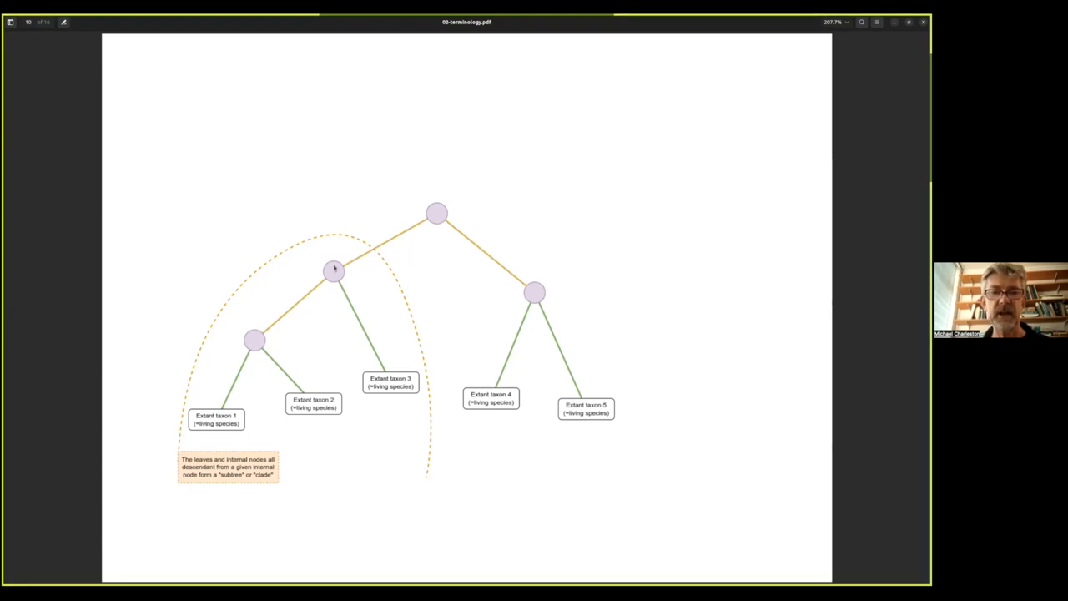
{"action": "mouse_move", "coordinate": [326, 414]}
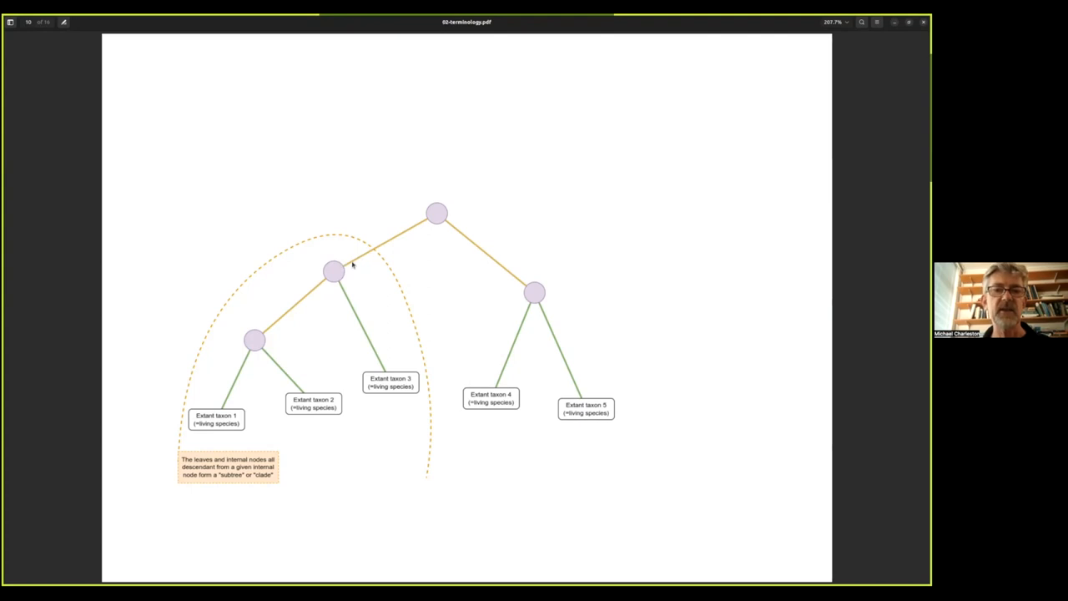
{"action": "mouse_move", "coordinate": [372, 258]}
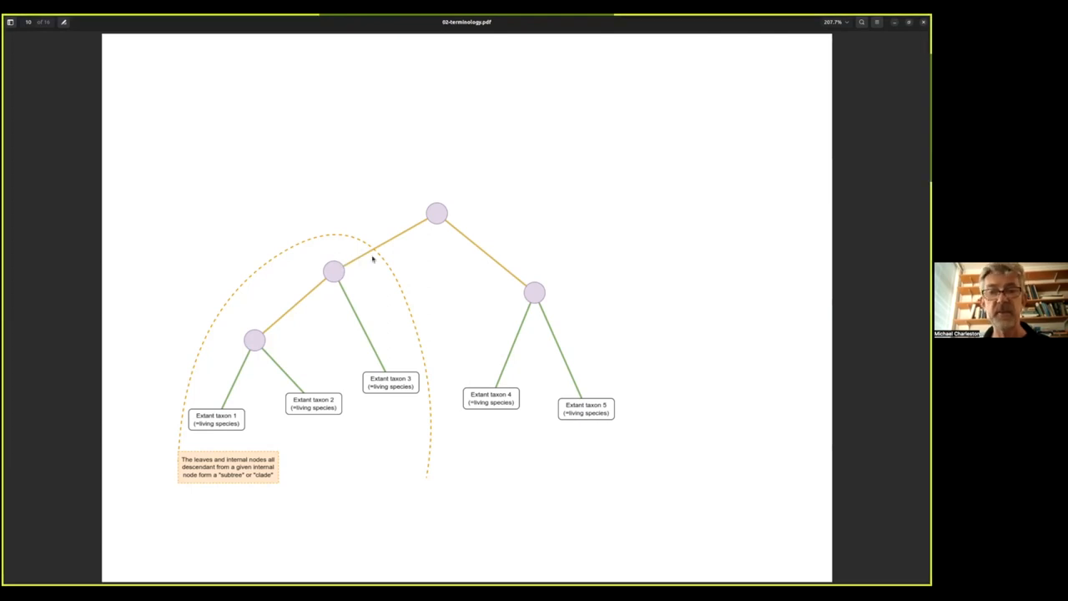
{"action": "mouse_move", "coordinate": [374, 237]}
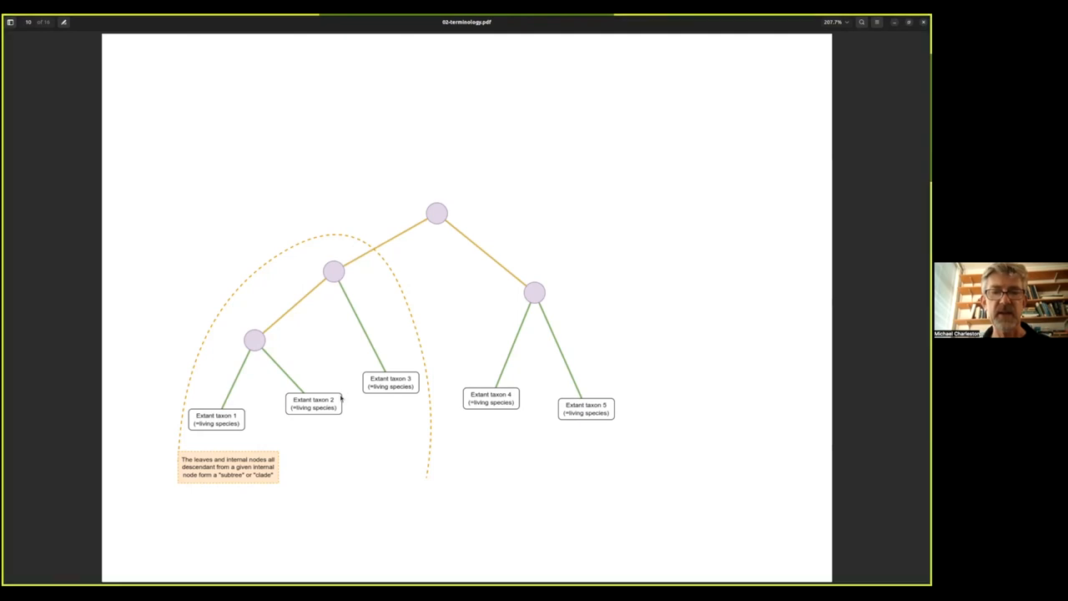
{"action": "mouse_move", "coordinate": [401, 390]}
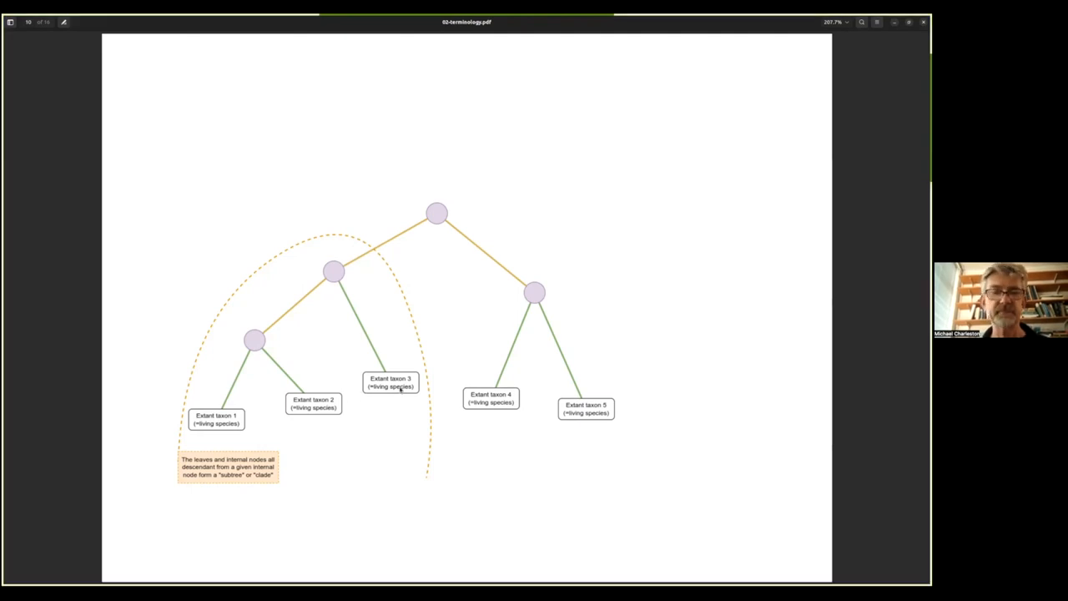
{"action": "key", "text": "right"}
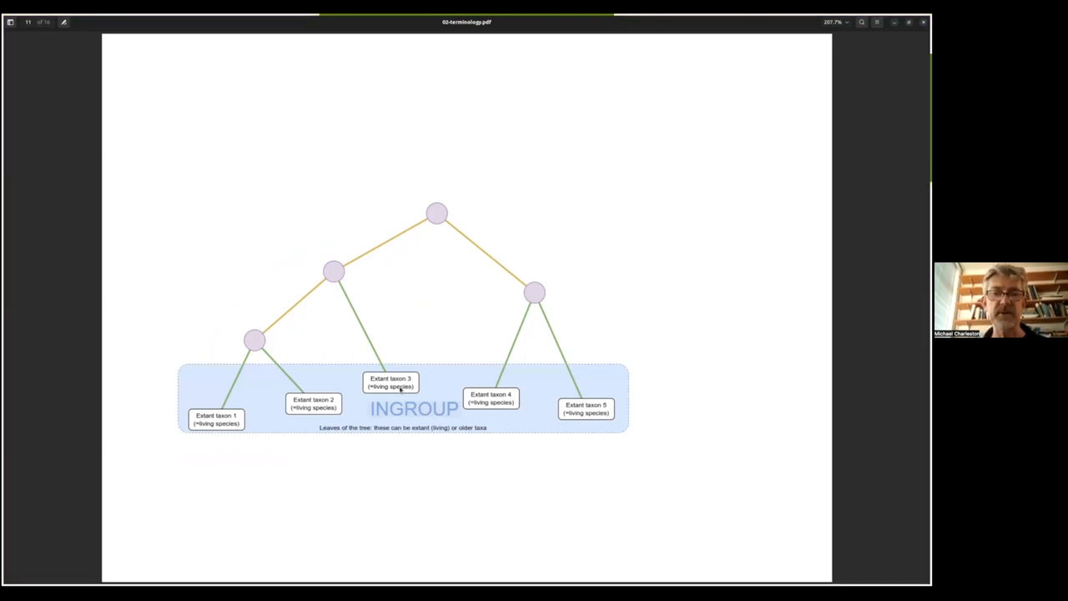
{"action": "mouse_move", "coordinate": [432, 337]}
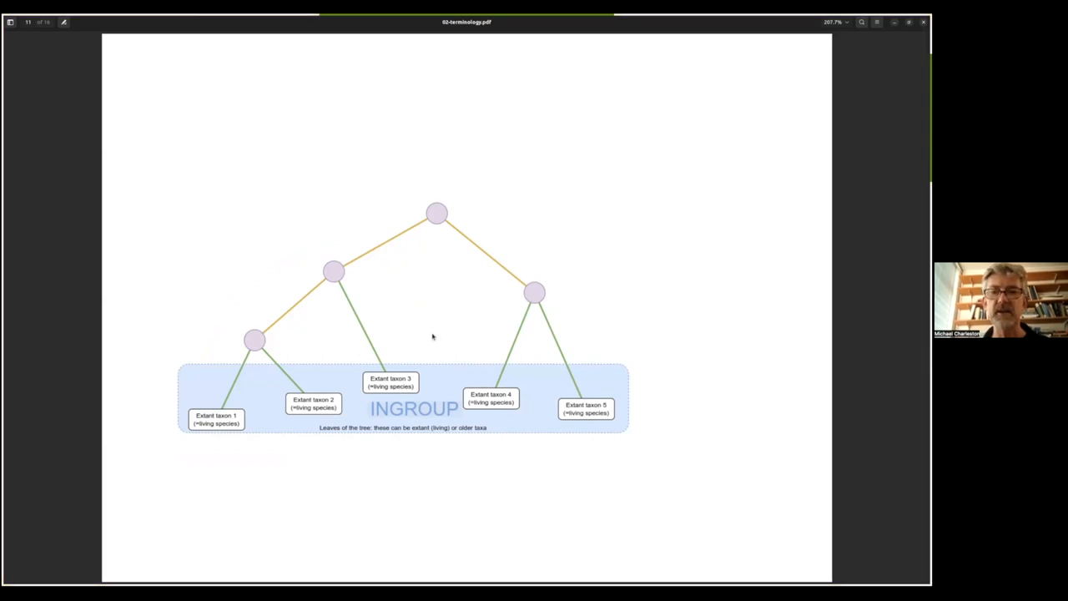
{"action": "mouse_move", "coordinate": [448, 260]}
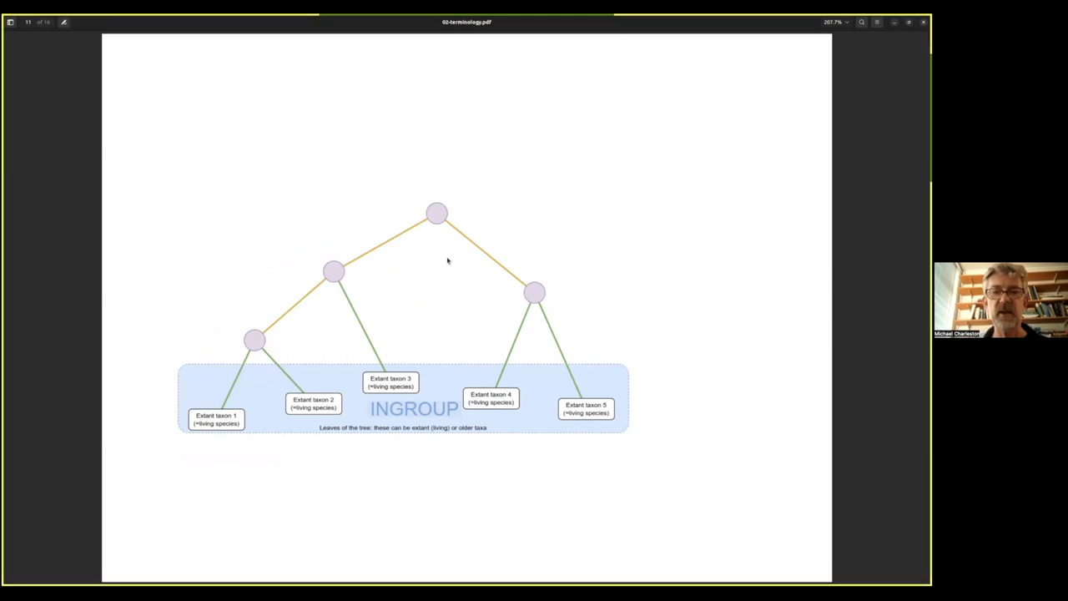
{"action": "mouse_move", "coordinate": [270, 387]}
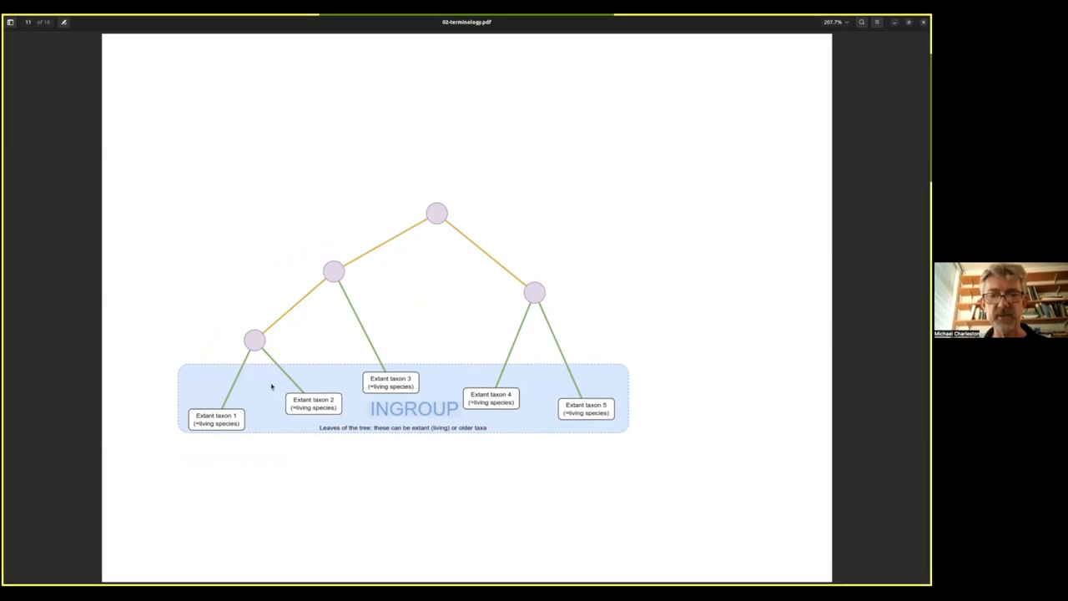
{"action": "mouse_move", "coordinate": [451, 378]}
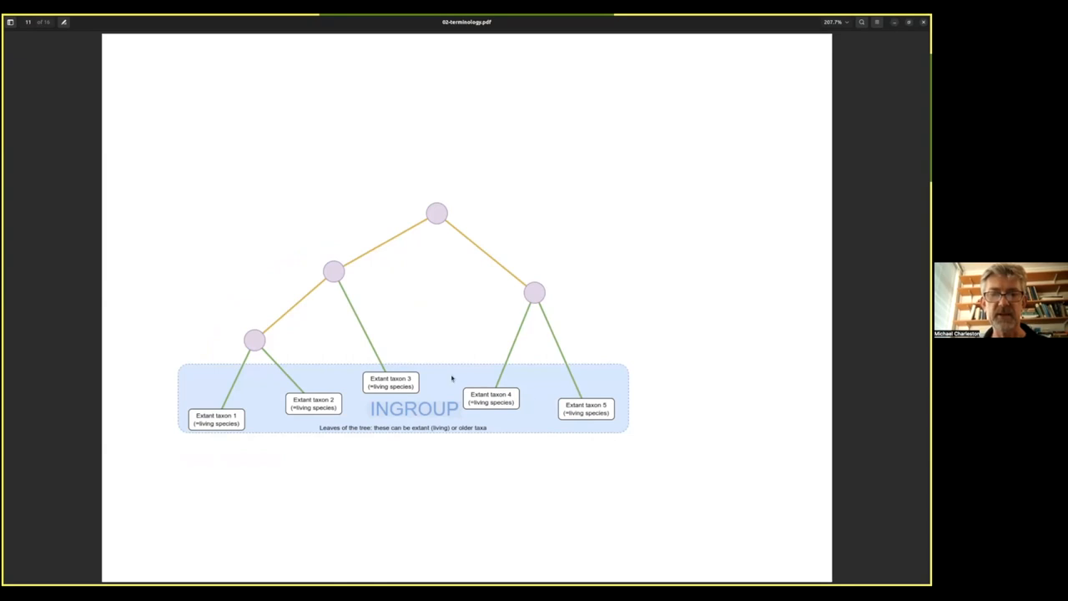
{"action": "mouse_move", "coordinate": [731, 401]}
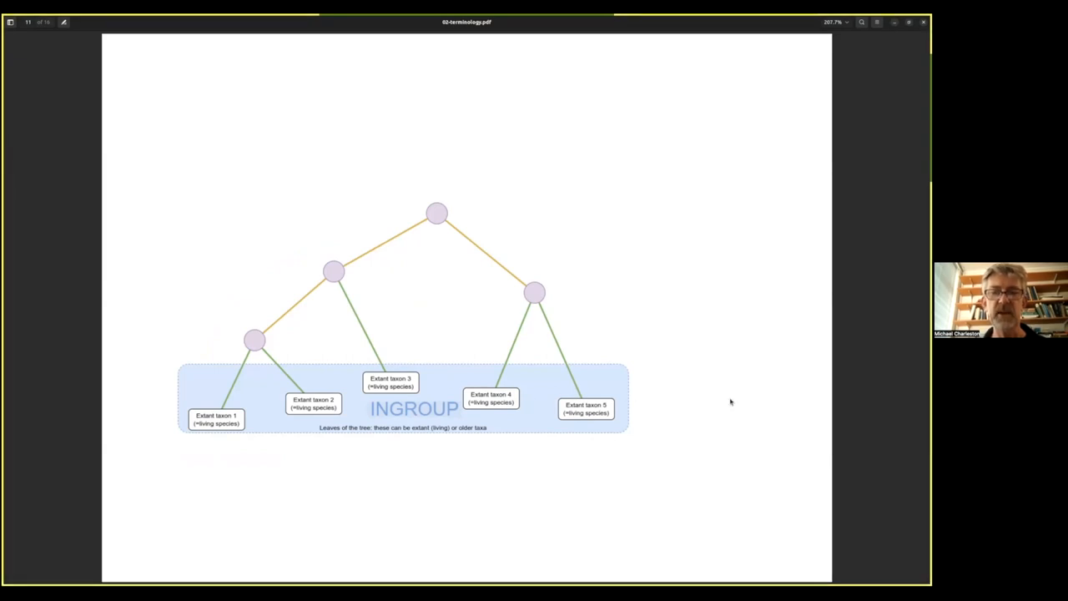
{"action": "mouse_move", "coordinate": [721, 309]}
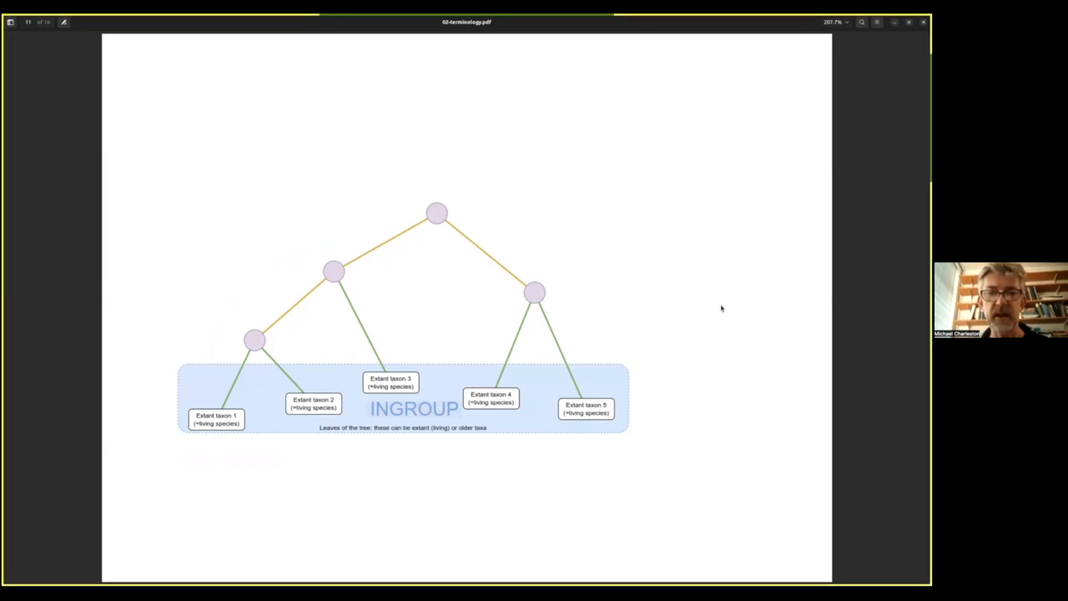
{"action": "mouse_move", "coordinate": [464, 221]}
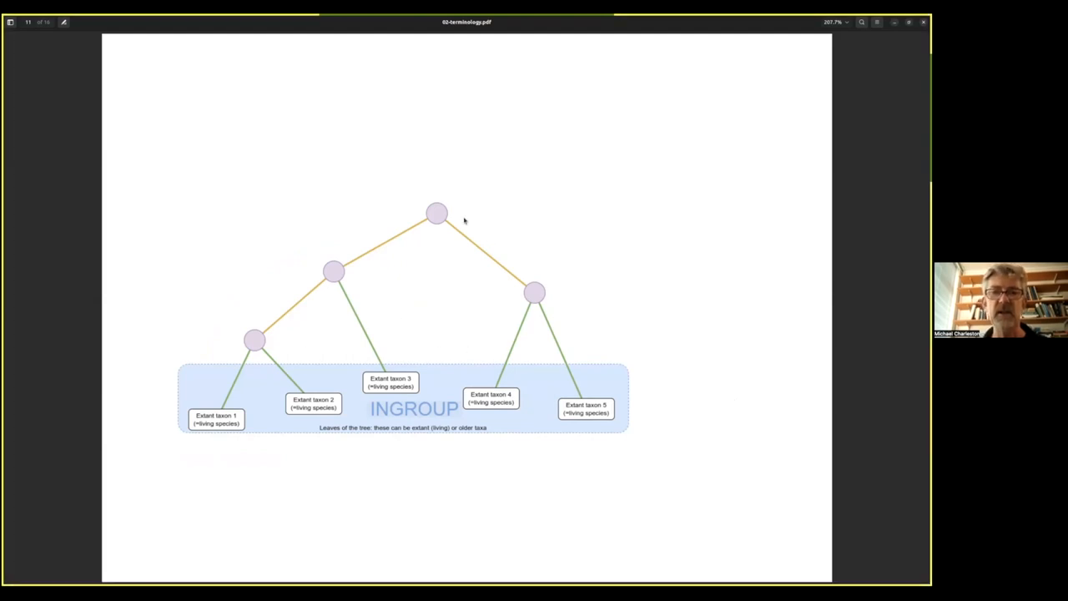
{"action": "mouse_move", "coordinate": [467, 246]}
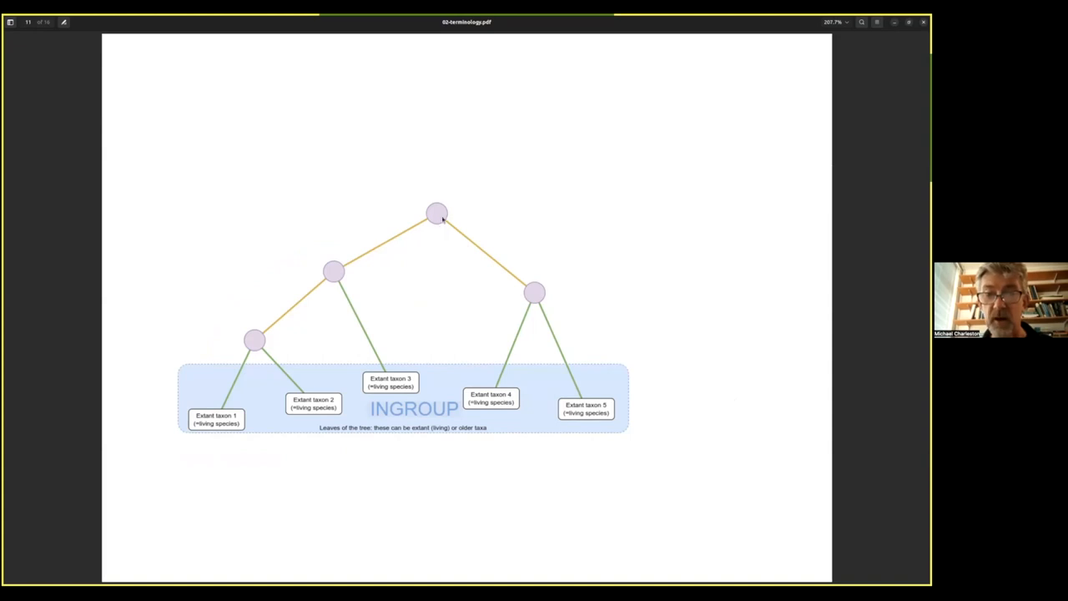
{"action": "mouse_move", "coordinate": [427, 357]}
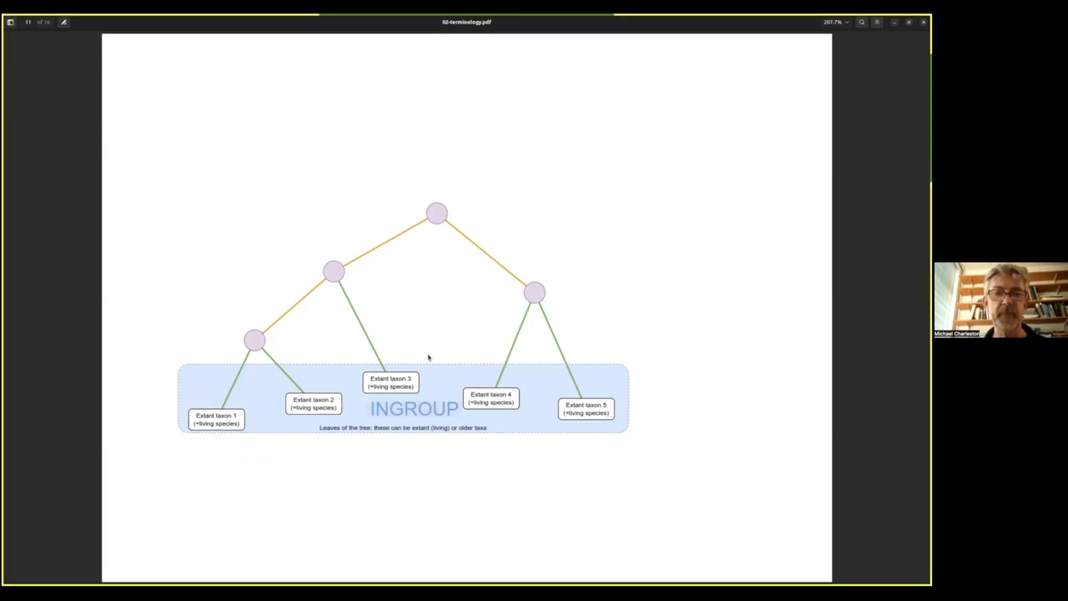
{"action": "mouse_move", "coordinate": [651, 374]}
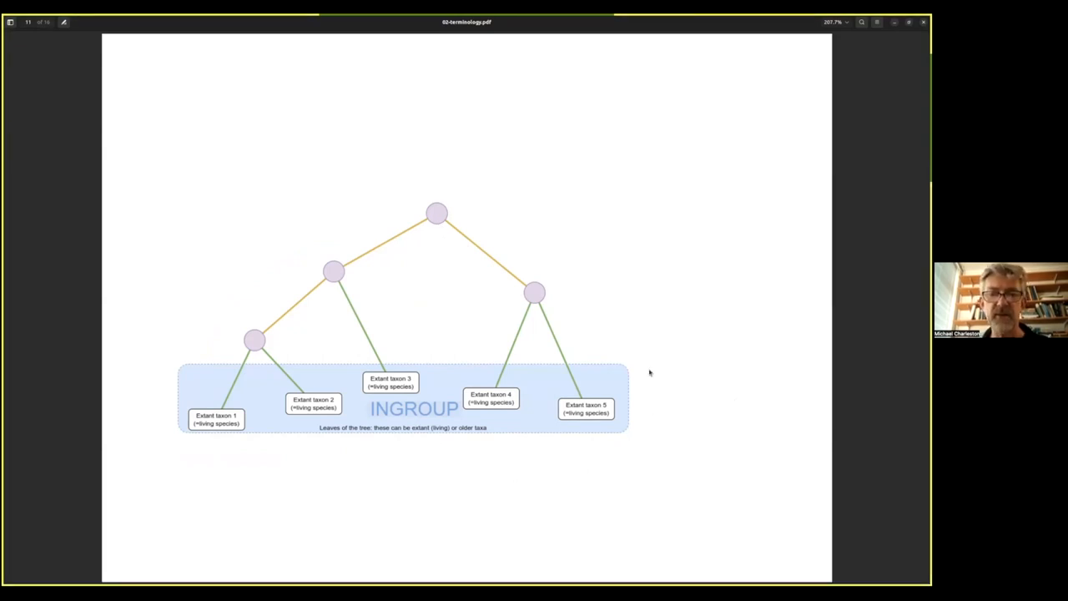
{"action": "mouse_move", "coordinate": [174, 391]}
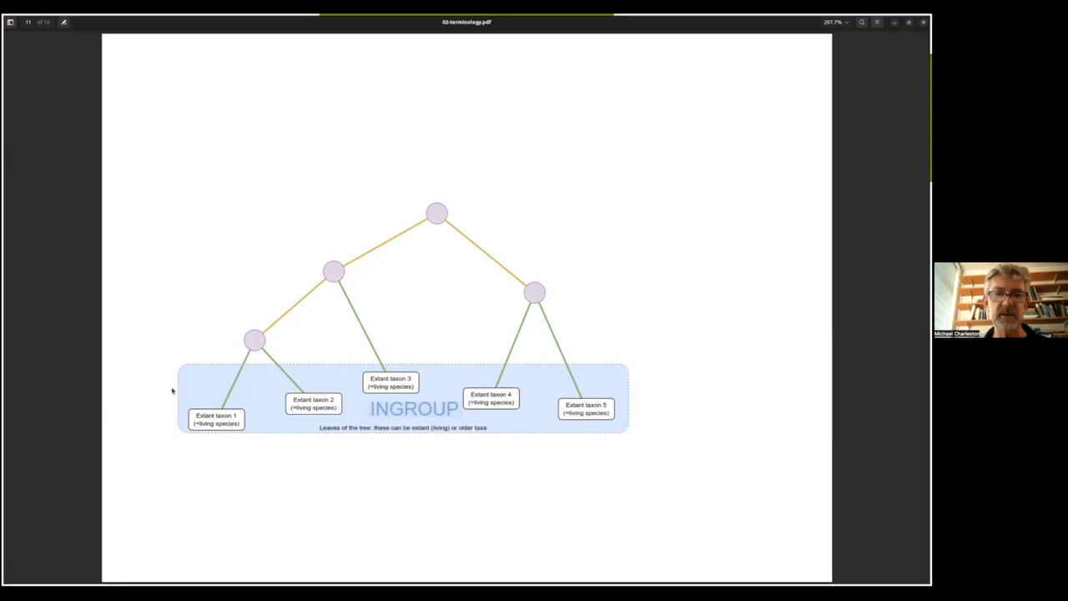
{"action": "mouse_move", "coordinate": [643, 410]}
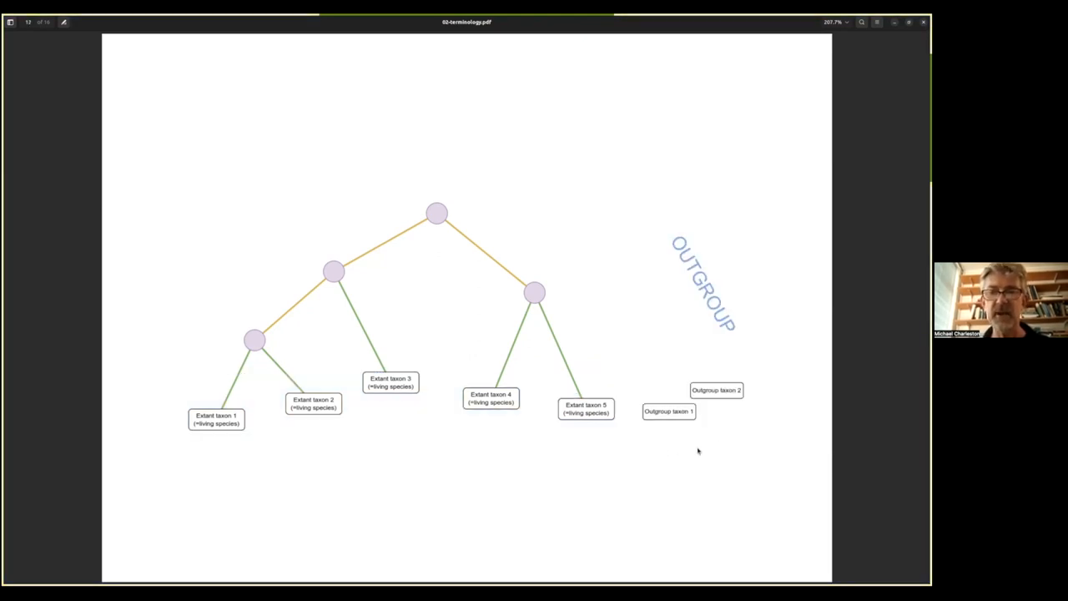
{"action": "mouse_move", "coordinate": [564, 246]}
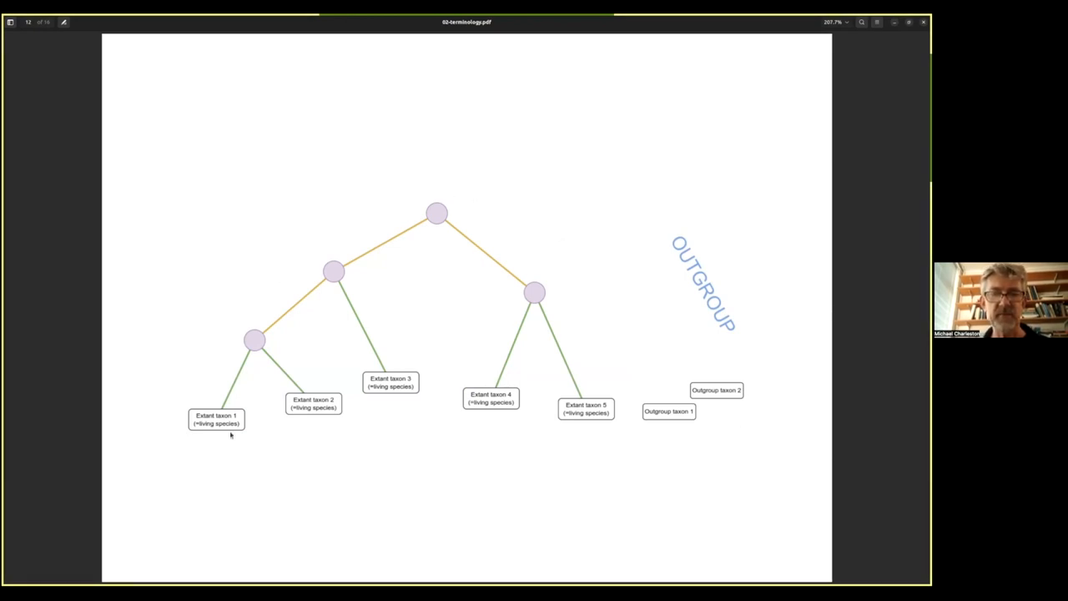
{"action": "mouse_move", "coordinate": [587, 454]}
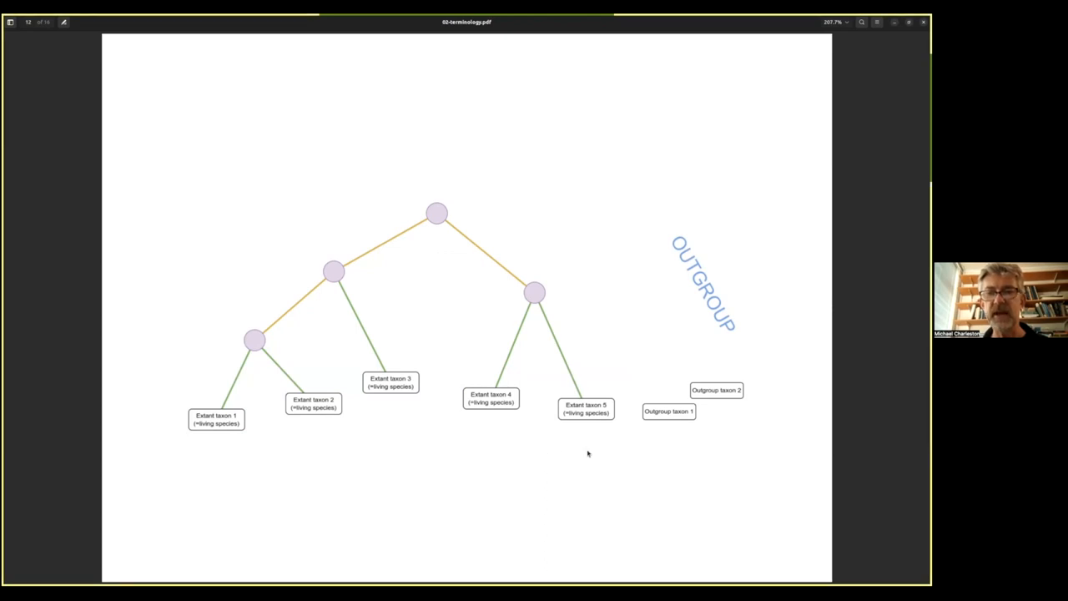
{"action": "mouse_move", "coordinate": [751, 410]}
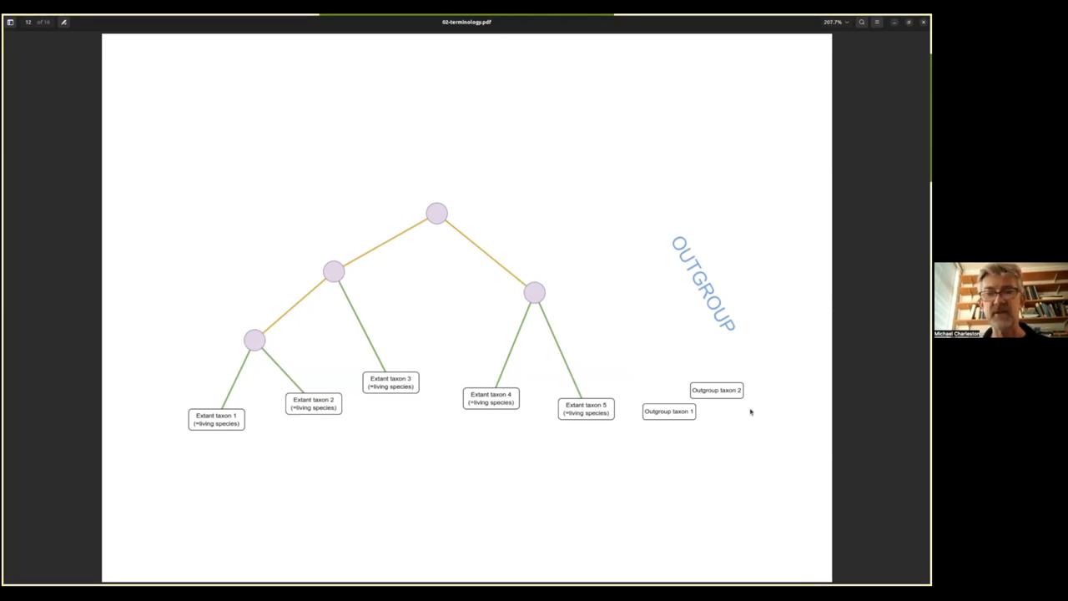
{"action": "mouse_move", "coordinate": [394, 411]}
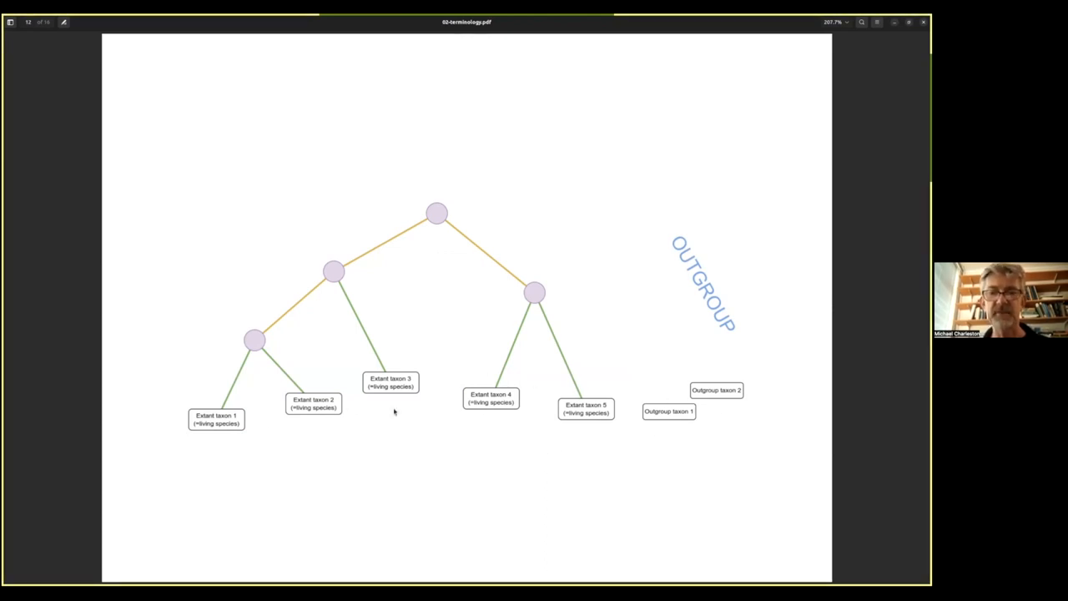
{"action": "mouse_move", "coordinate": [562, 437]}
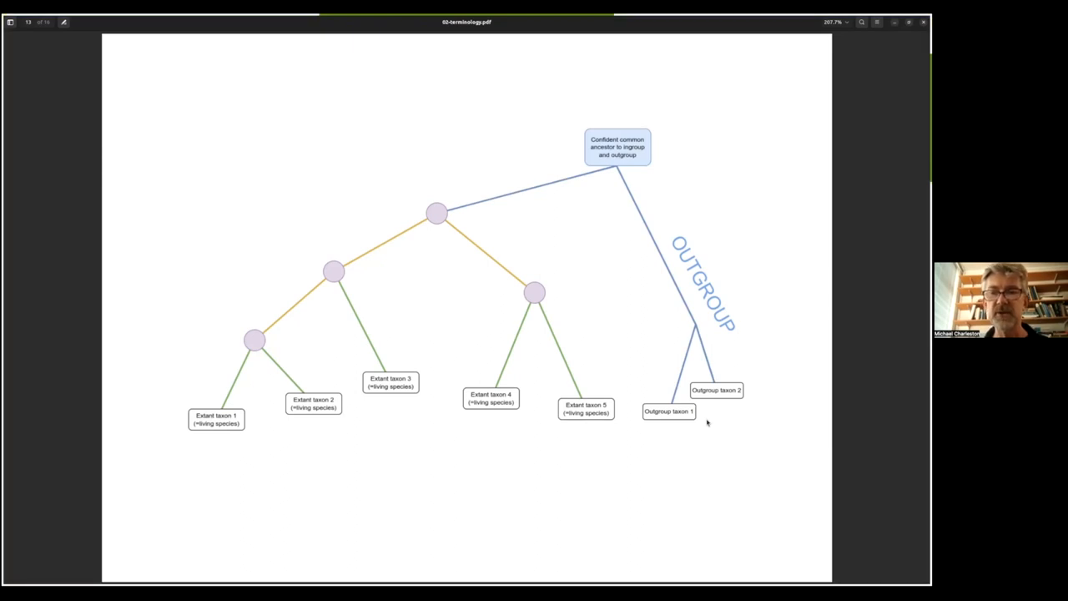
{"action": "mouse_move", "coordinate": [691, 382]}
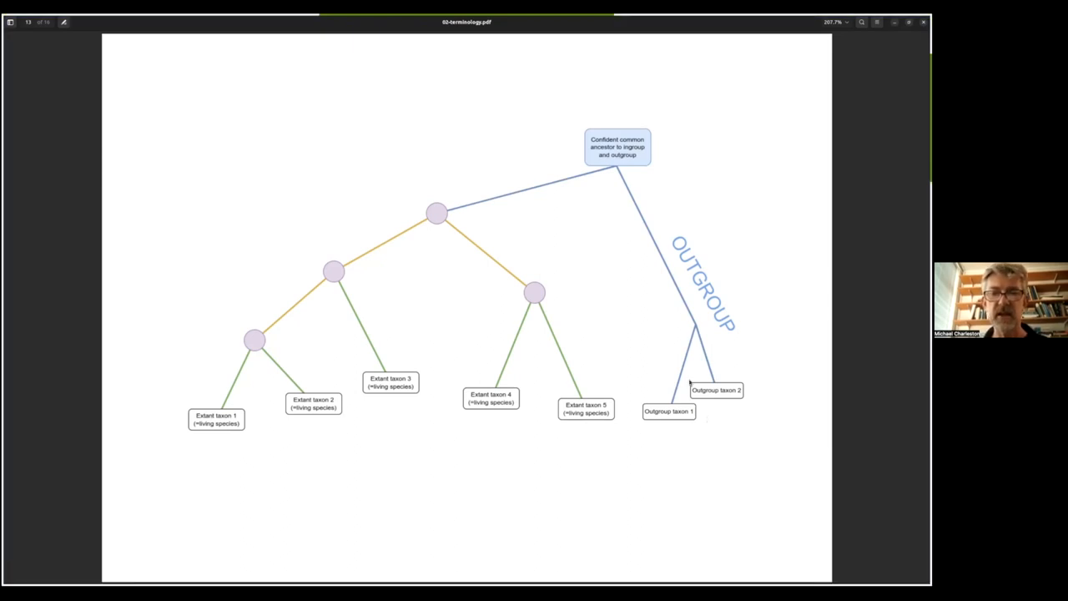
{"action": "mouse_move", "coordinate": [337, 372]}
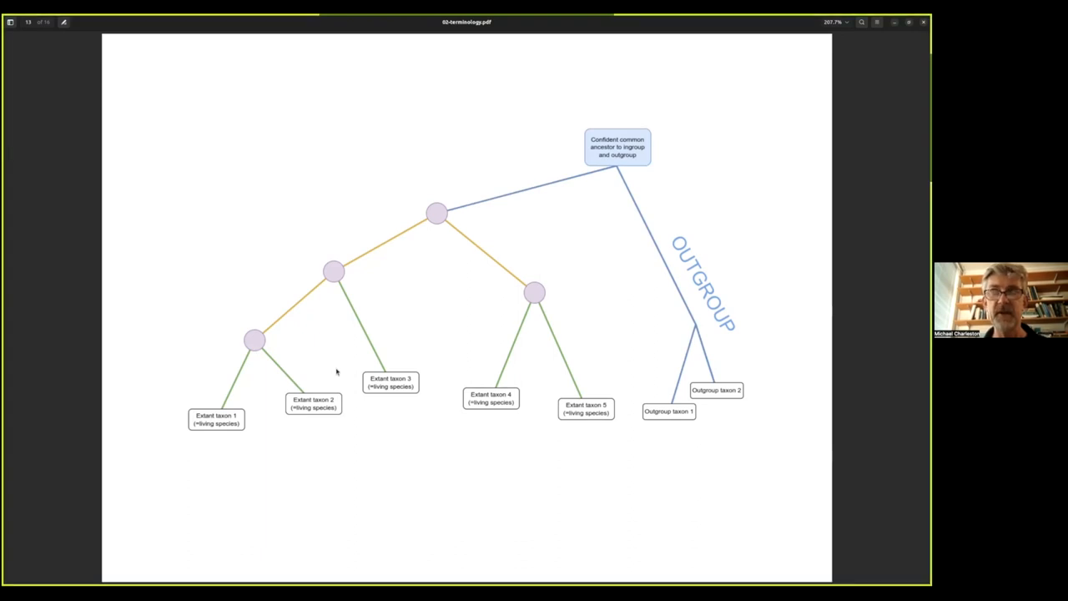
{"action": "mouse_move", "coordinate": [666, 431]}
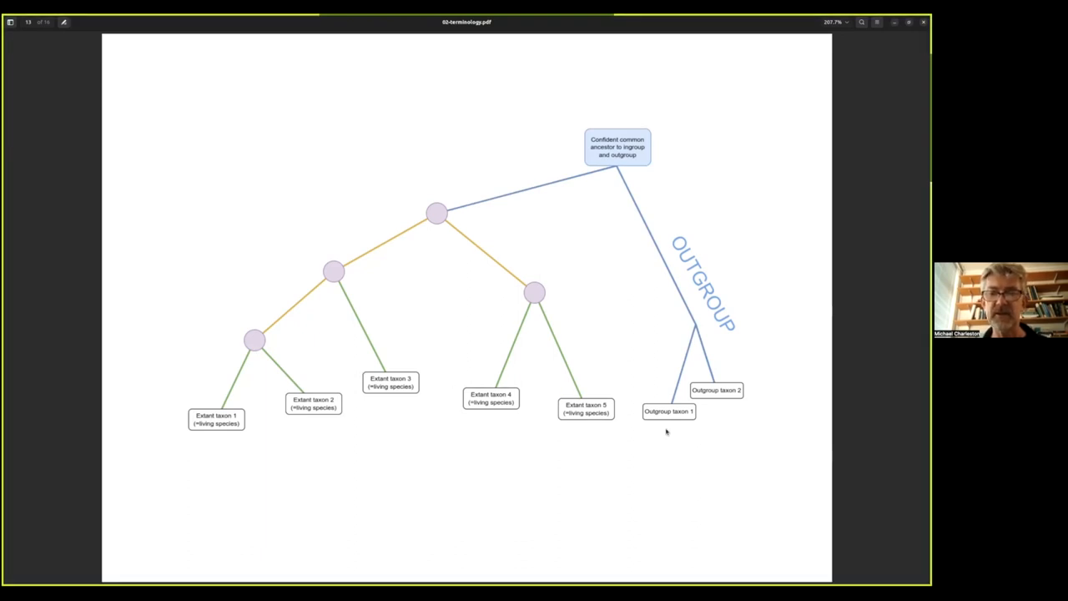
{"action": "mouse_move", "coordinate": [711, 428]}
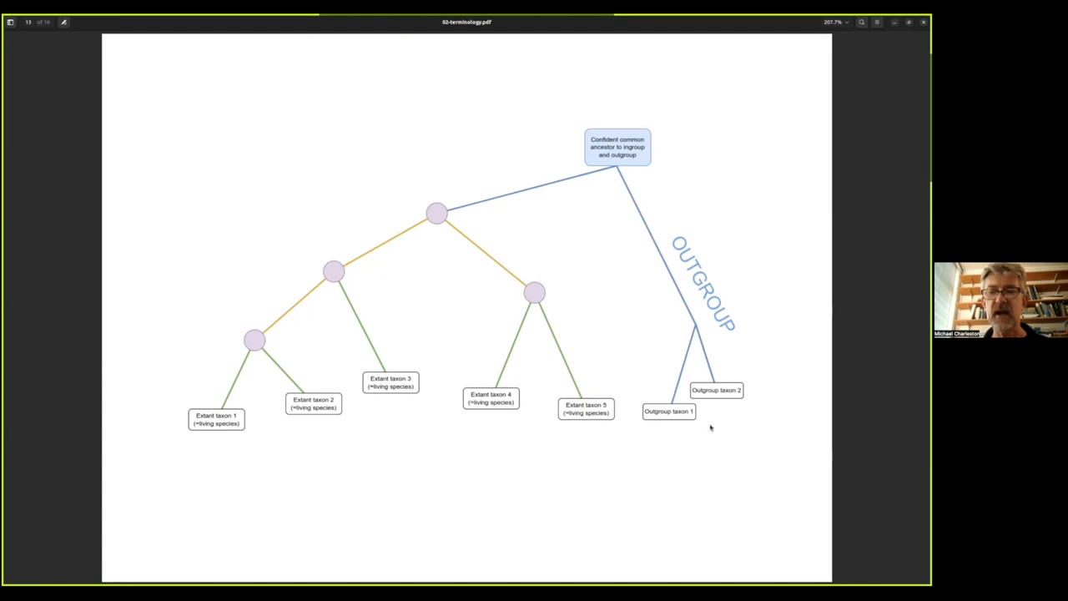
{"action": "mouse_move", "coordinate": [606, 423]}
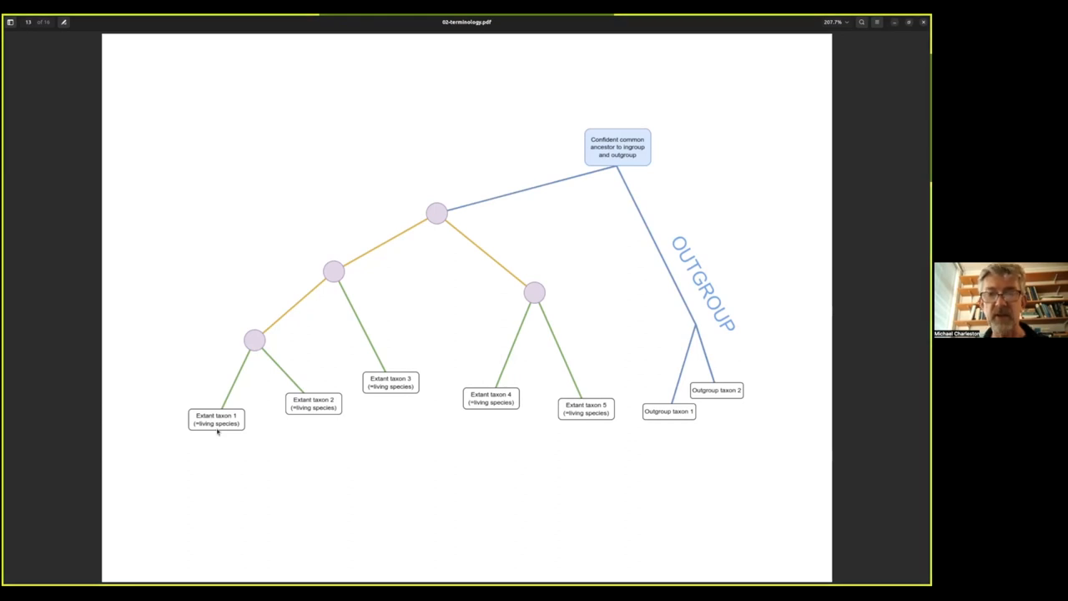
{"action": "mouse_move", "coordinate": [748, 313]}
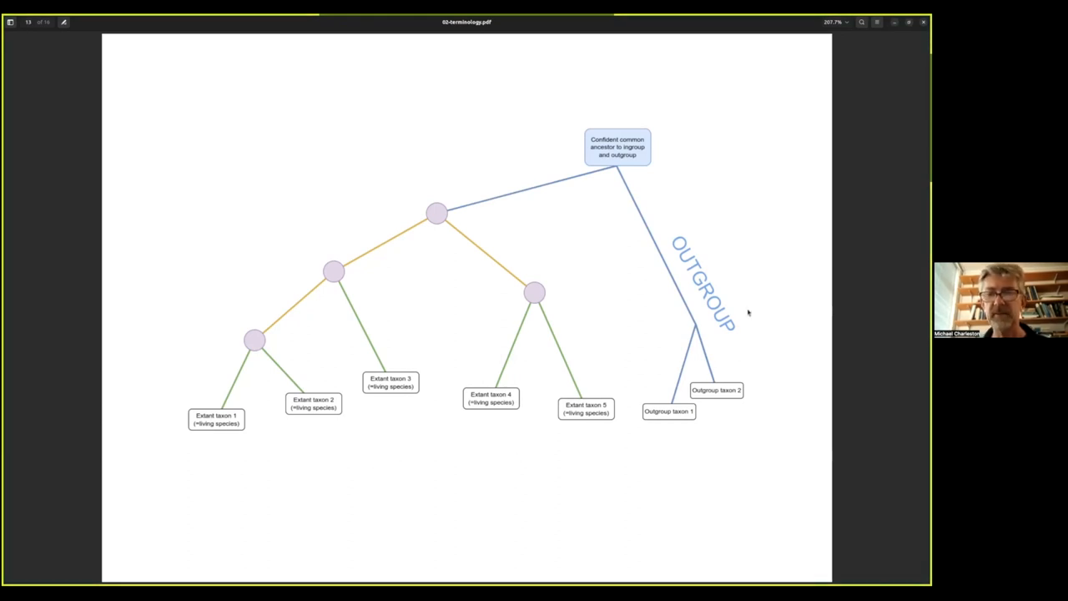
{"action": "mouse_move", "coordinate": [709, 411]}
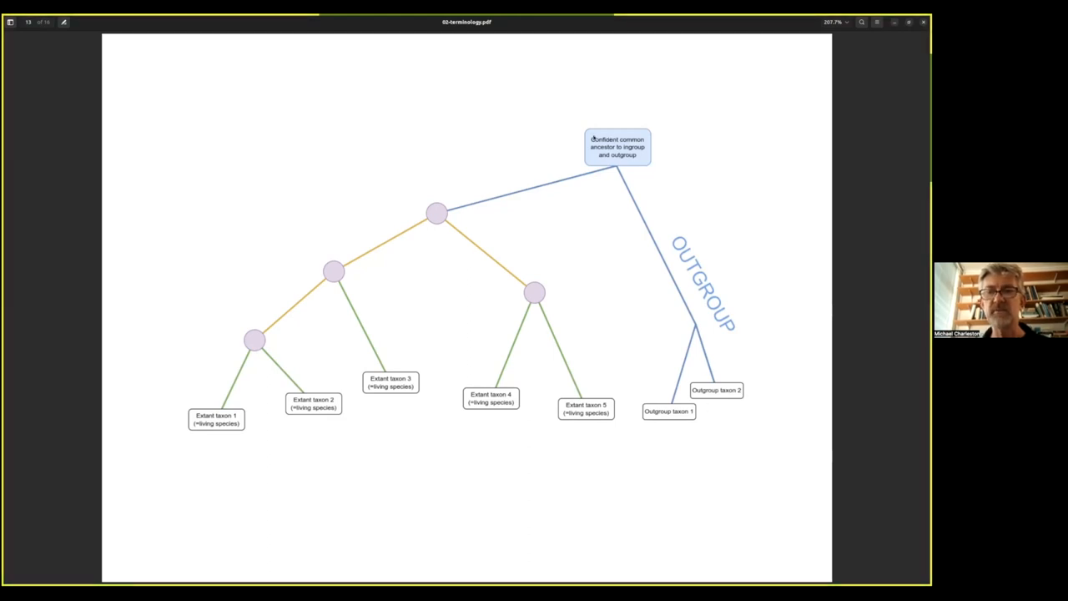
{"action": "mouse_move", "coordinate": [630, 170]}
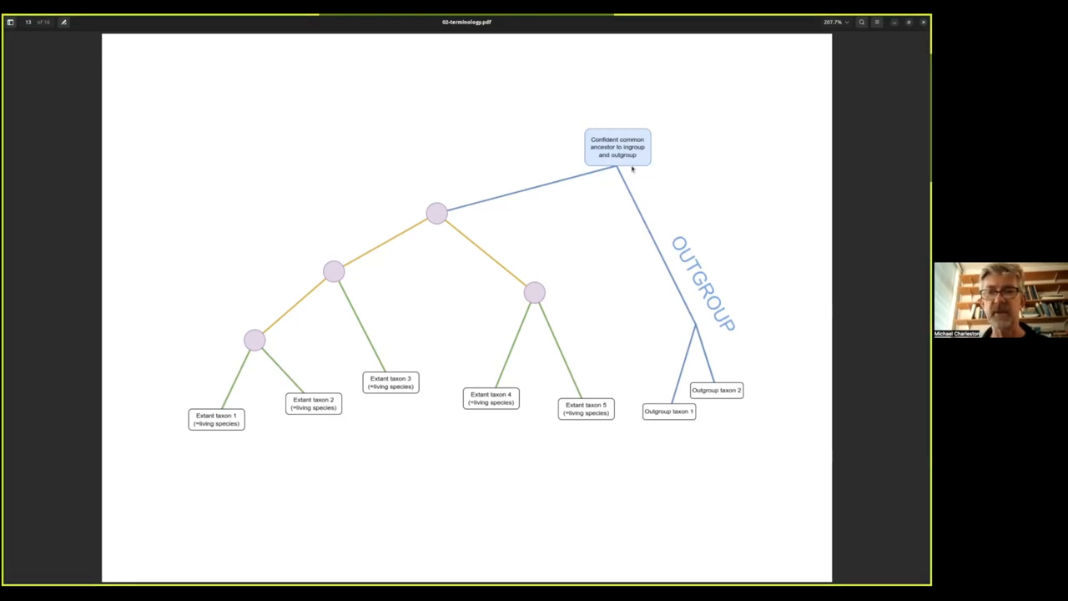
{"action": "mouse_move", "coordinate": [599, 168]}
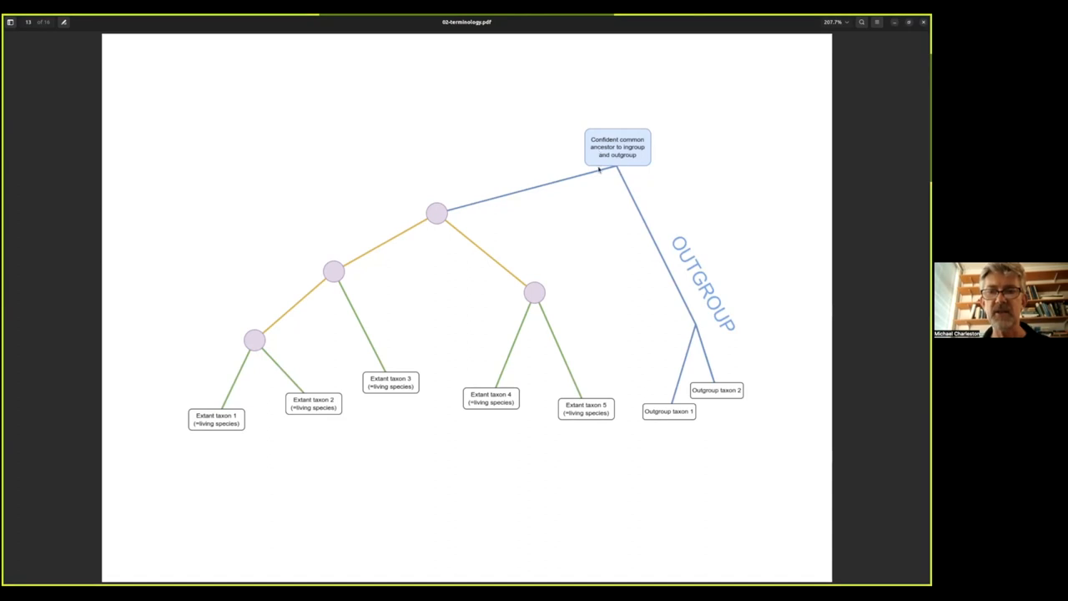
{"action": "mouse_move", "coordinate": [634, 176]}
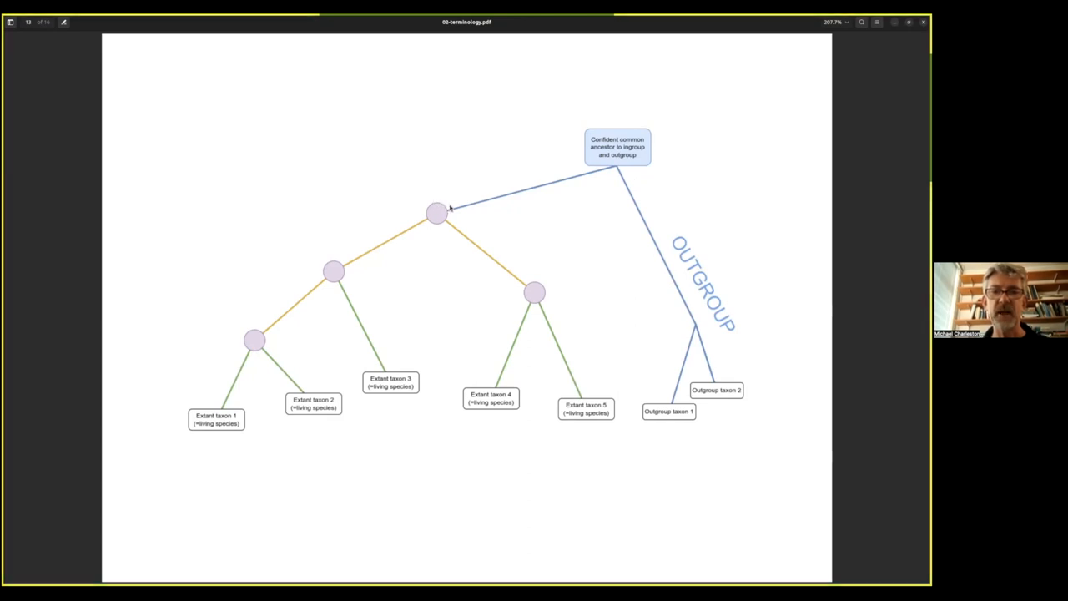
{"action": "mouse_move", "coordinate": [554, 190]}
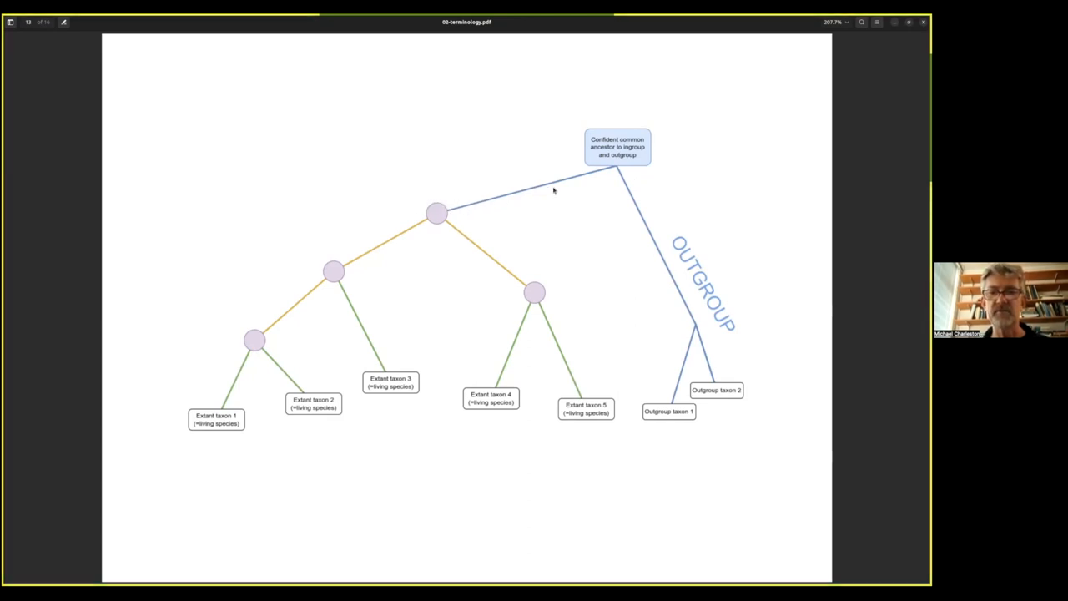
{"action": "mouse_move", "coordinate": [361, 262]}
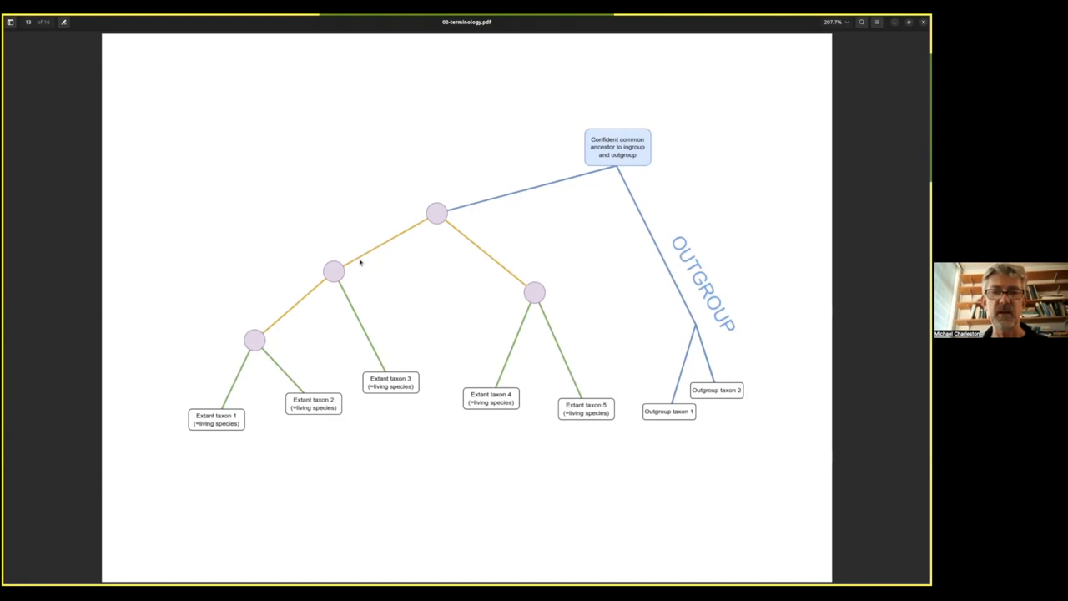
{"action": "mouse_move", "coordinate": [451, 215]}
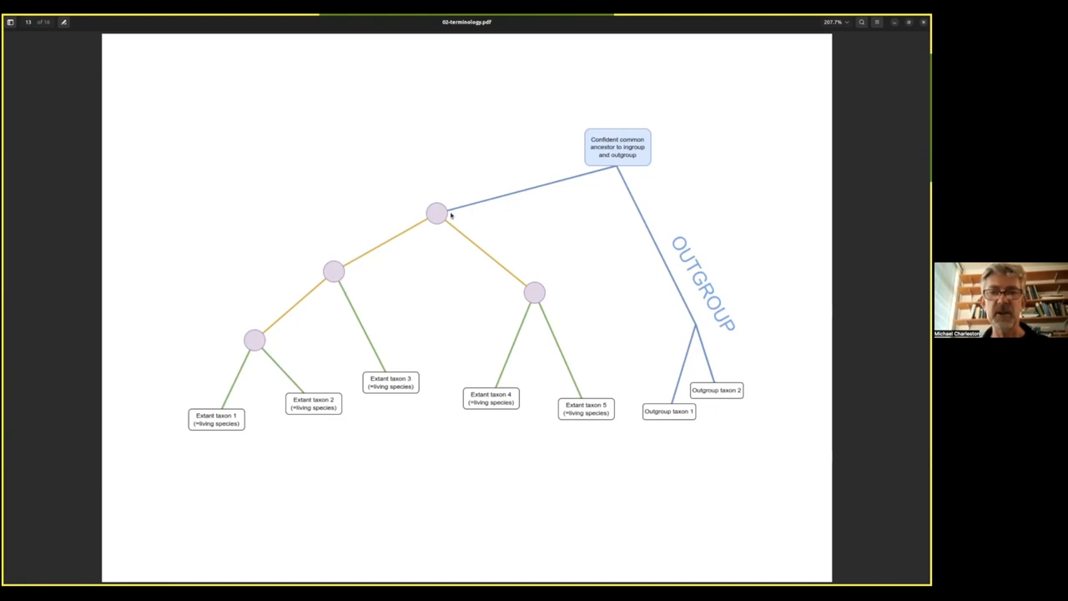
{"action": "mouse_move", "coordinate": [417, 225]}
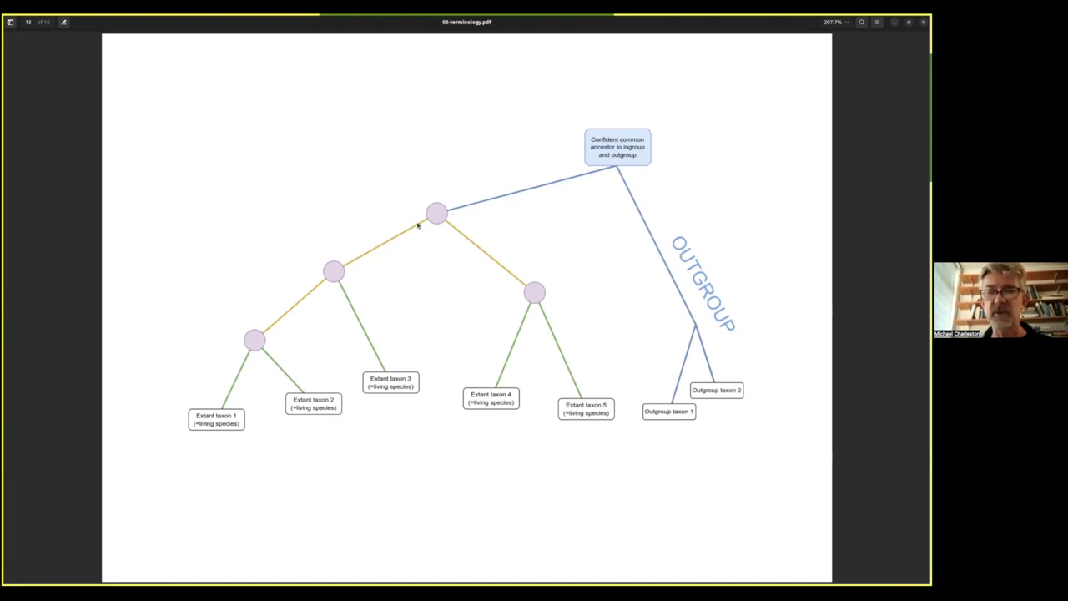
{"action": "mouse_move", "coordinate": [450, 200]}
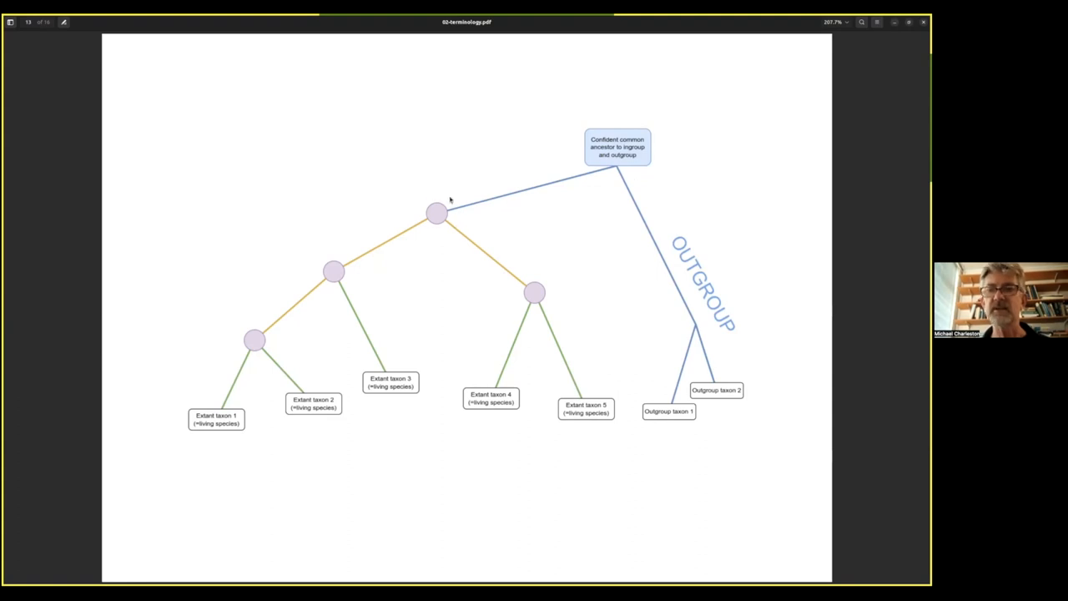
{"action": "mouse_move", "coordinate": [394, 370]}
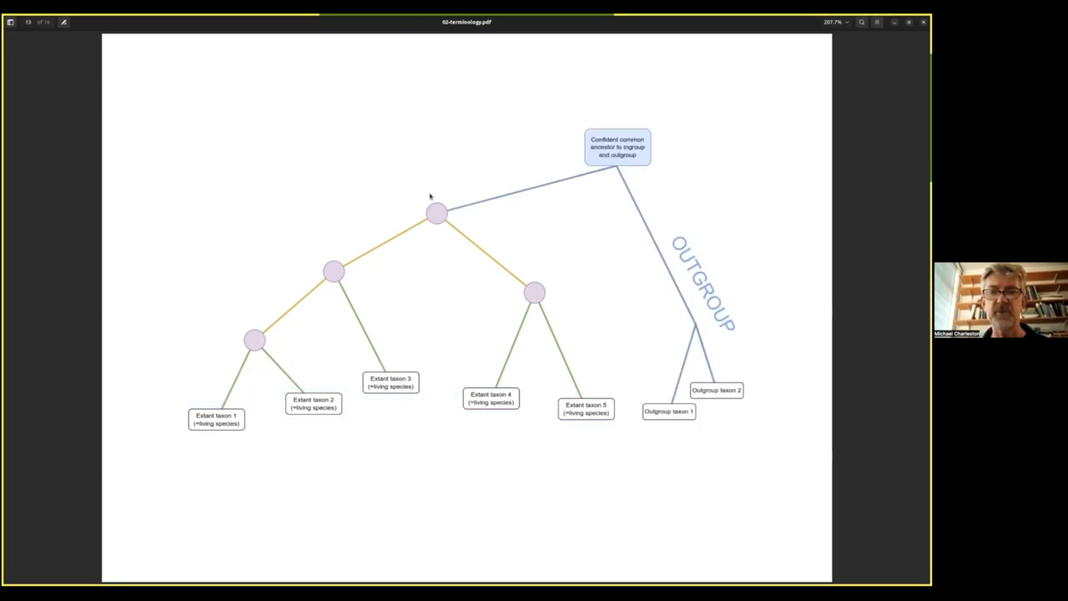
{"action": "mouse_move", "coordinate": [466, 219]}
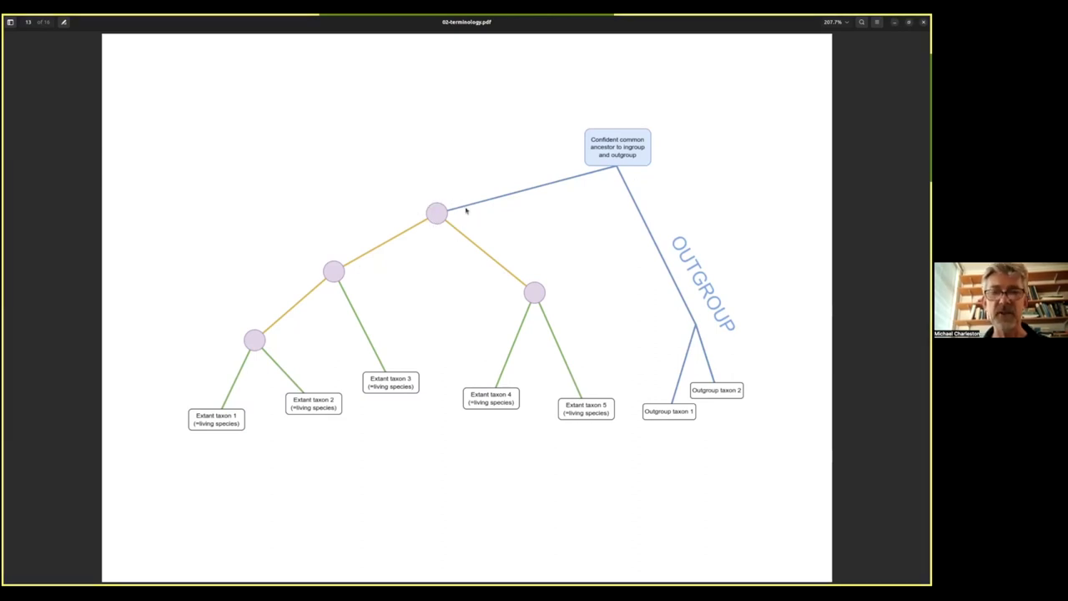
{"action": "mouse_move", "coordinate": [457, 234]}
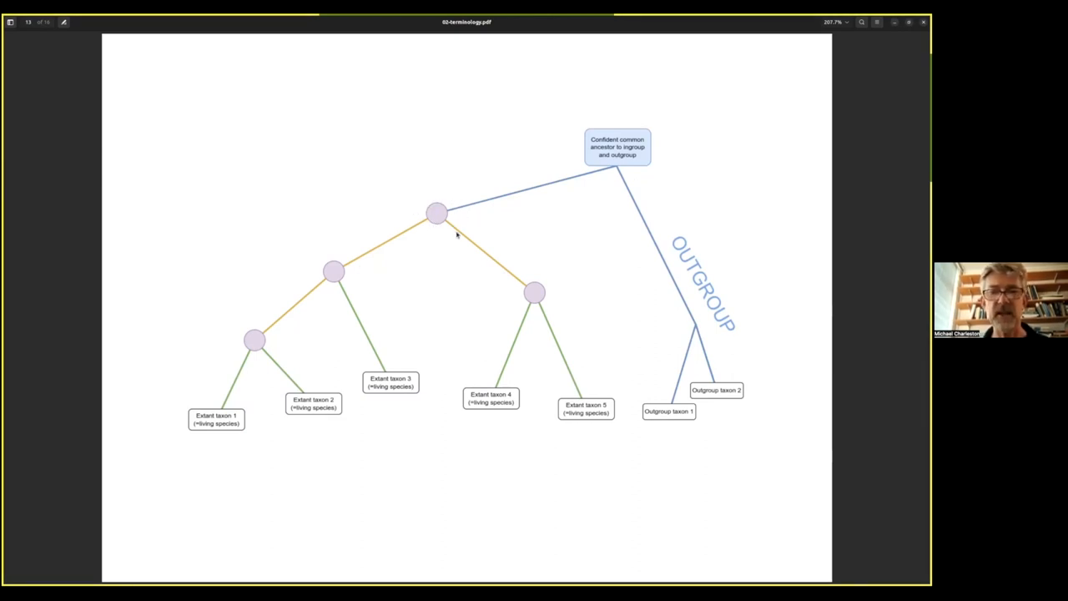
{"action": "mouse_move", "coordinate": [434, 224]}
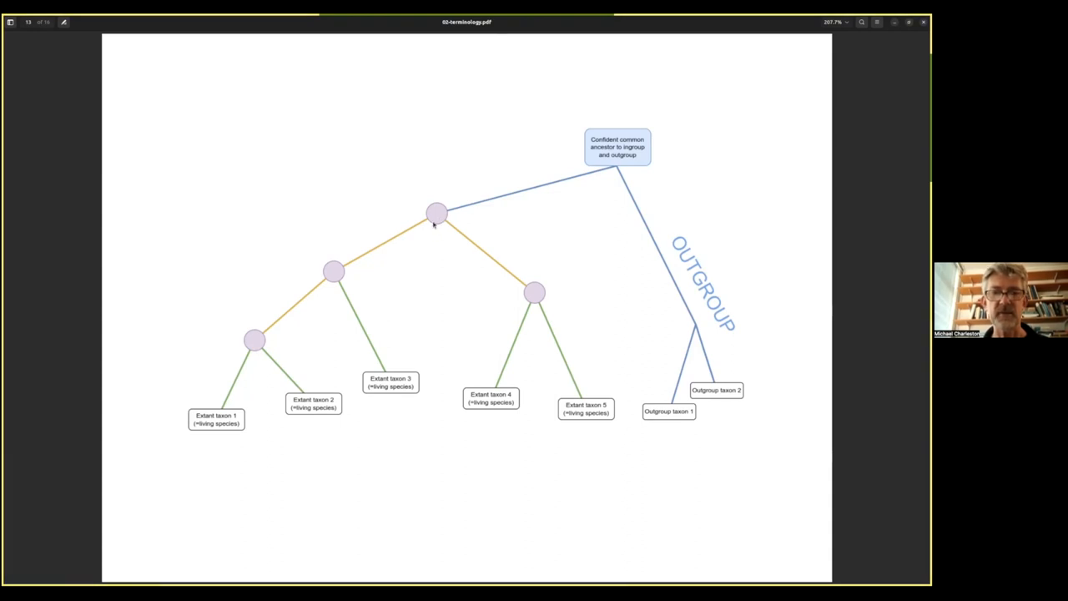
{"action": "mouse_move", "coordinate": [459, 385]}
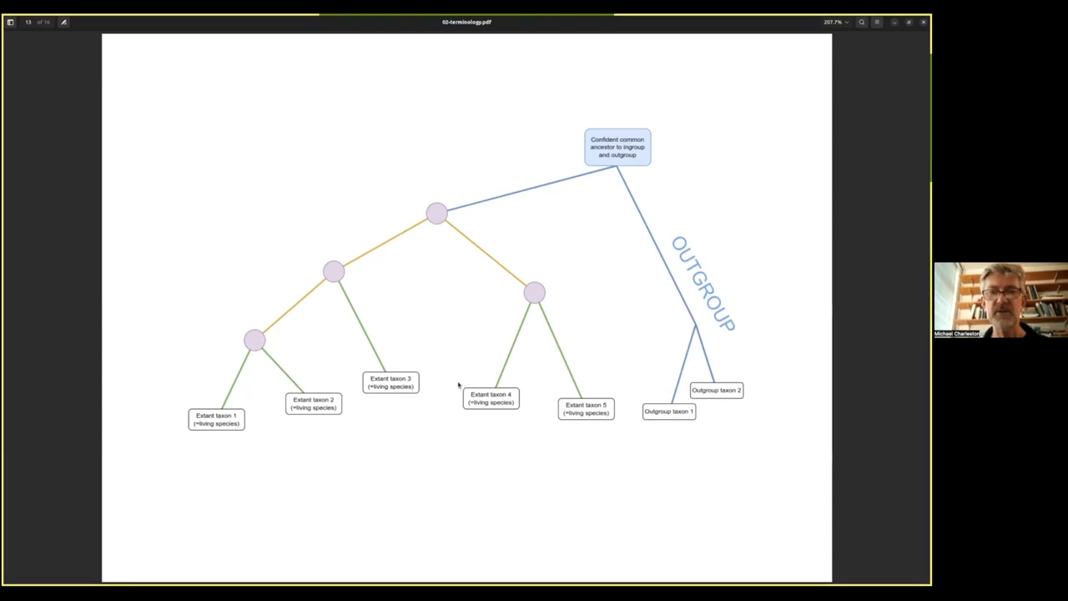
{"action": "mouse_move", "coordinate": [348, 274]}
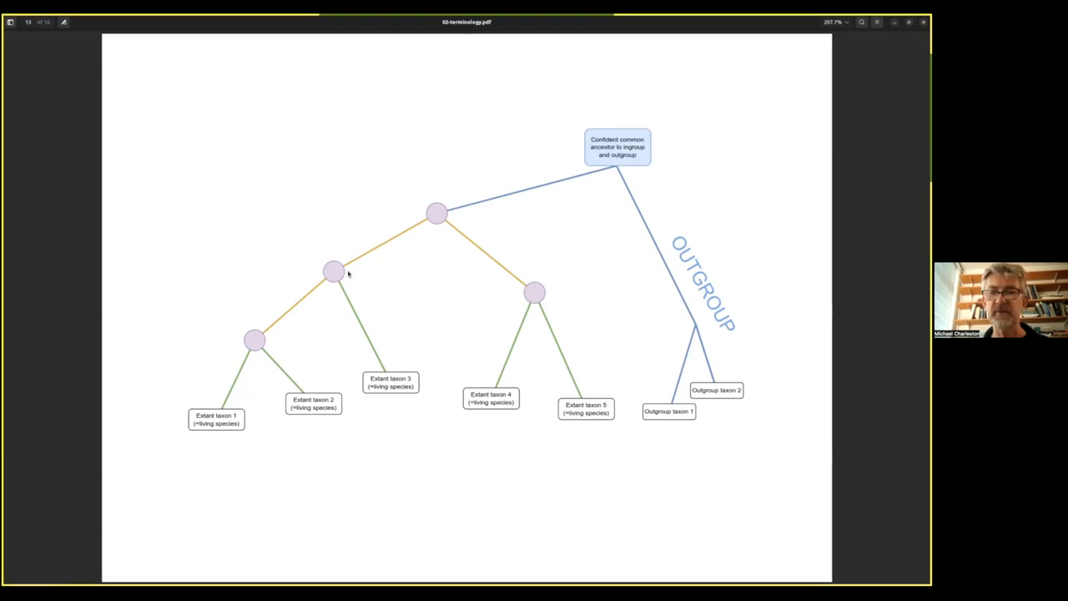
{"action": "mouse_move", "coordinate": [303, 333]}
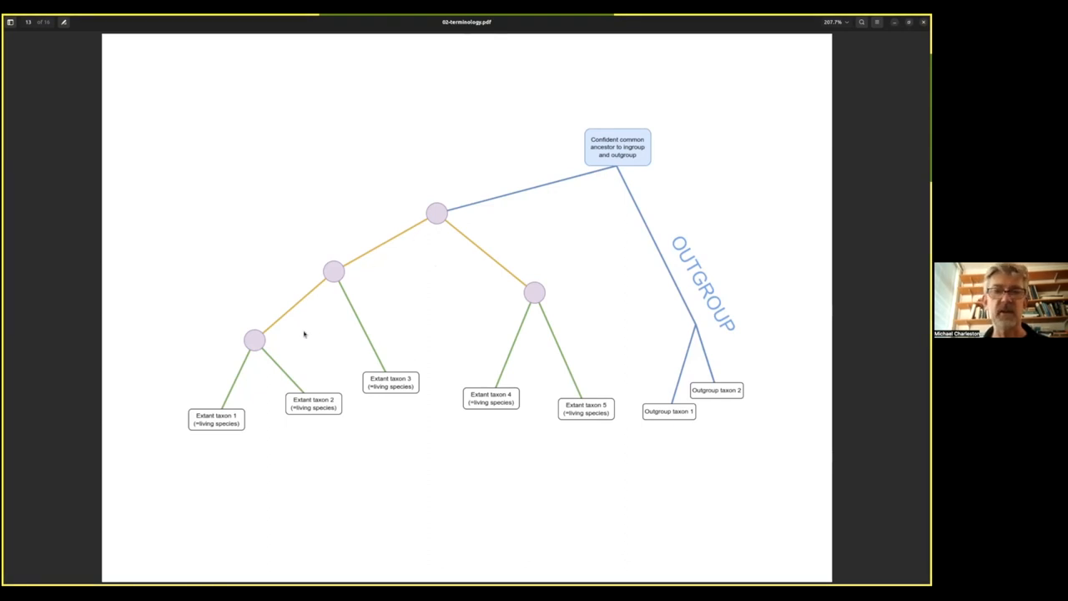
{"action": "mouse_move", "coordinate": [324, 274]}
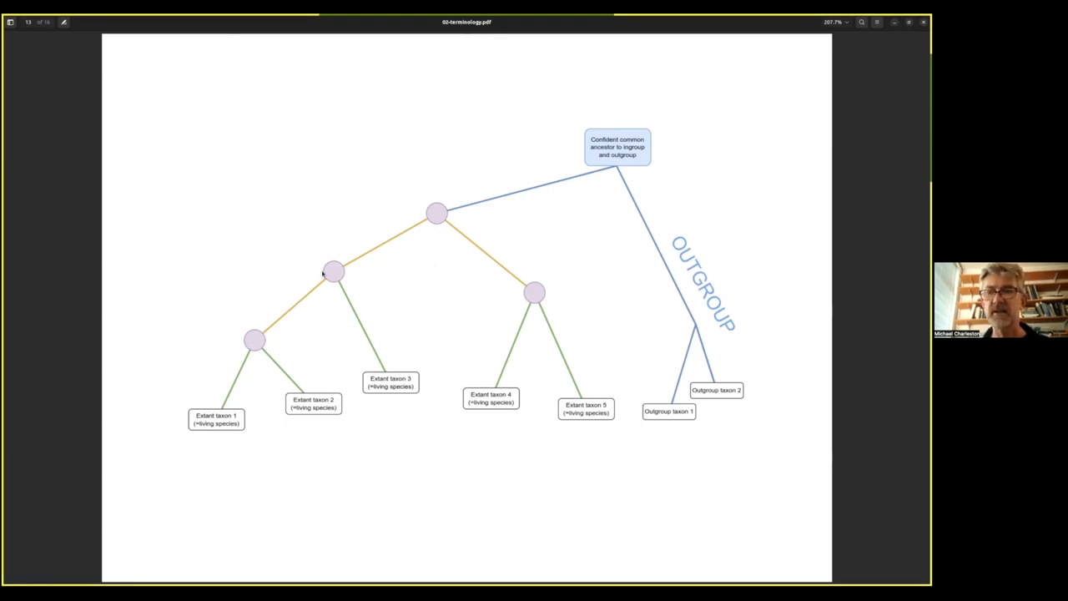
{"action": "mouse_move", "coordinate": [276, 309]}
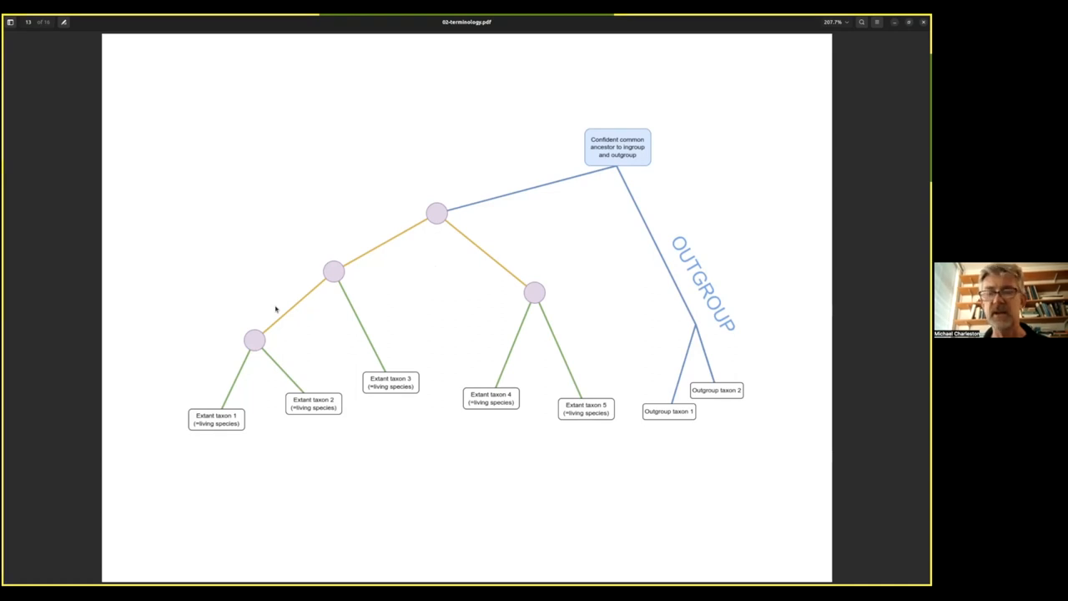
{"action": "mouse_move", "coordinate": [308, 290]}
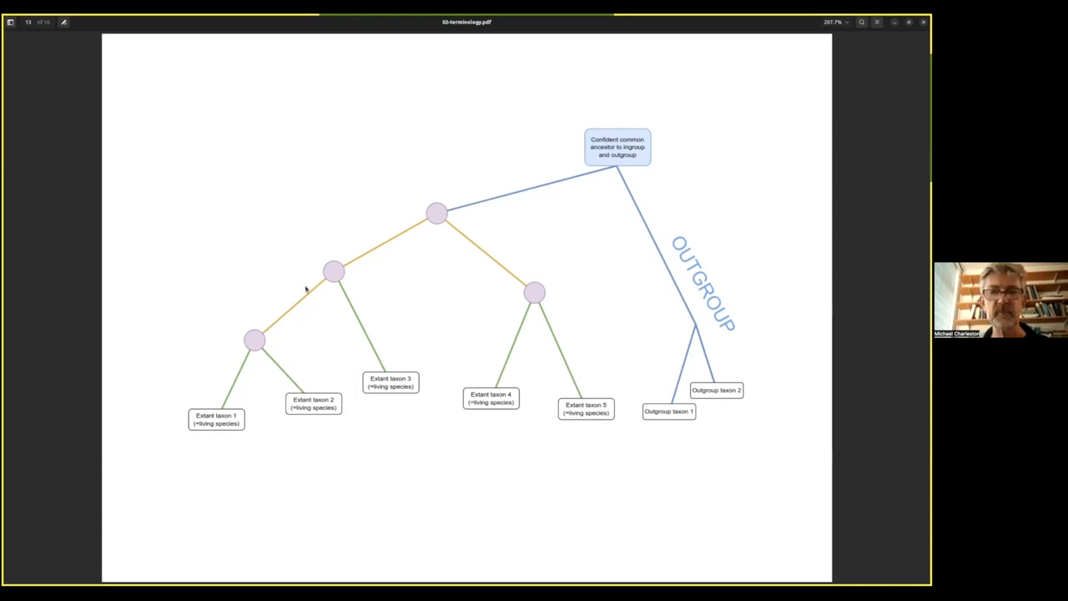
- Advance to the fully annotated tree slide with ingroup, root and edge labels
{"action": "key", "text": "right"}
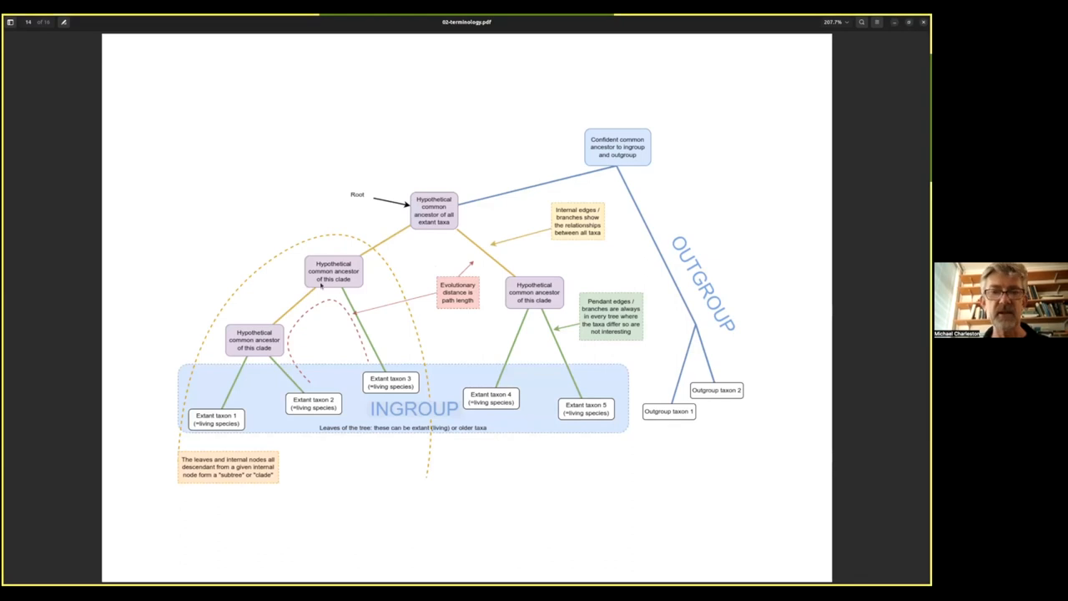
{"action": "mouse_move", "coordinate": [482, 137]}
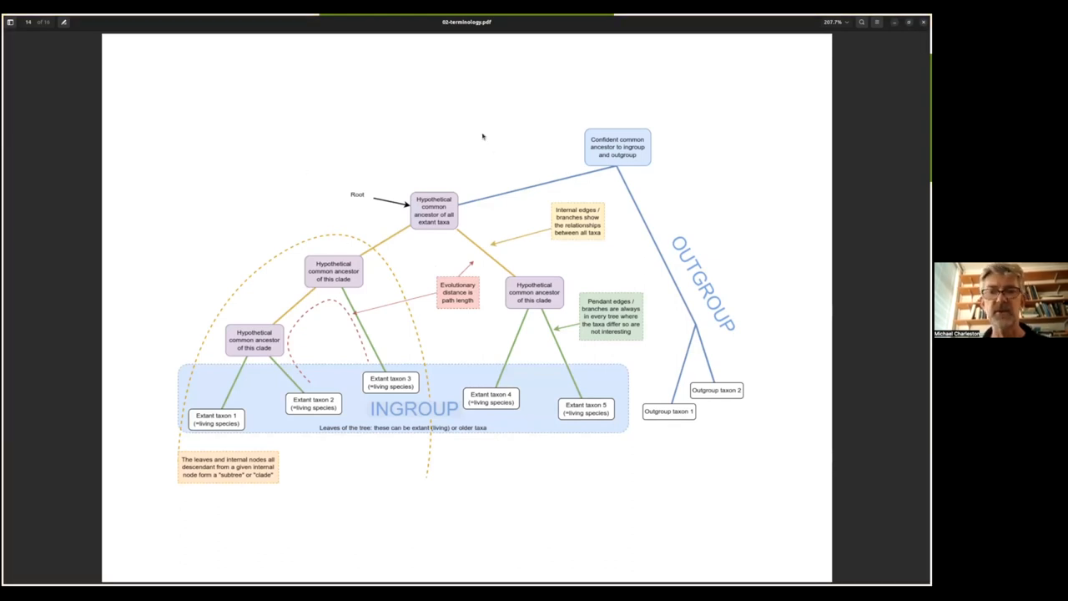
{"action": "mouse_move", "coordinate": [466, 202]}
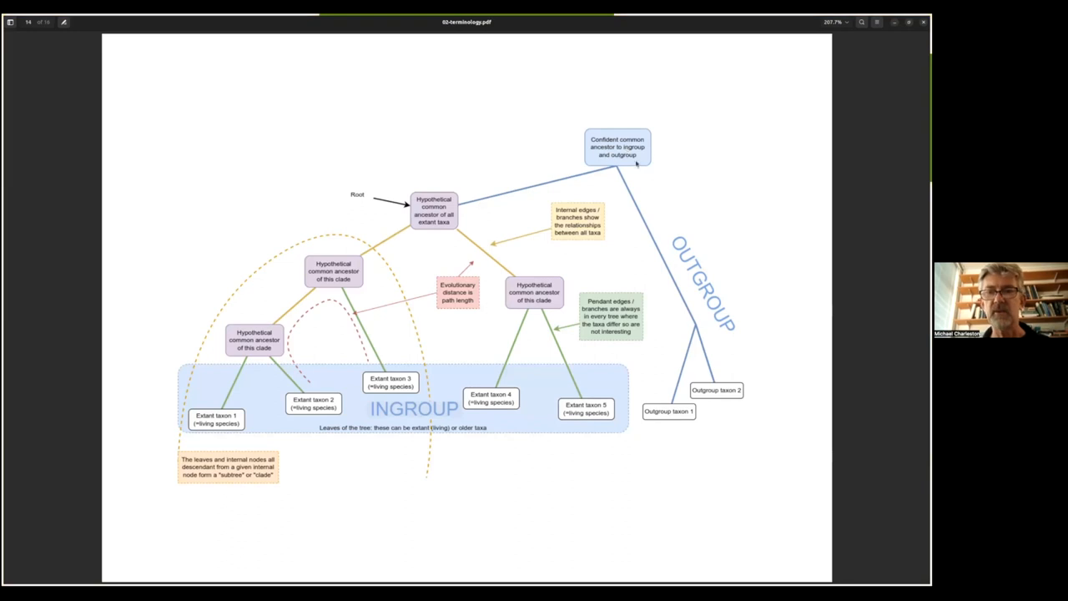
{"action": "mouse_move", "coordinate": [673, 260]}
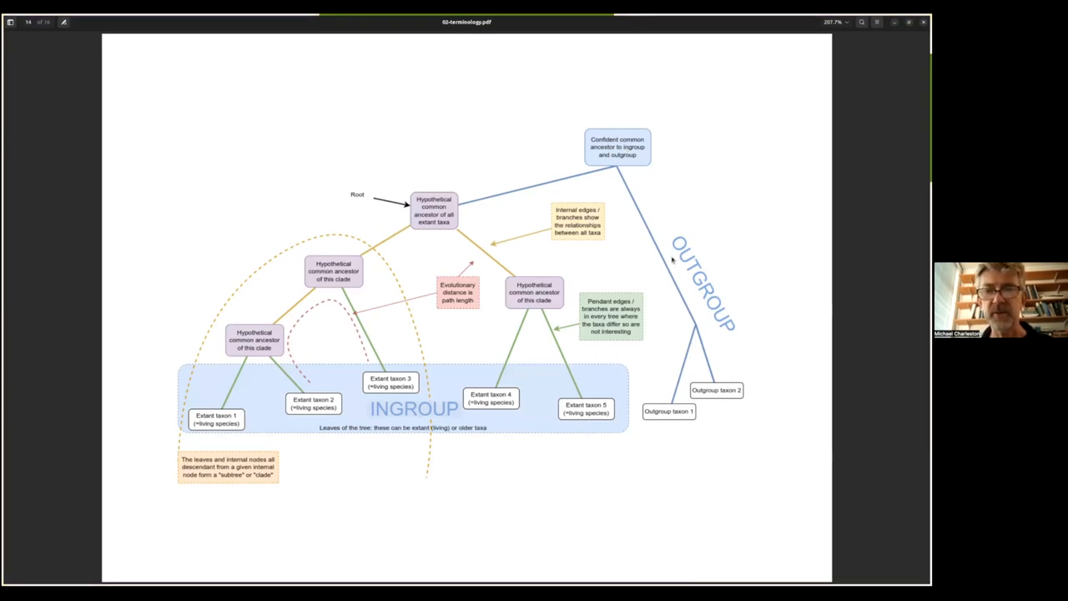
{"action": "mouse_move", "coordinate": [232, 385]}
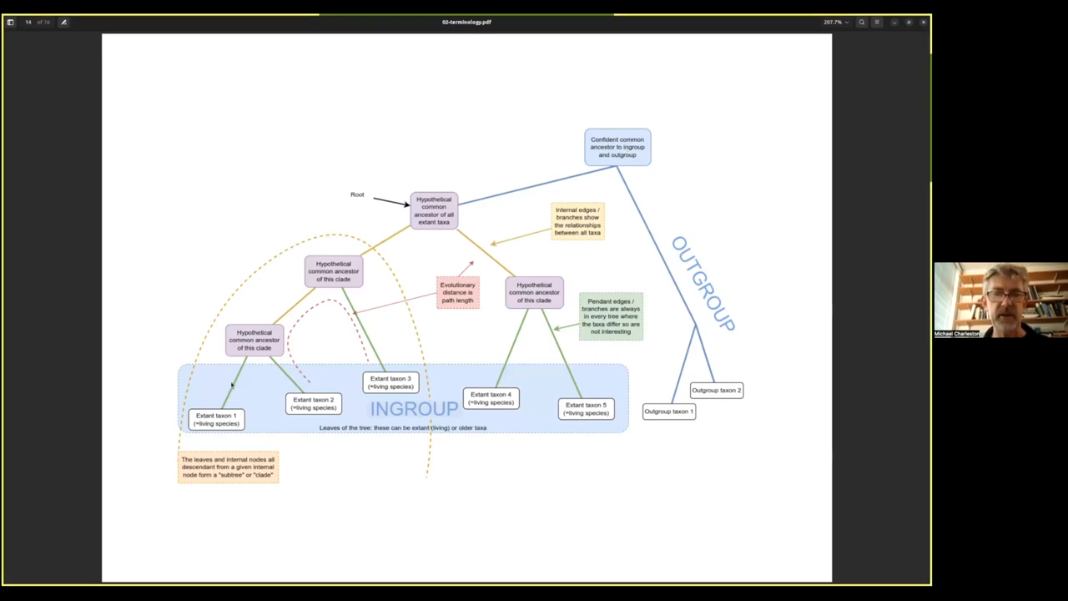
{"action": "mouse_move", "coordinate": [602, 495]}
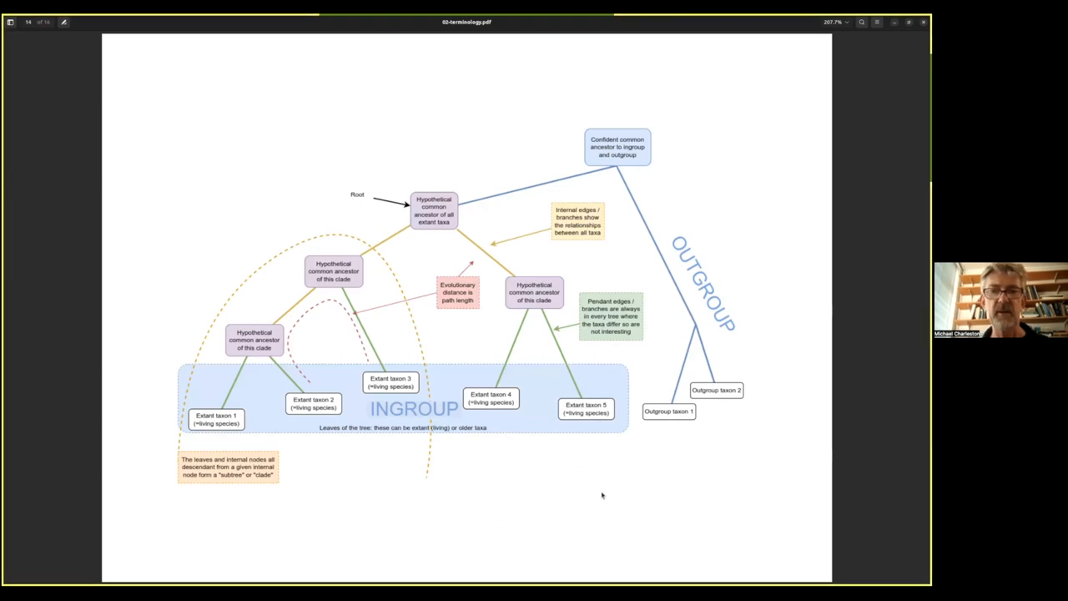